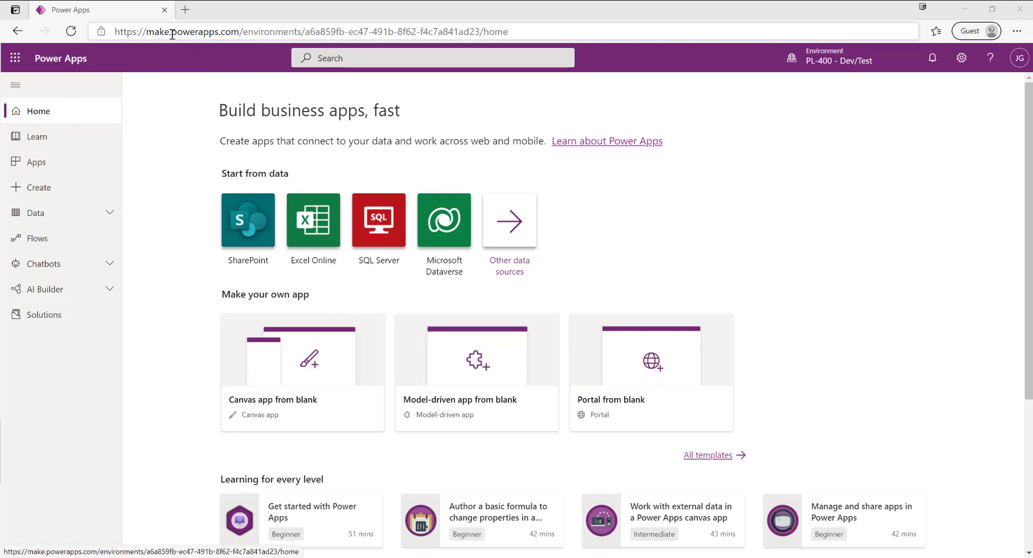
mouse_move(570, 436)
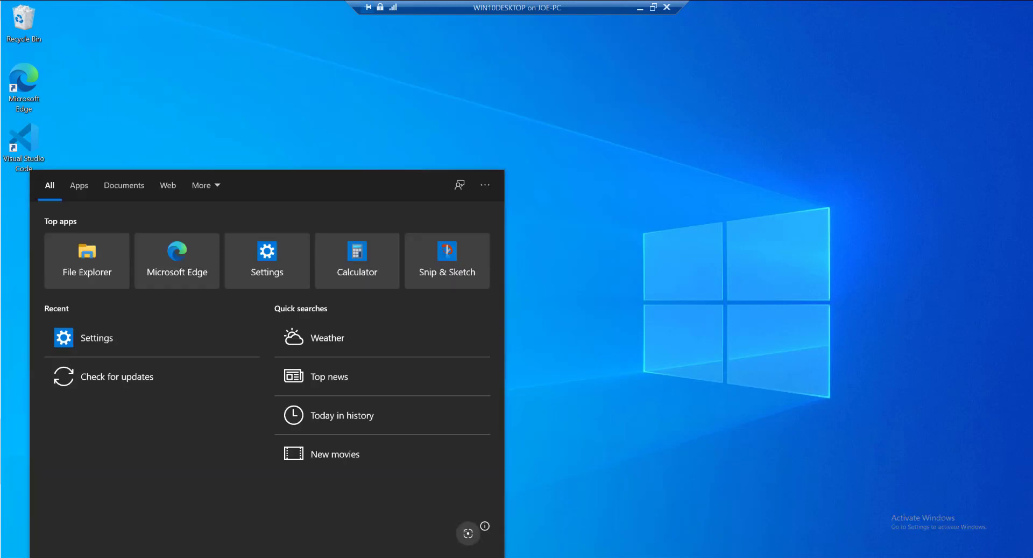
Step: Search the Start menu for Visual Studio and launch Visual Studio 2019
type("vis")
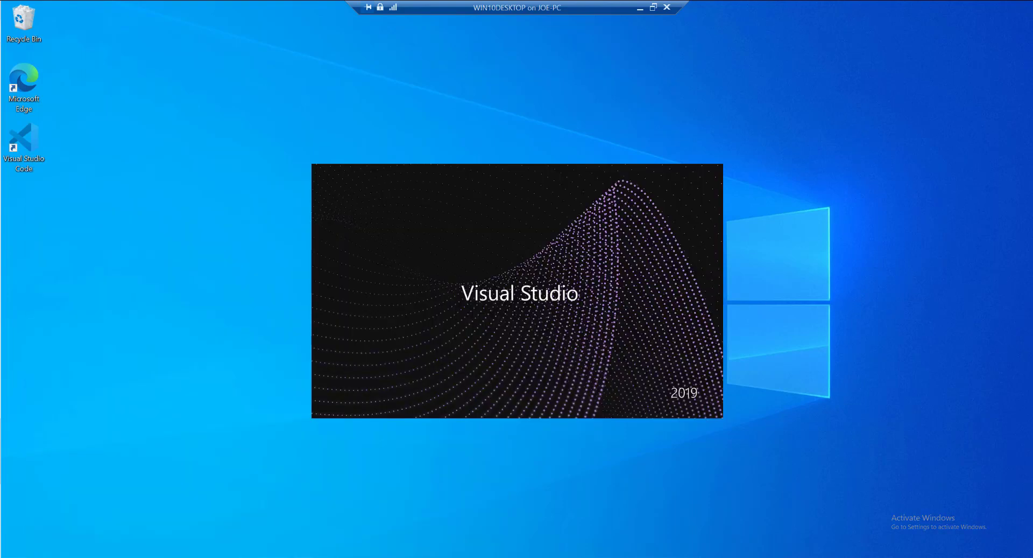
mouse_move(676, 281)
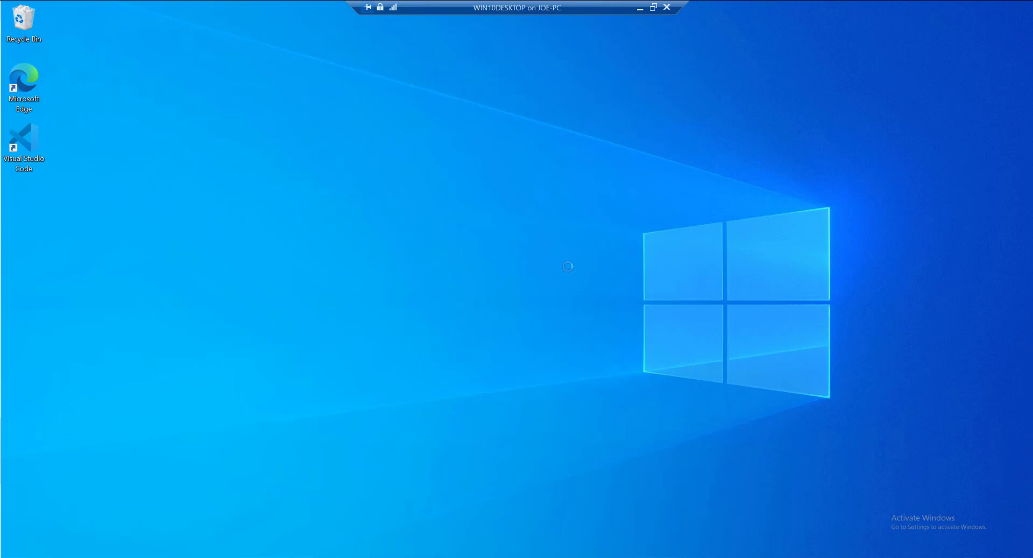
mouse_move(563, 292)
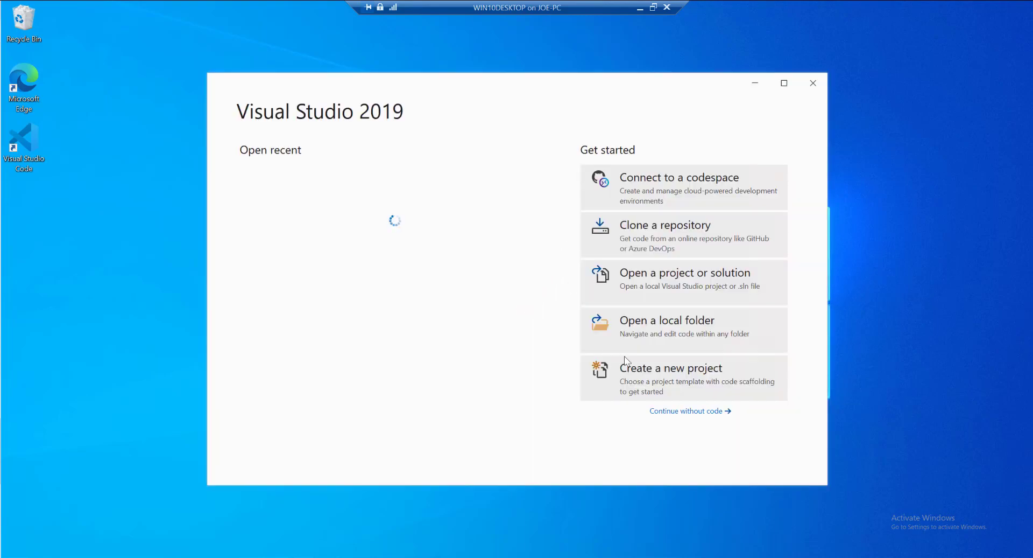
Step: Start a new project and search the templates for 'Class Library'
left_click(671, 367)
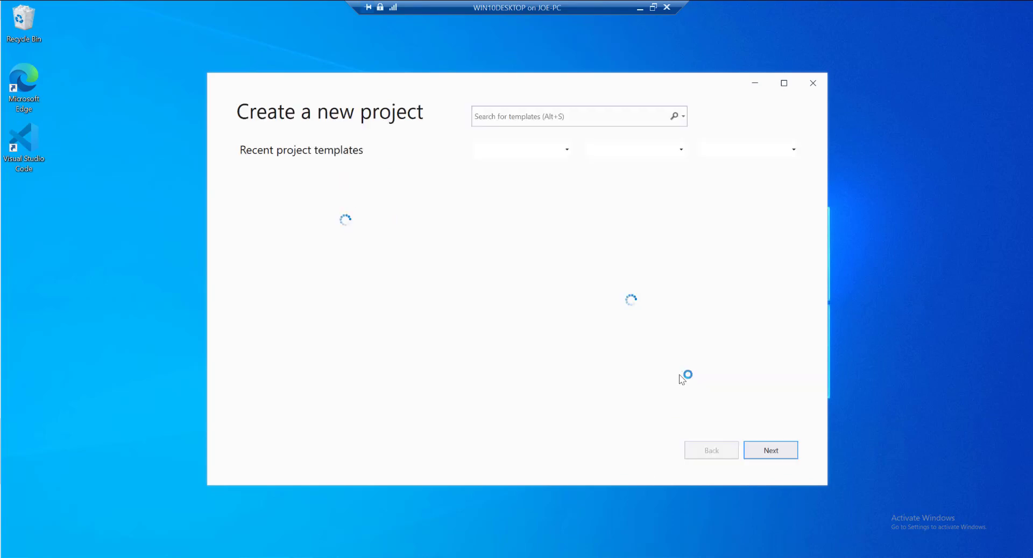
left_click(574, 116)
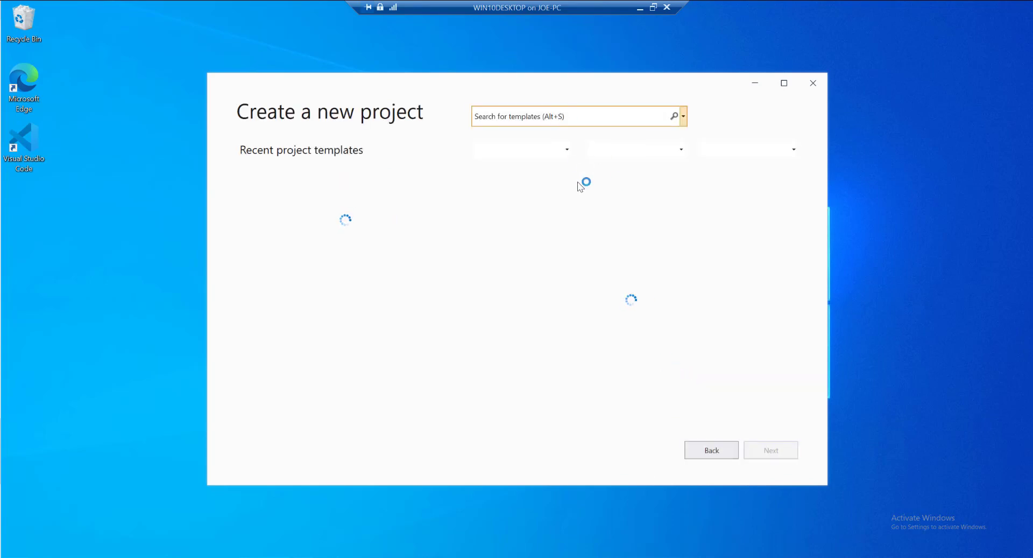
left_click(573, 116)
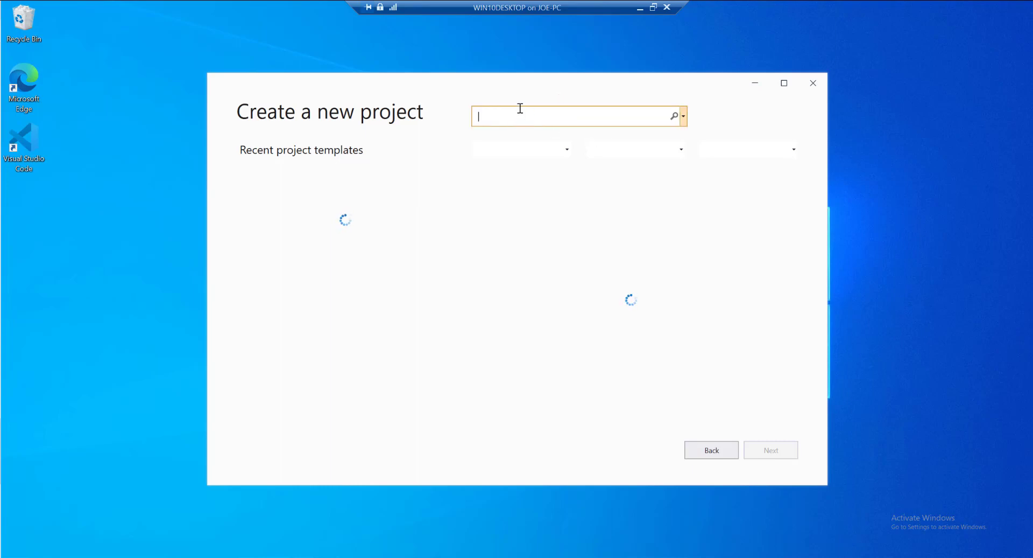
type("Class Library")
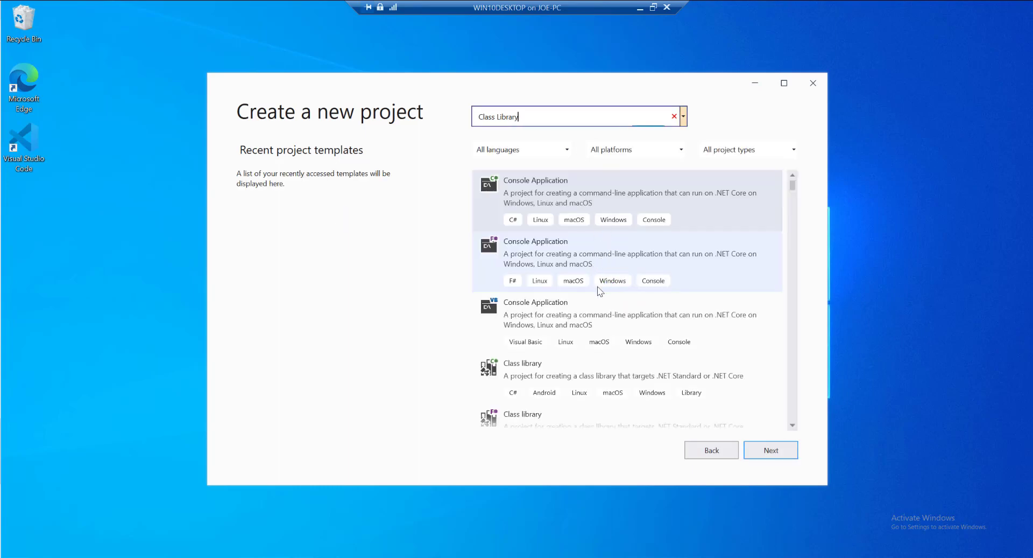
Step: Choose the C# Class Library (.NET Framework) template and continue to its configuration
scroll("down", 3)
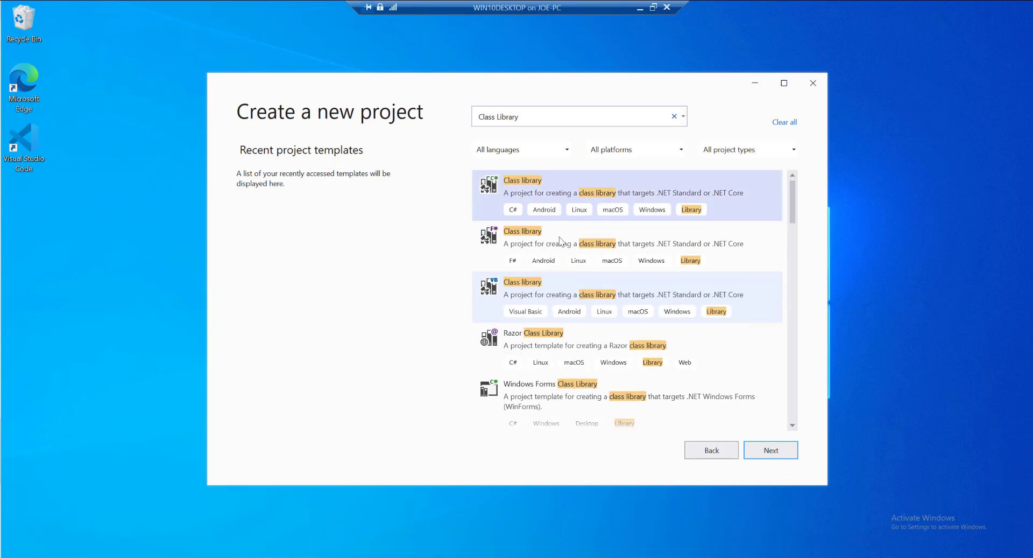
mouse_move(560, 208)
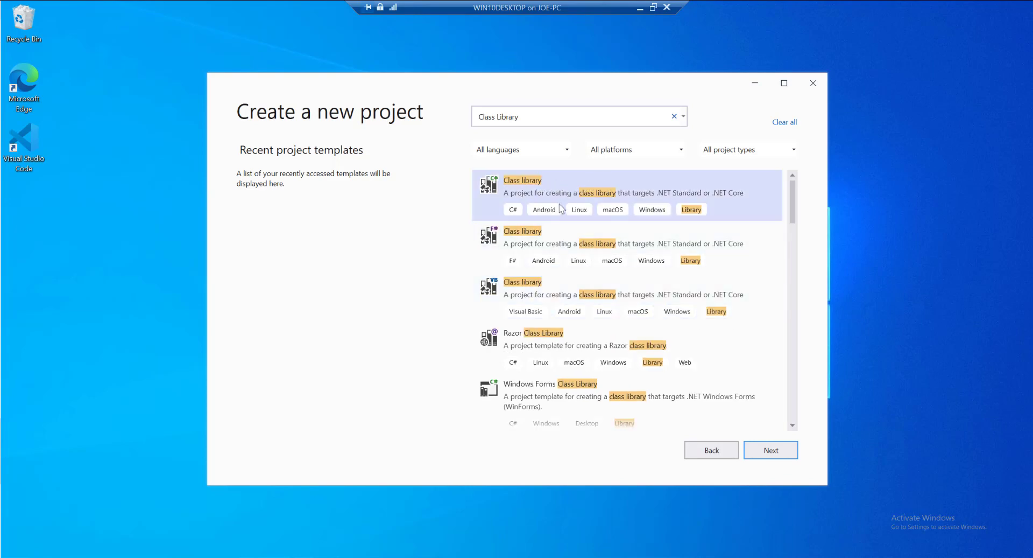
scroll("down", 3)
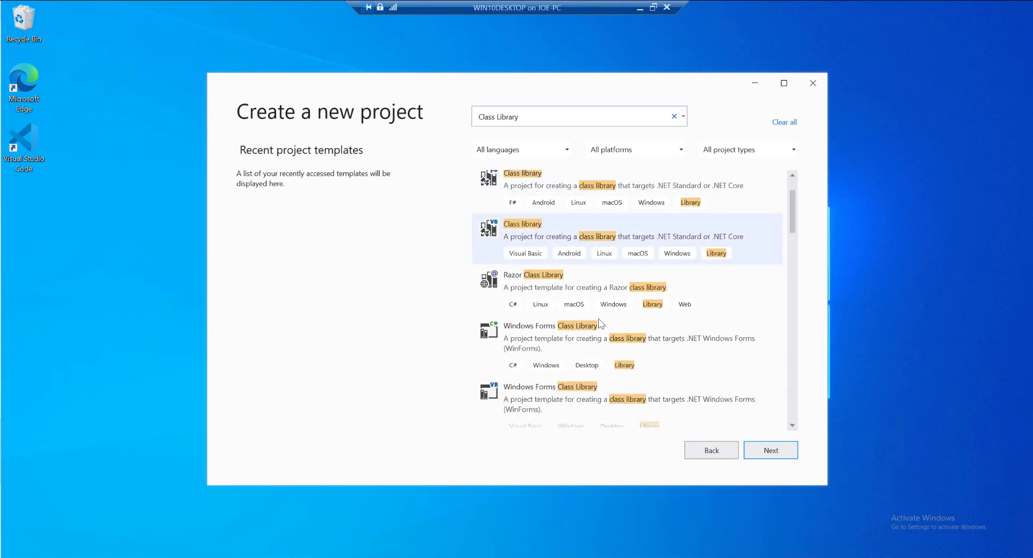
scroll("down", 3)
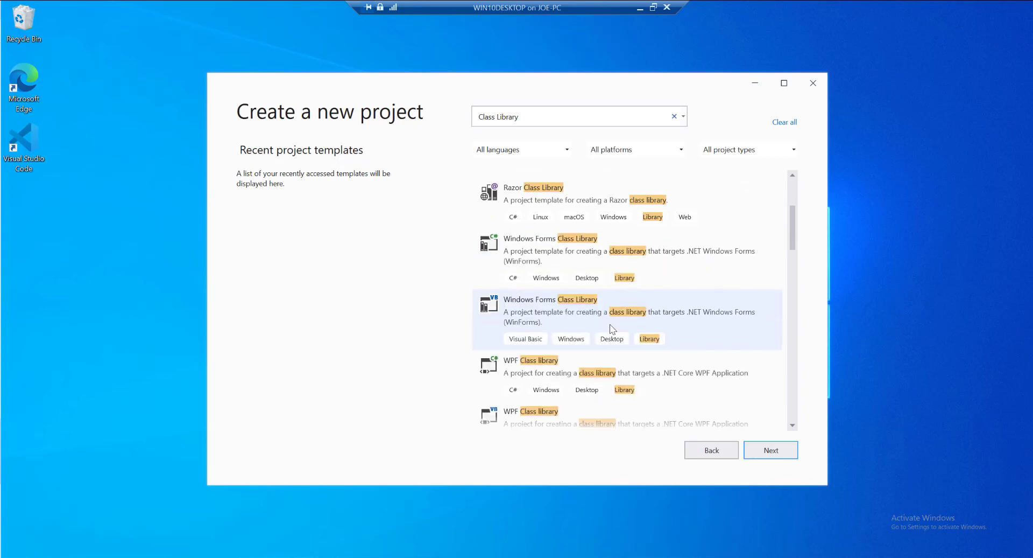
scroll("down", 3)
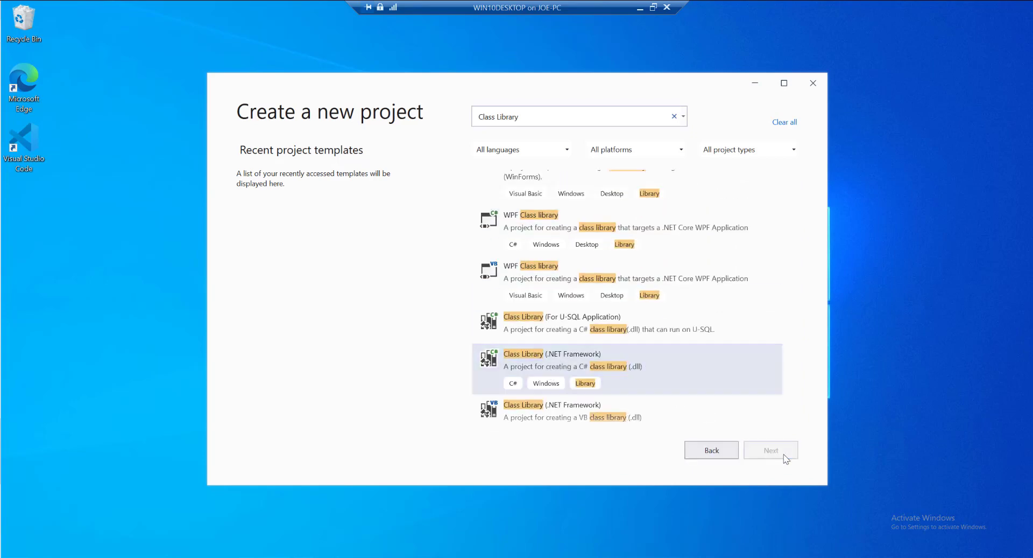
left_click(770, 450)
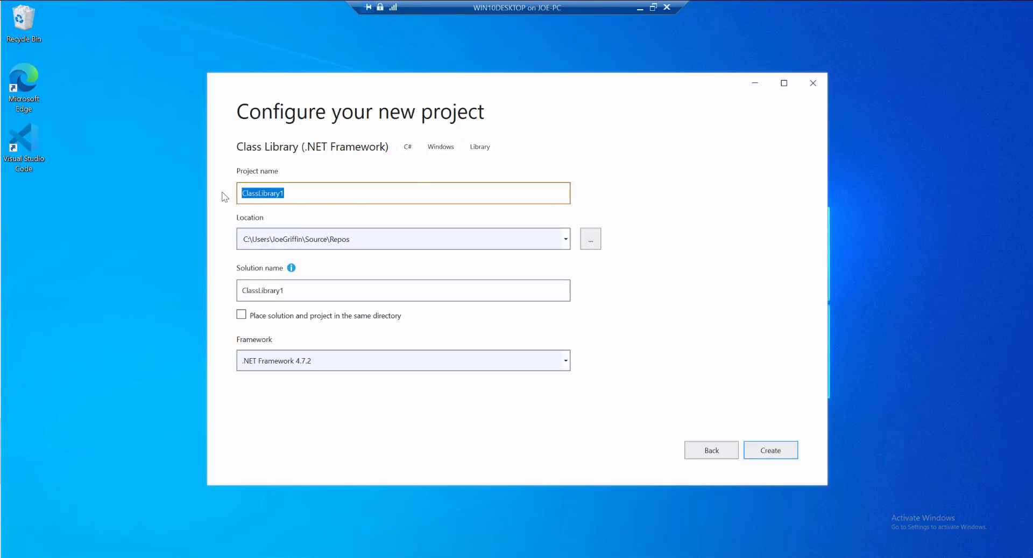
Step: Name the project PL400PluginDemo, target .NET Framework 4.6.2, and create it
type("PL400P")
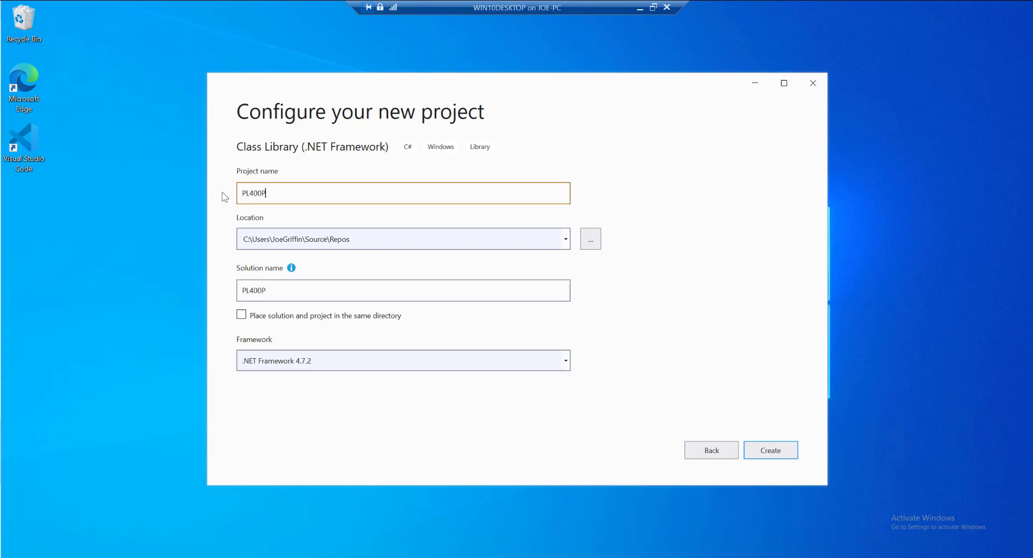
type("luginDemo")
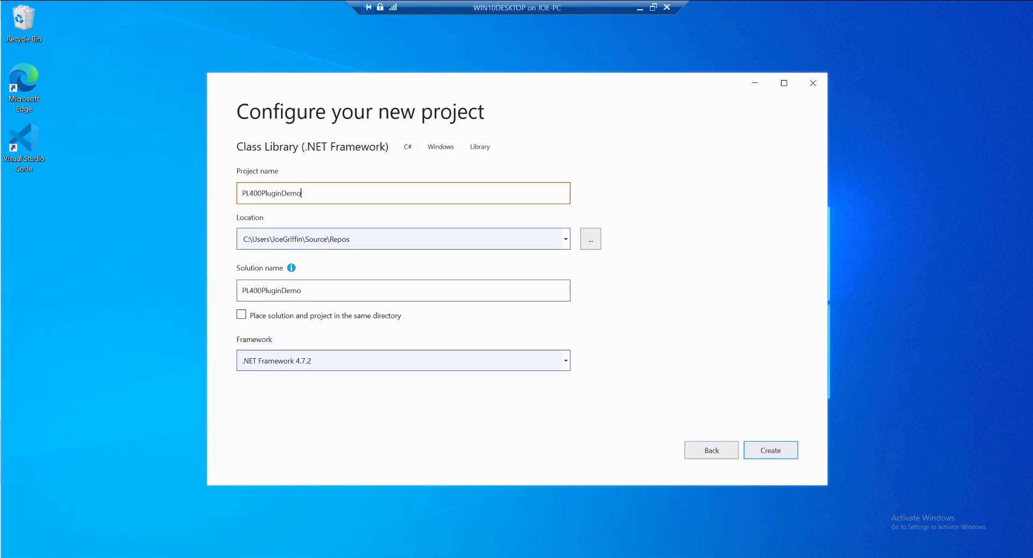
left_click(563, 360)
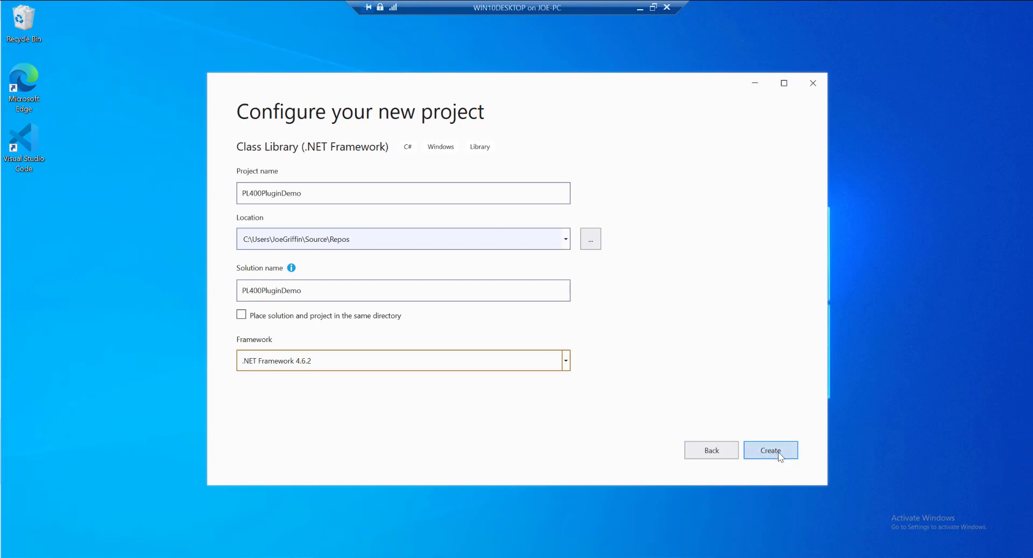
left_click(771, 450)
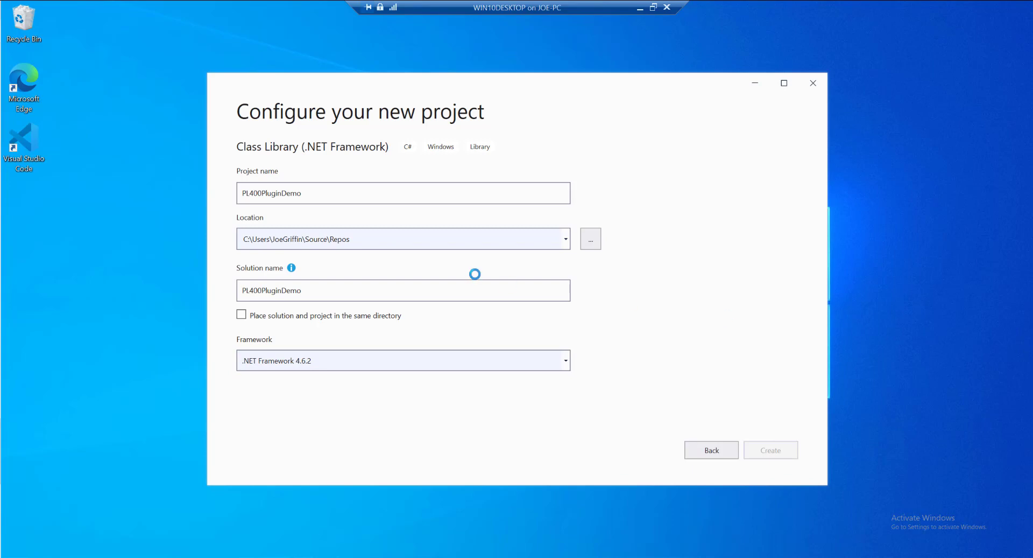
mouse_move(566, 388)
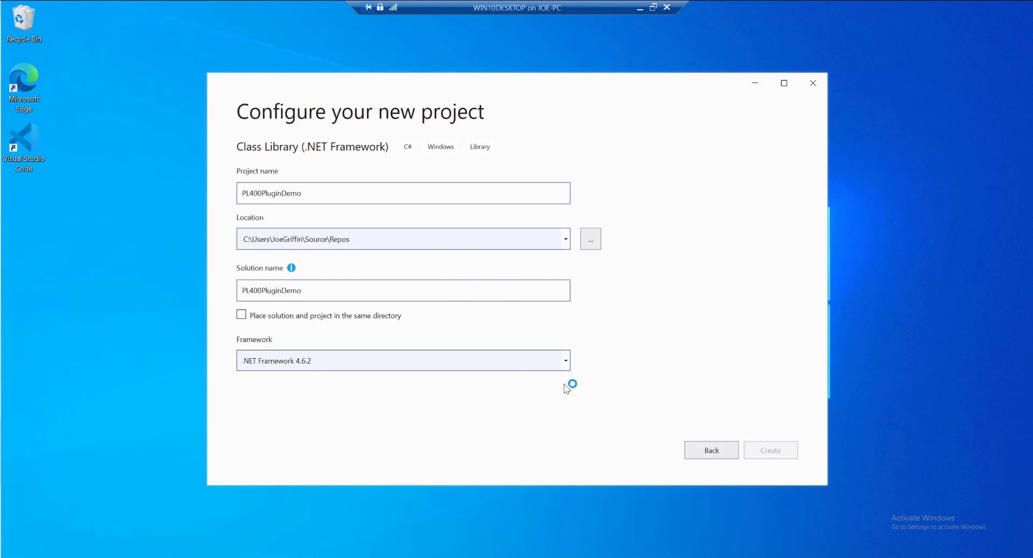
mouse_move(568, 388)
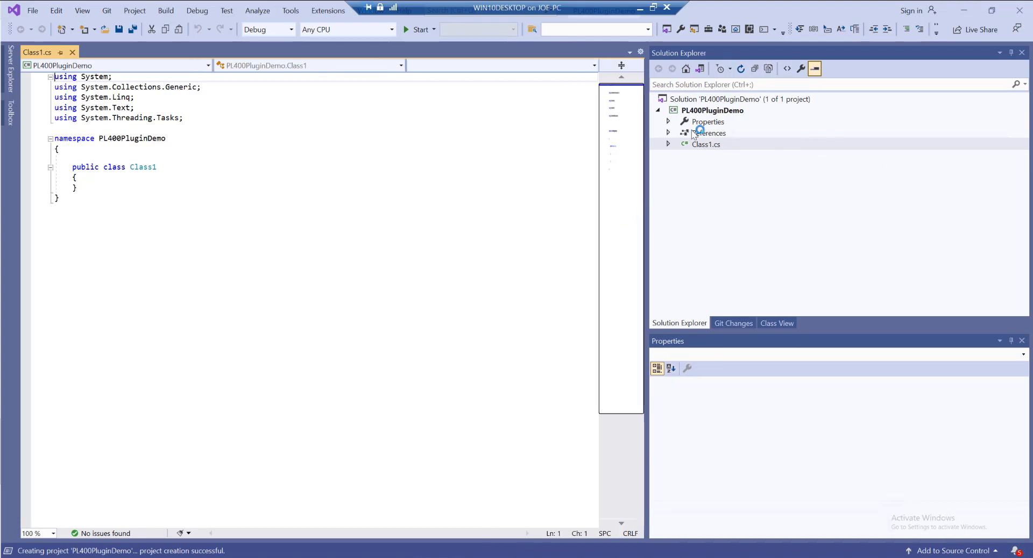
Step: From the project References, browse NuGet for the Microsoft.CrmSdk.CoreAssemblies package
left_click(709, 133)
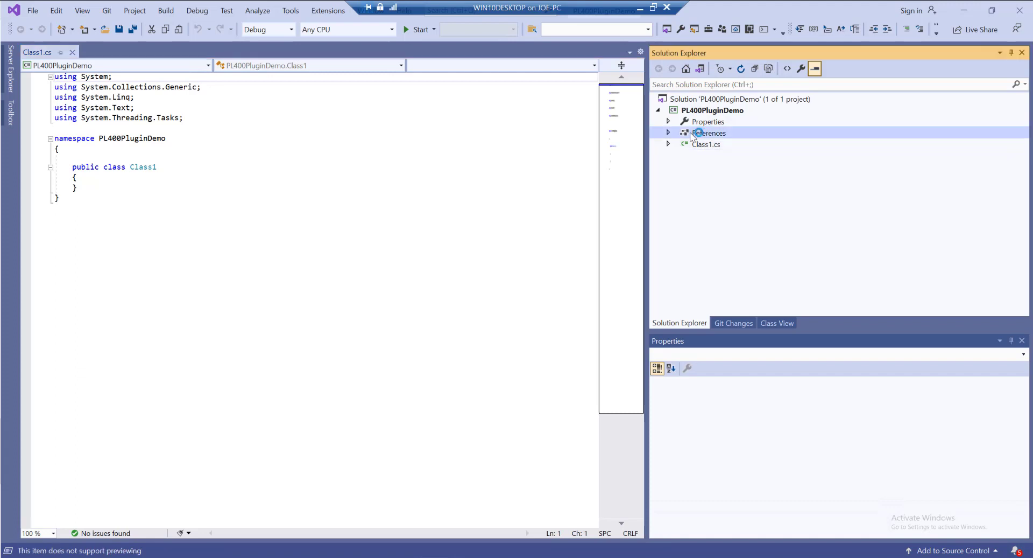
right_click(710, 133)
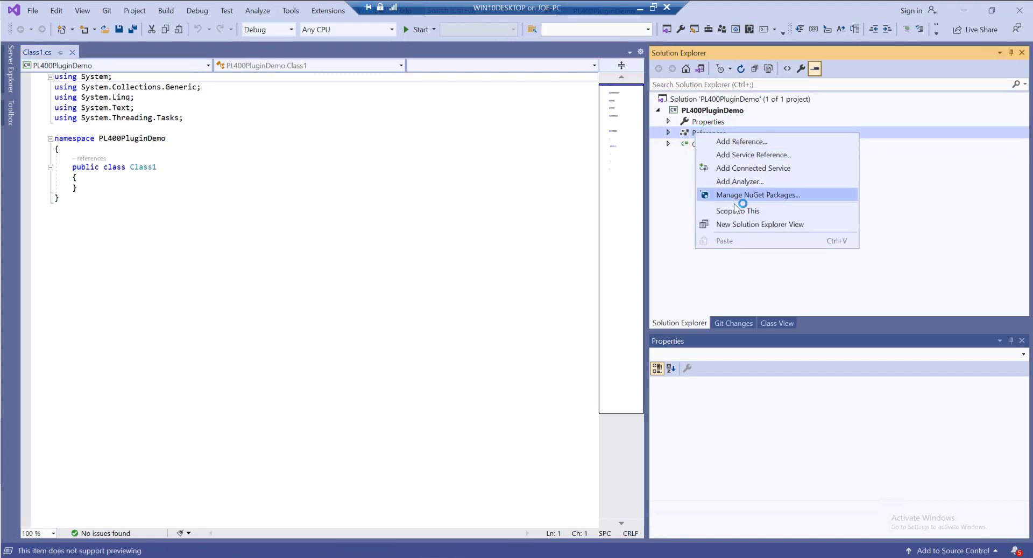
left_click(724, 203)
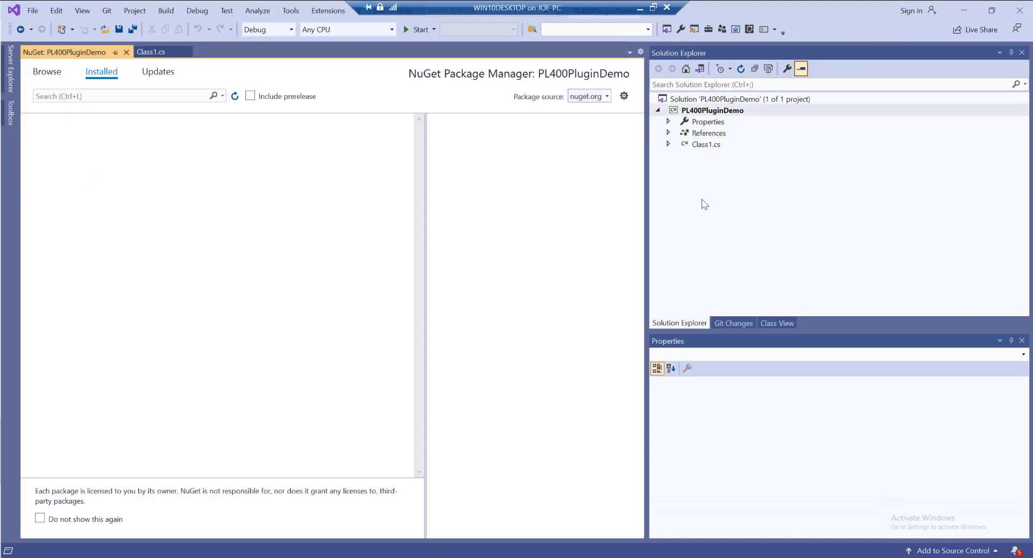
left_click(46, 71)
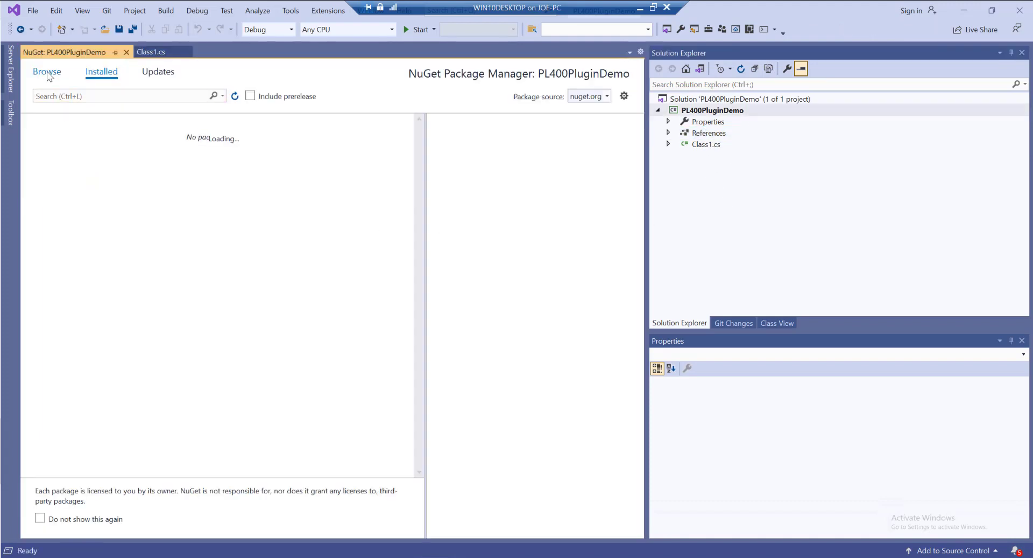
left_click(46, 71)
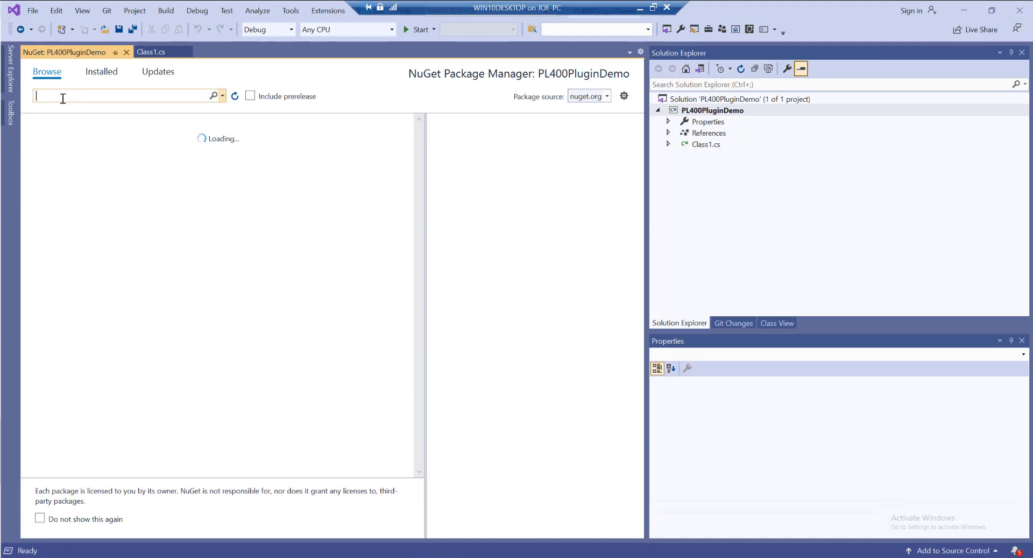
type("Microsoft.crmsdk")
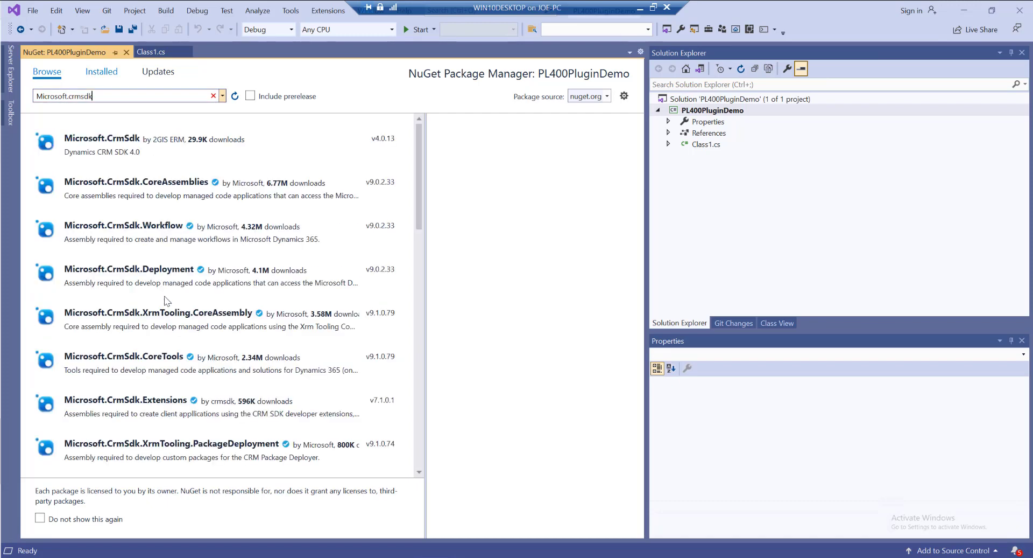
left_click(137, 183)
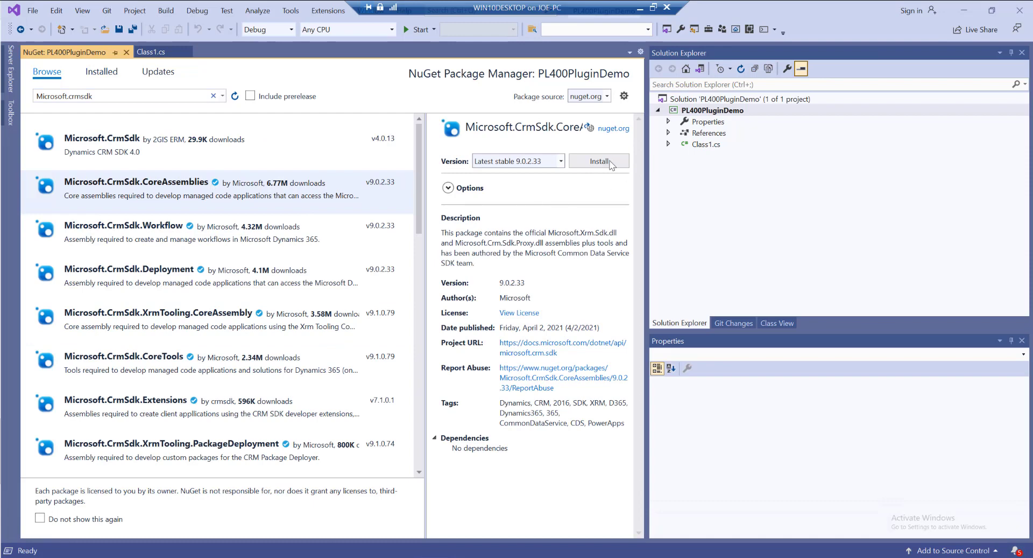
Step: Install Microsoft.CrmSdk.CoreAssemblies, accepting the changes and license, then close the package manager
left_click(599, 161)
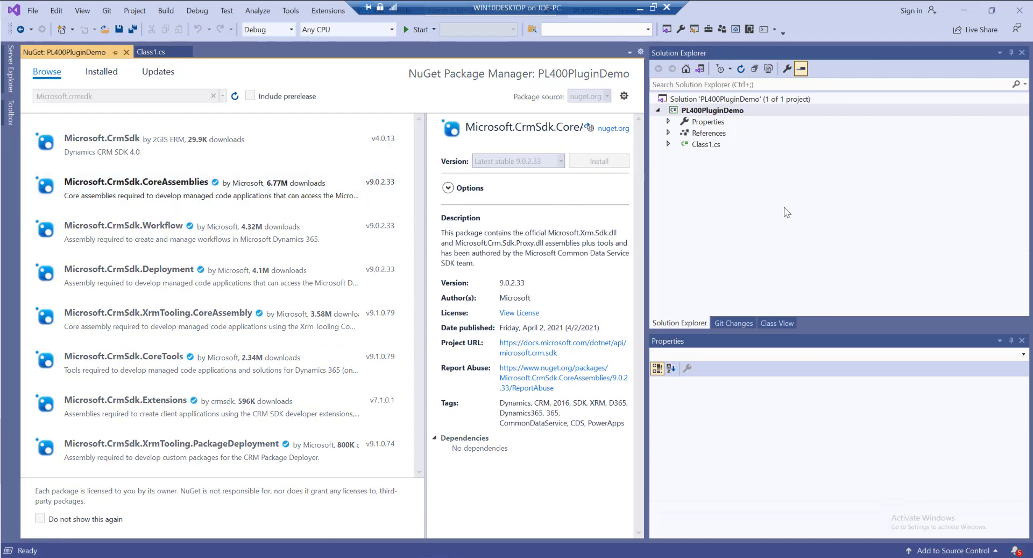
left_click(597, 160)
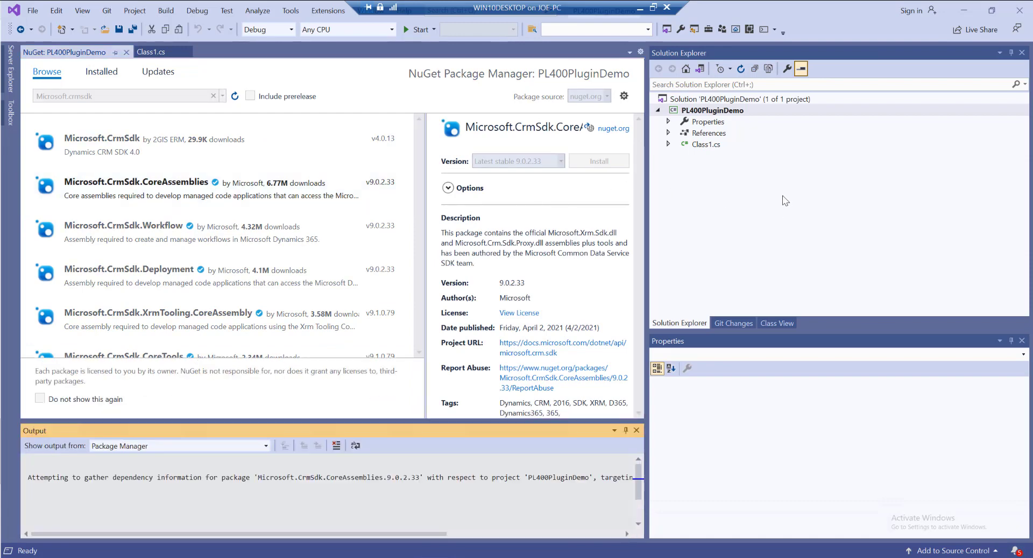
left_click(597, 160)
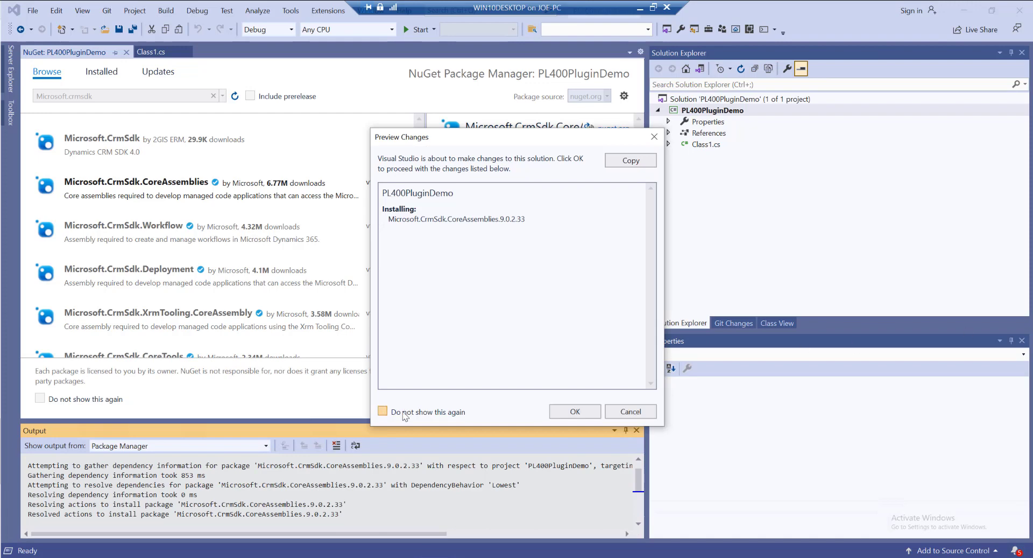
left_click(573, 410)
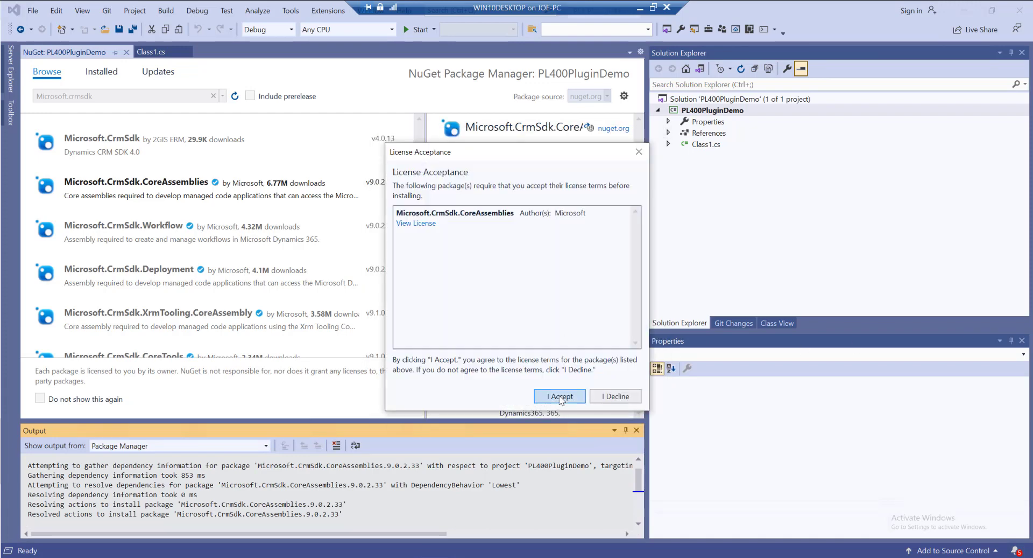
left_click(559, 396)
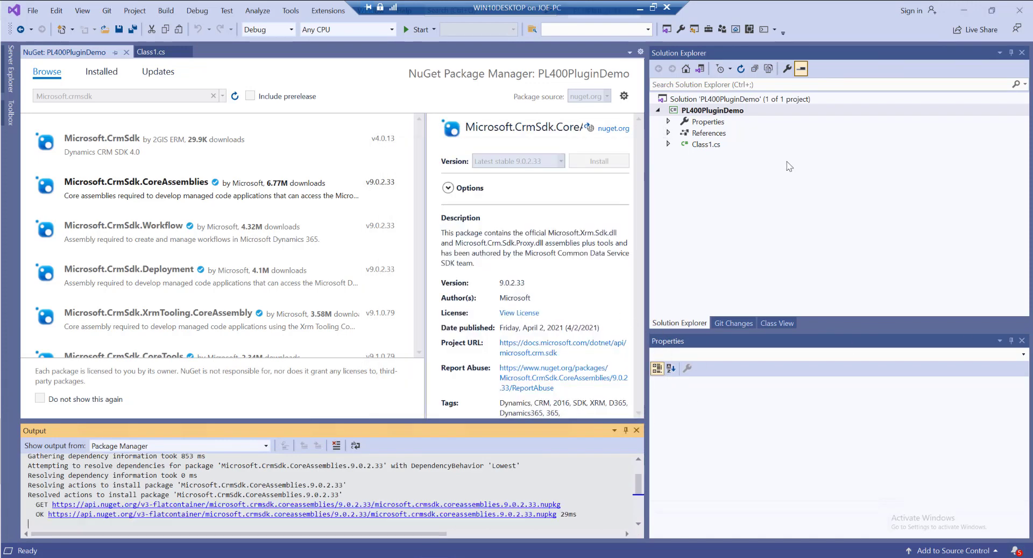
left_click(669, 132)
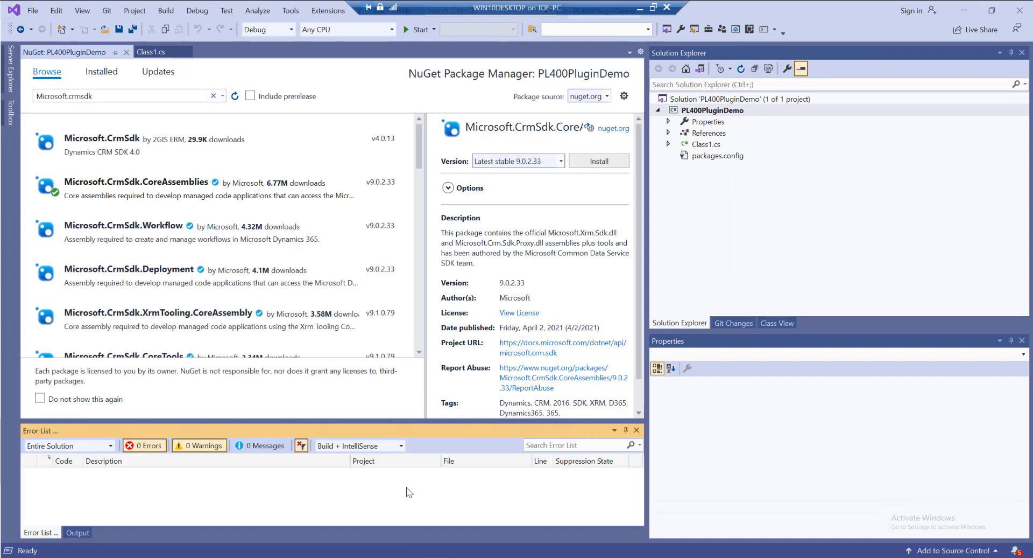
left_click(597, 161)
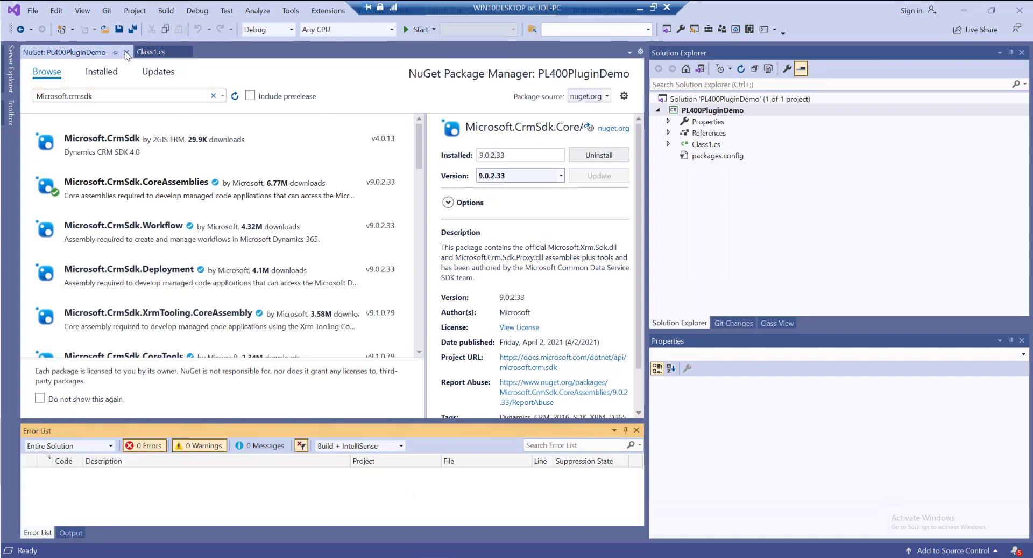
left_click(125, 52)
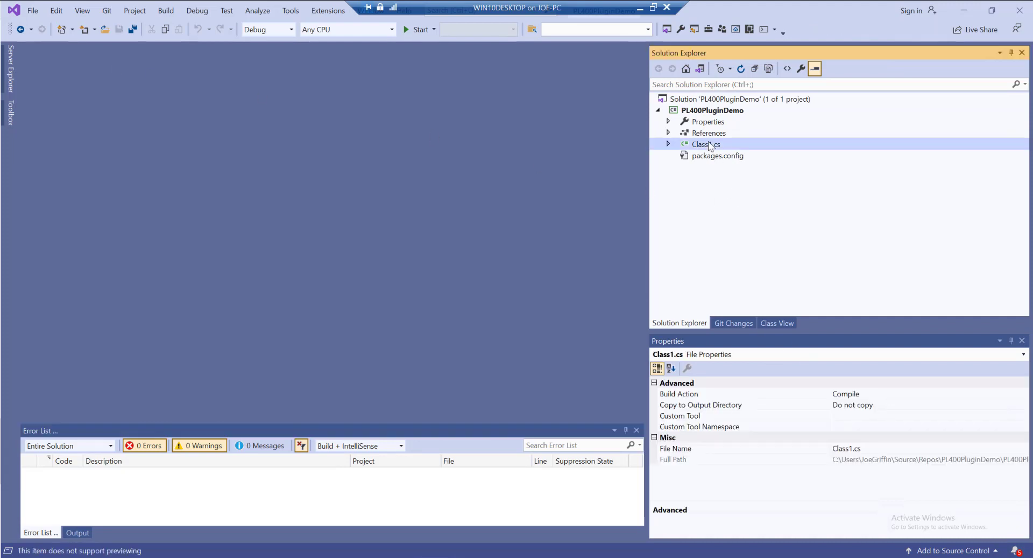
Step: Delete Class1.cs from the project permanently
key("Delete")
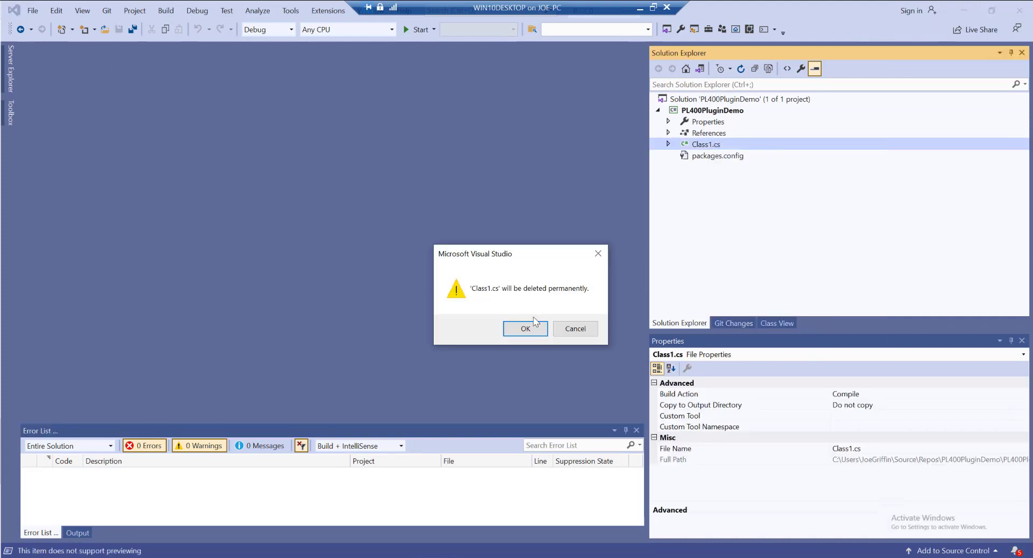
left_click(525, 329)
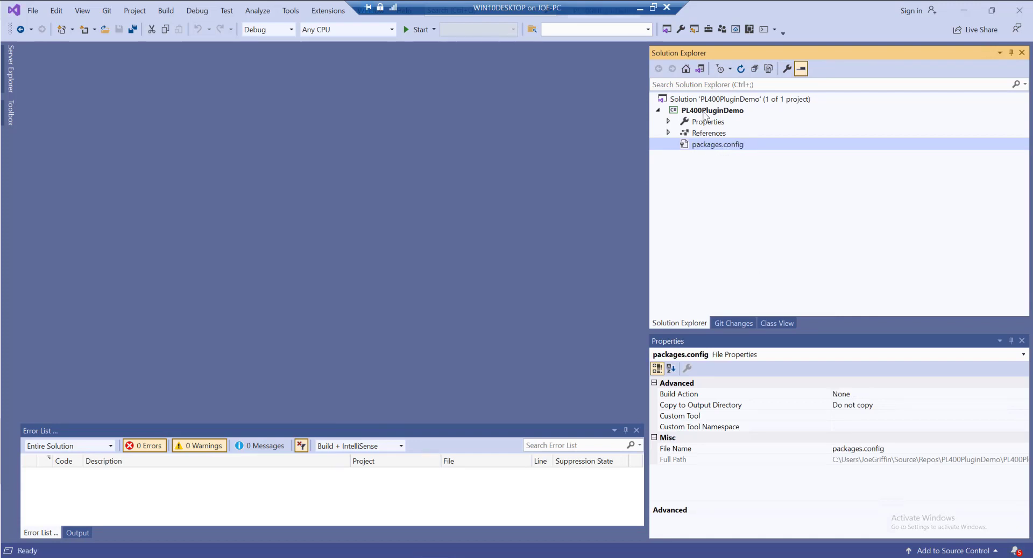
Step: Add a new class file named PreOperationFormatPhoneCreateUpdate.cs to the project
right_click(713, 110)
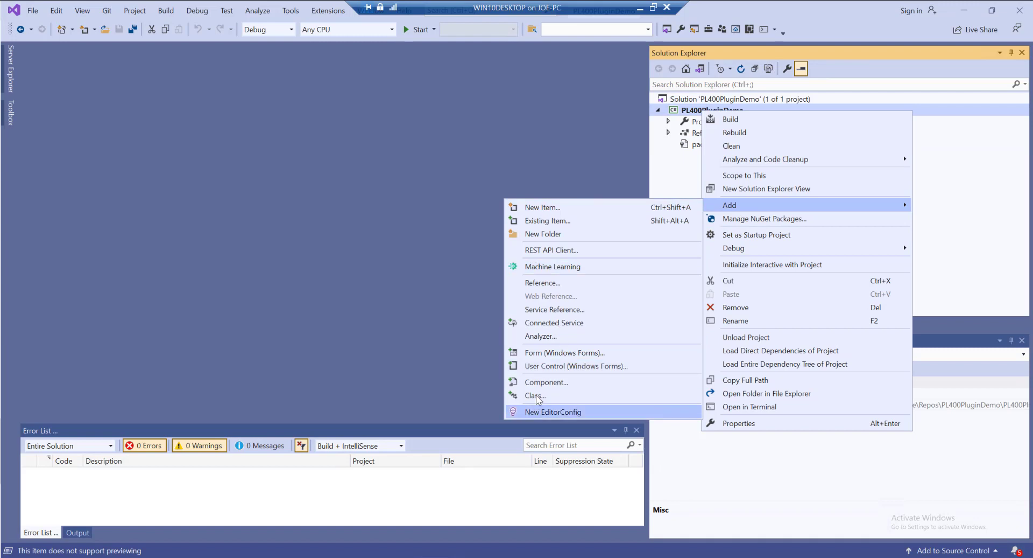
left_click(543, 207)
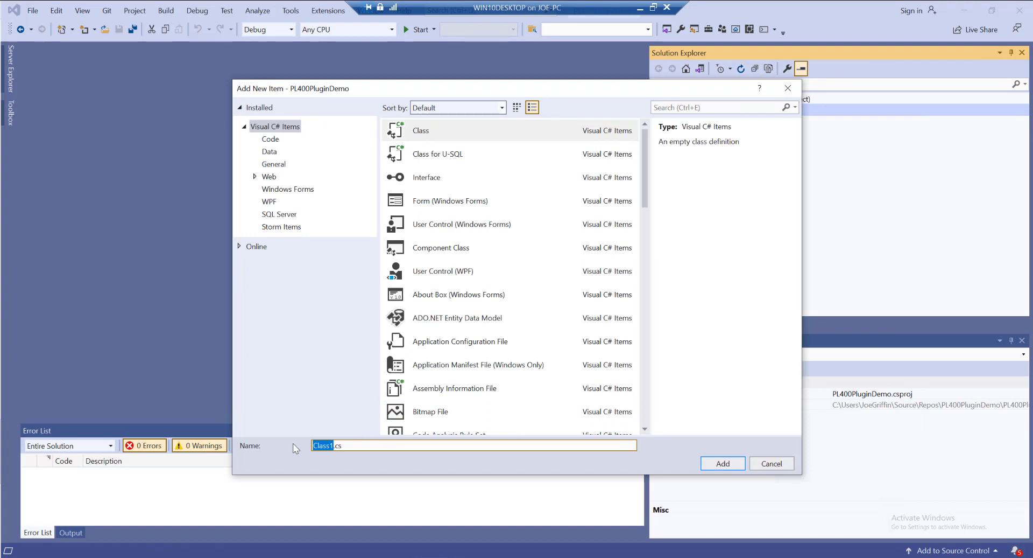
type("PreOpen")
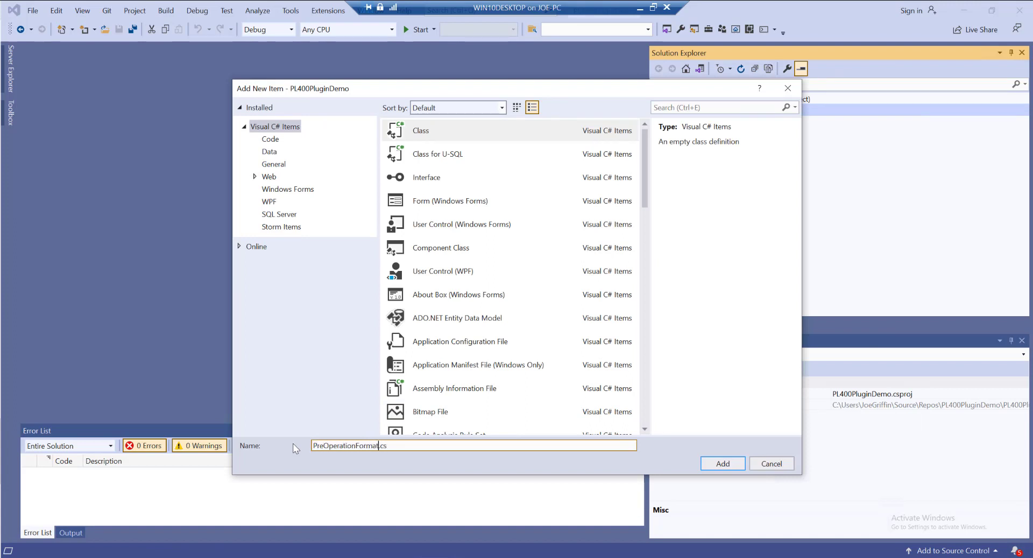
type("PhoneCreateUpdate")
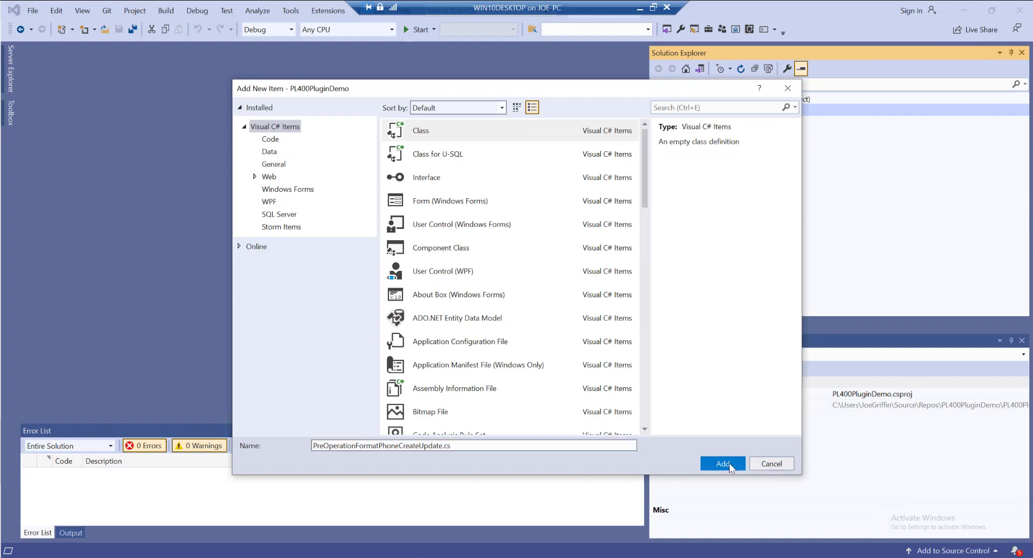
left_click(722, 463)
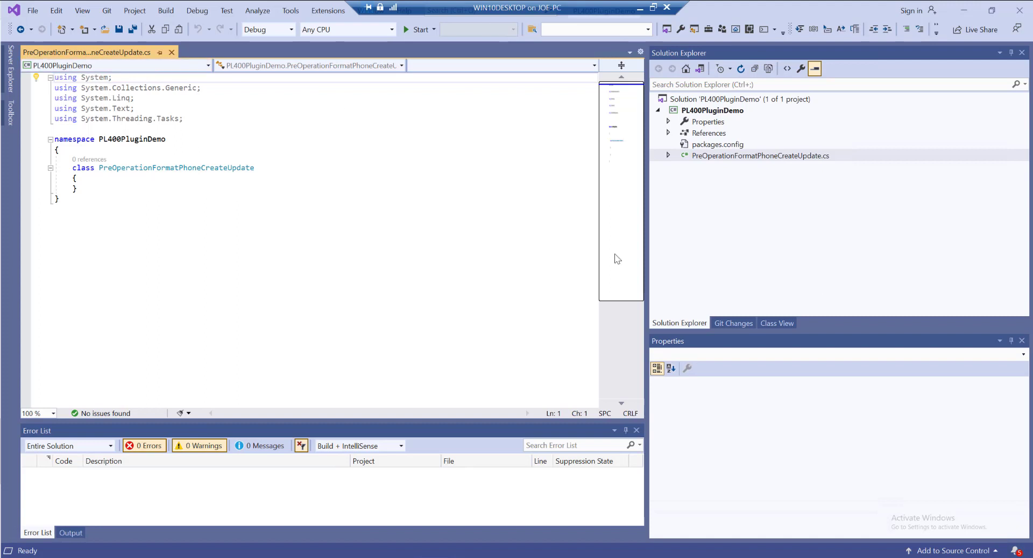
mouse_move(225, 120)
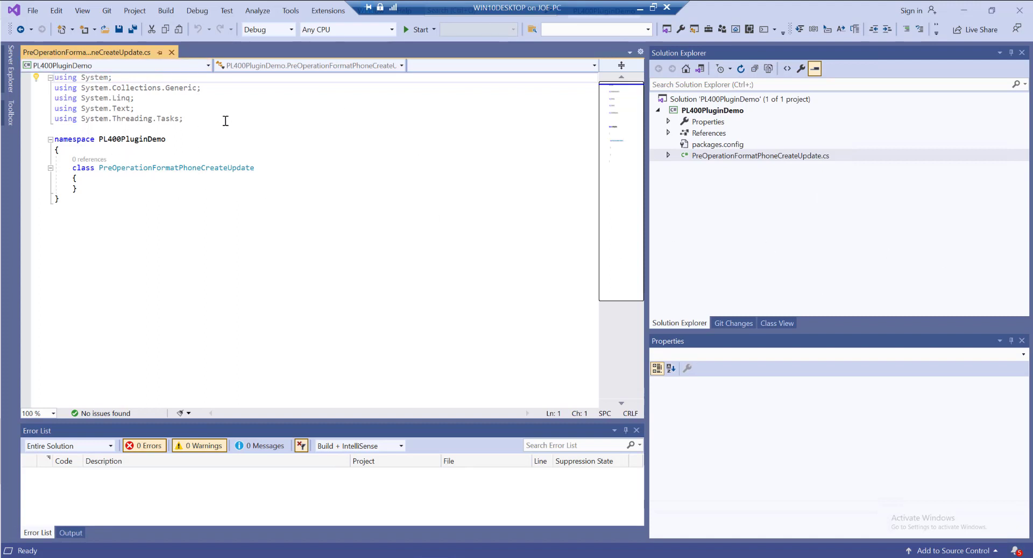
Step: Add 'using Microsoft.Xrm.Sdk;' and 'using System.Text.RegularExpressions;' below the existing usings
key("enter")
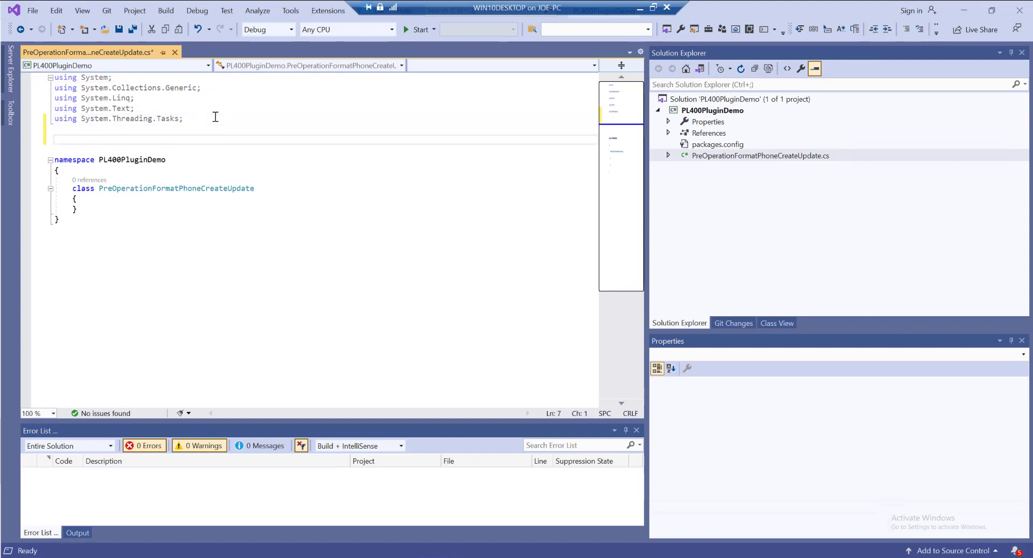
type("using")
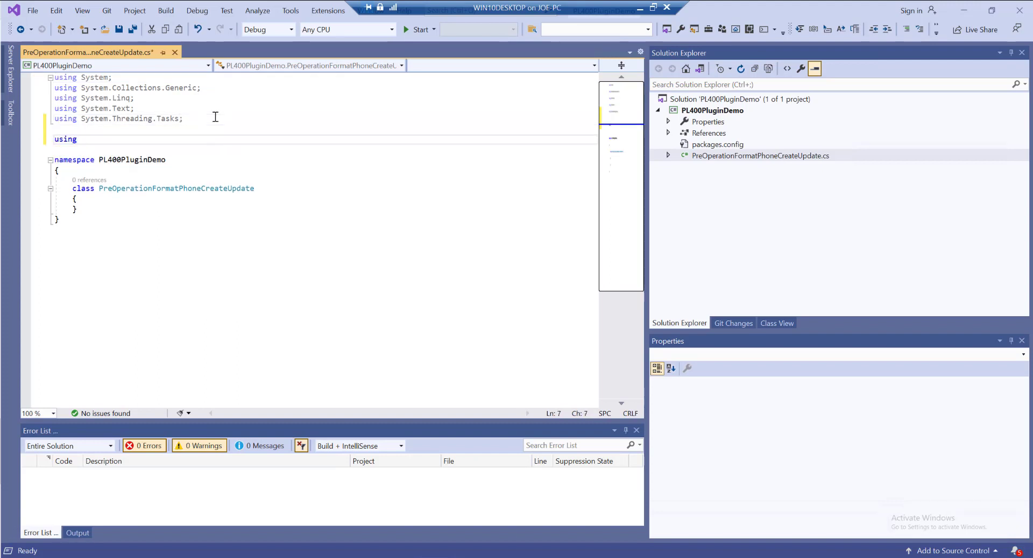
type("Microsoft.Xrm.Sdk;")
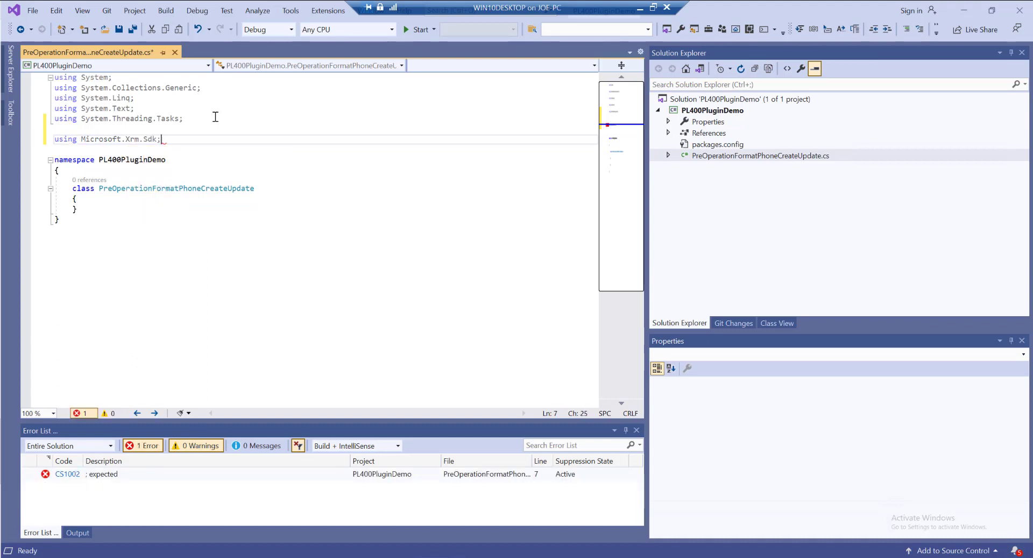
key("enter")
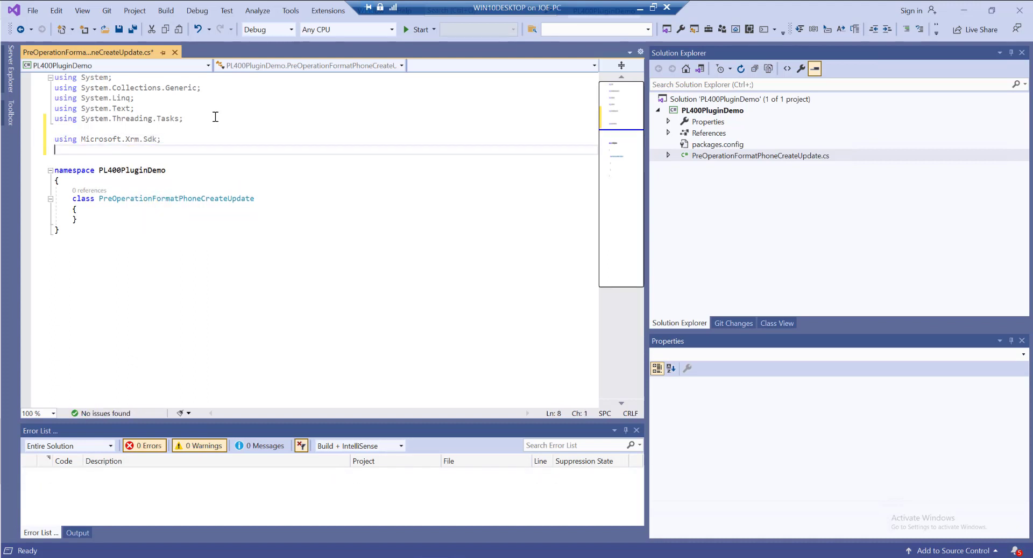
type("using")
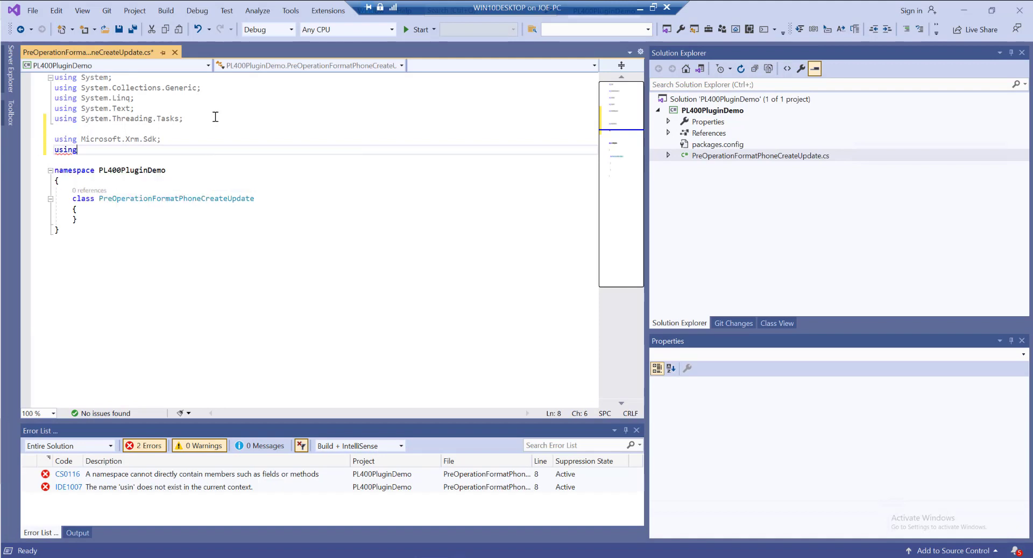
type("System.")
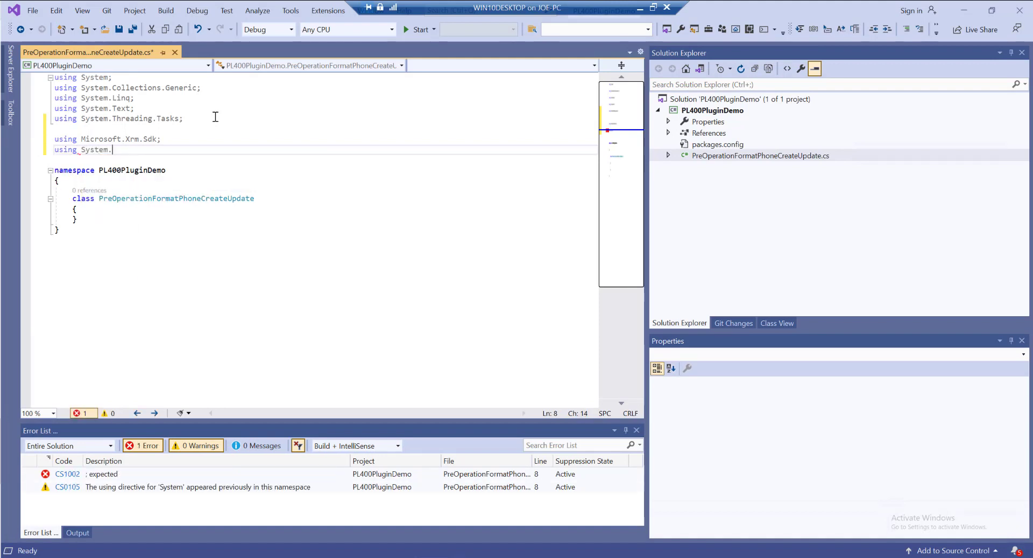
type("Text.RegularExpressions")
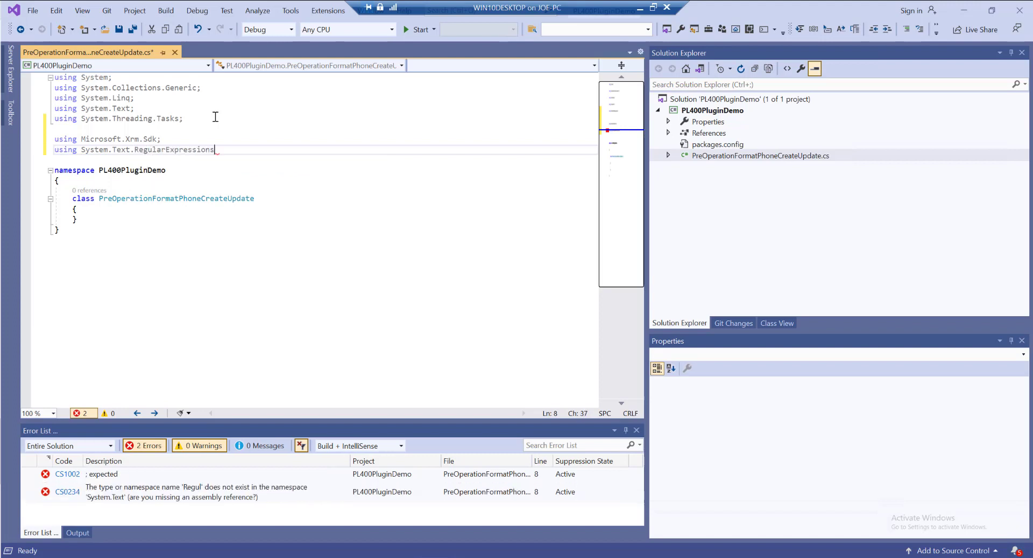
type(";")
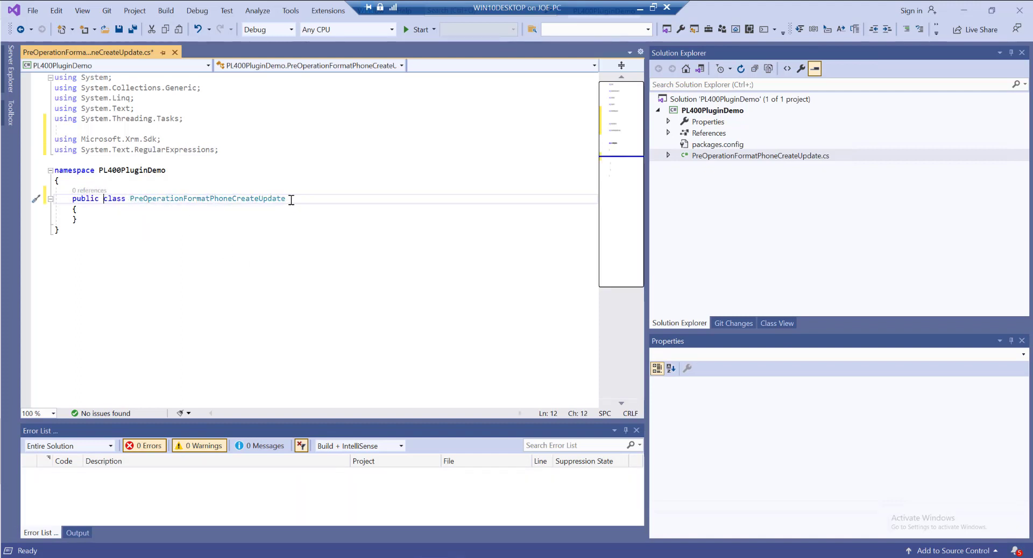
Step: Append ': IPlugin' after the class name so it implements IPlugin
type(": I")
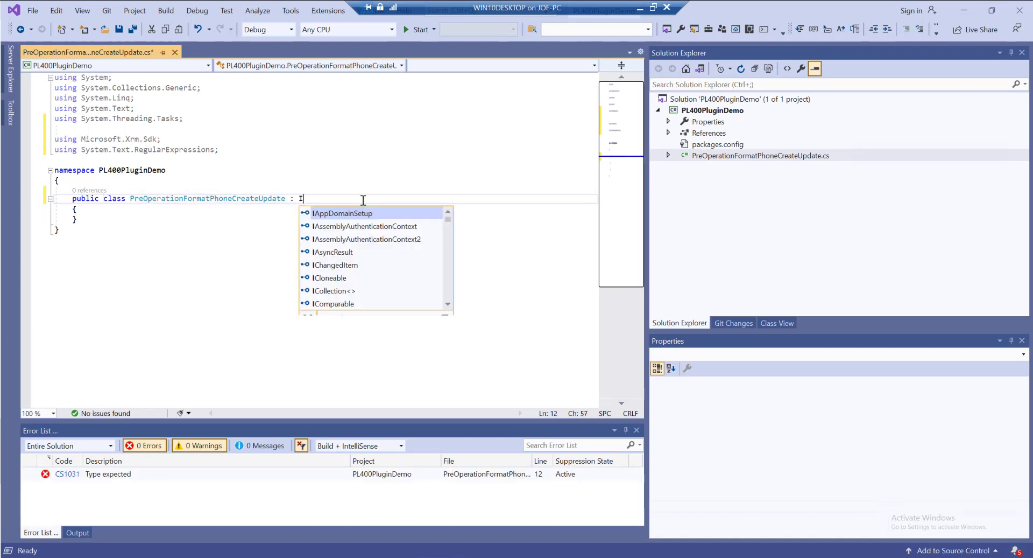
type("plugin")
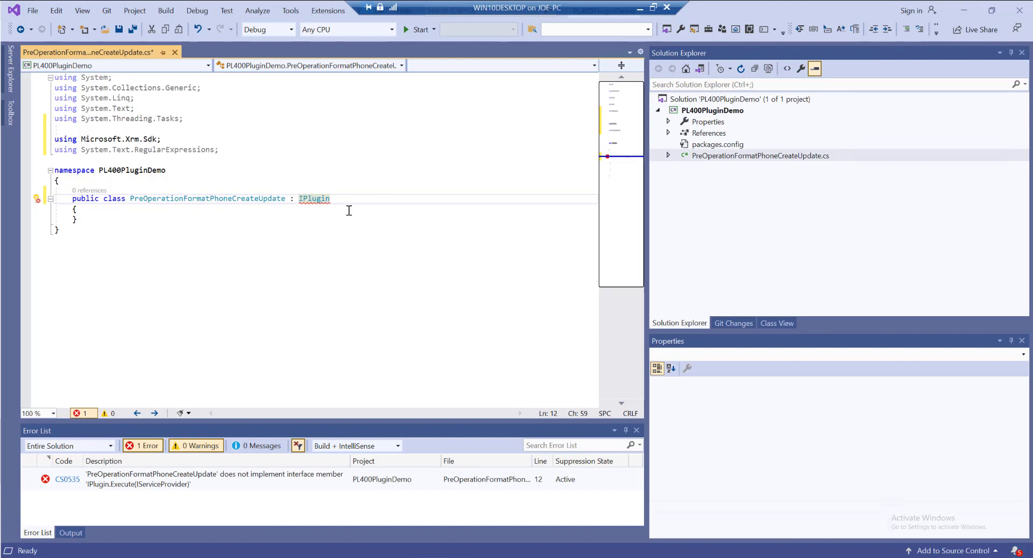
Step: Generate the IPlugin Execute stub and delete its NotImplementedException placeholder line
left_click(37, 198)
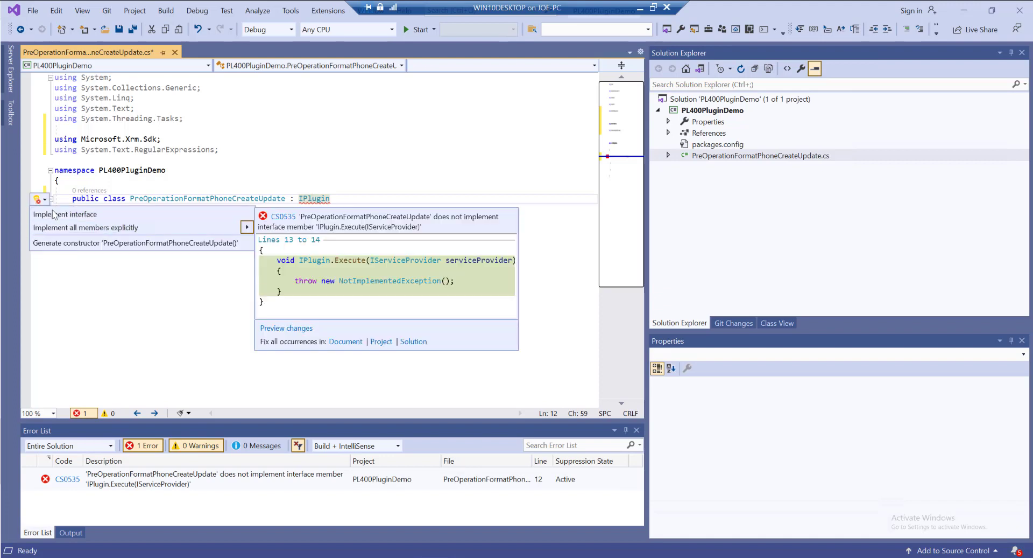
left_click(66, 214)
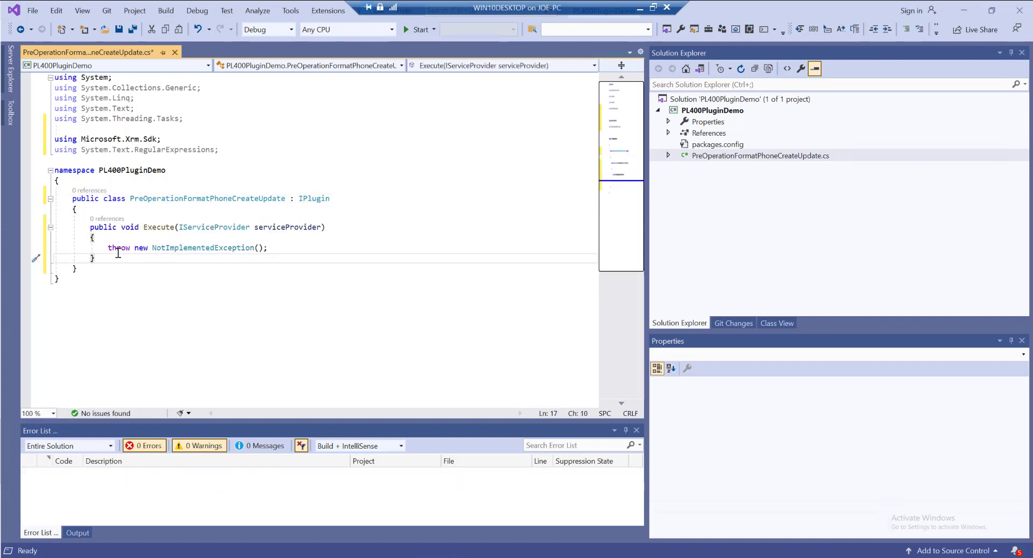
mouse_move(251, 229)
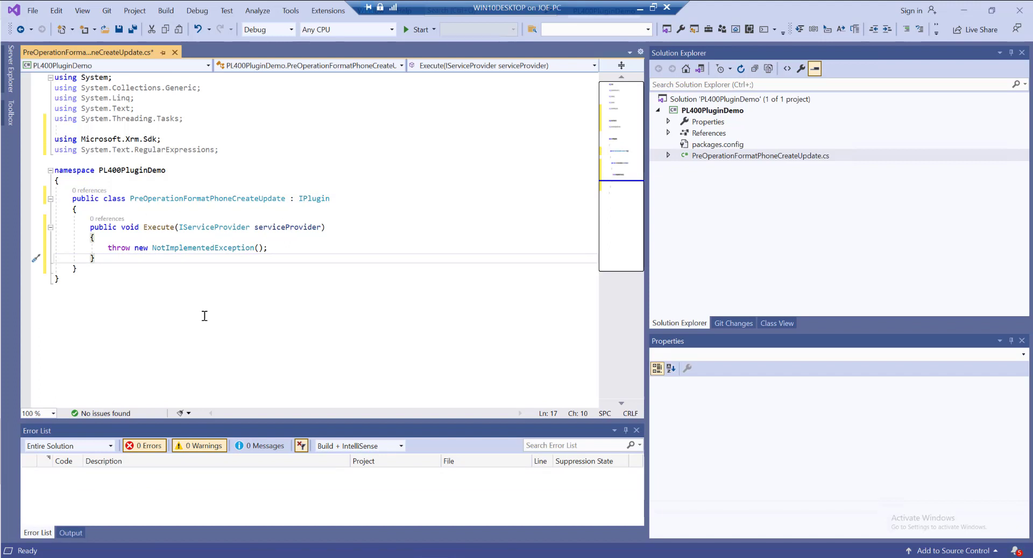
mouse_move(282, 242)
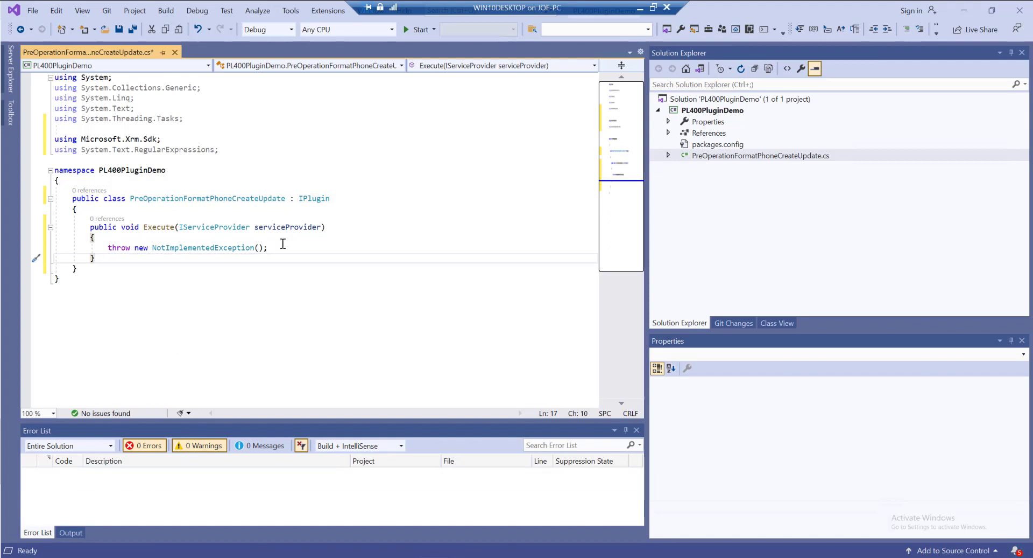
triple_click(187, 247)
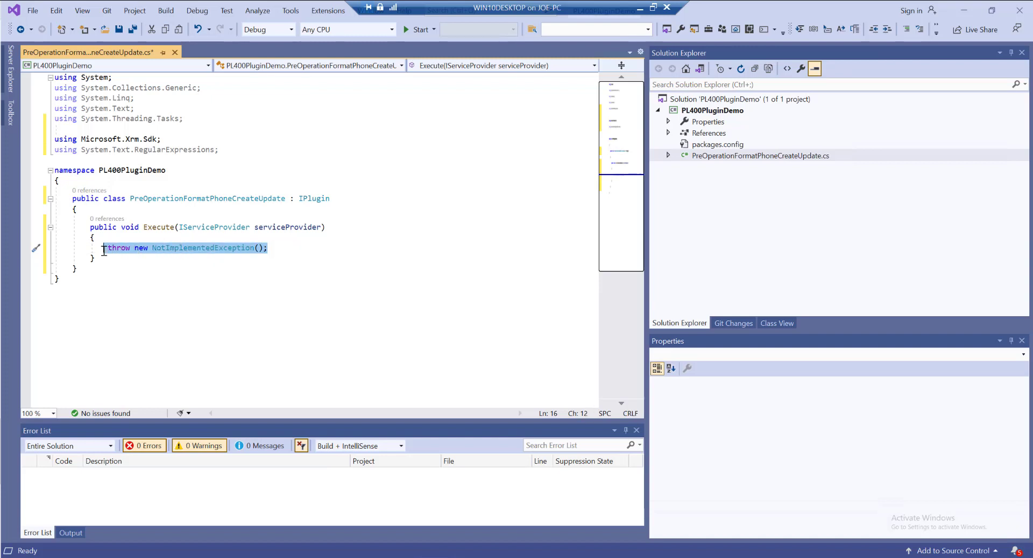
key("Delete")
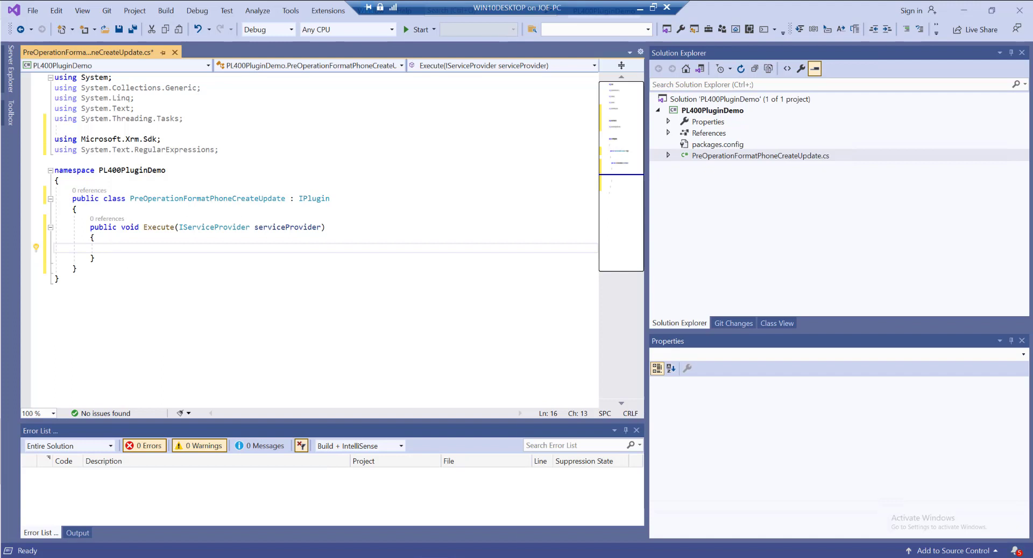
mouse_move(120, 250)
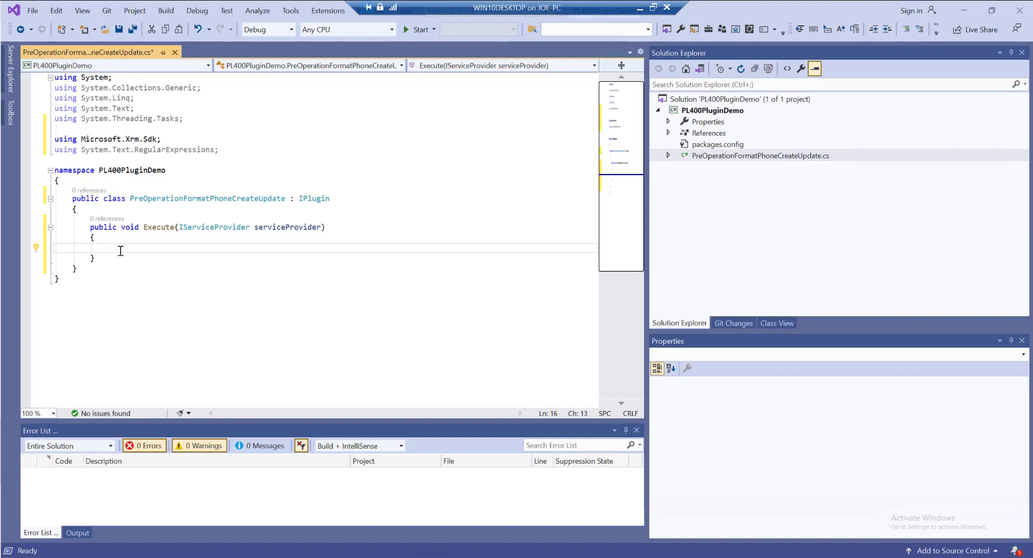
Step: Write 'IPluginExecutionContext context = (IPluginExecutionContext)serviceProvider.GetService(typeof(IPluginExecutionContext));'
type("IPlugin[];")
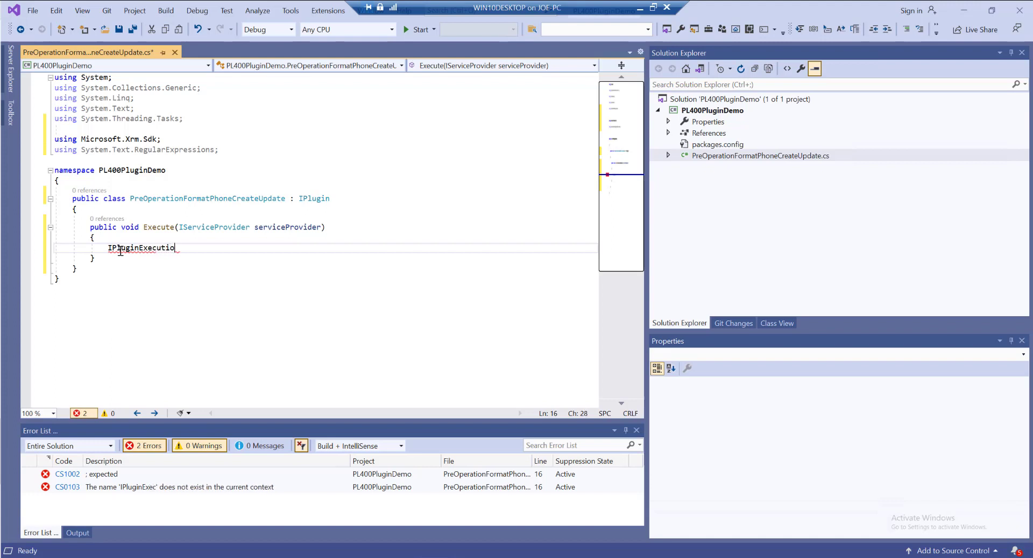
type("nContext context = (")
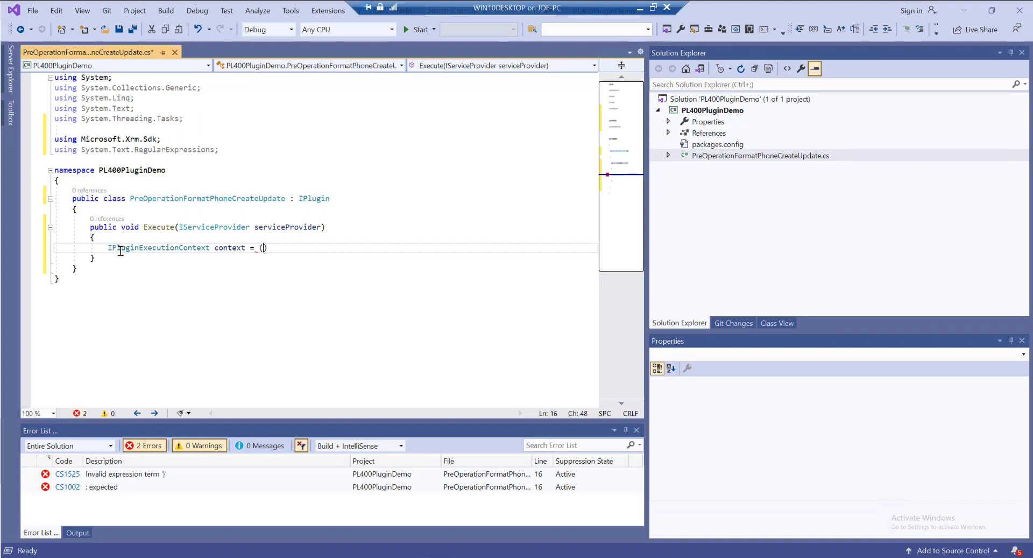
type("IpluginExecutionContext")
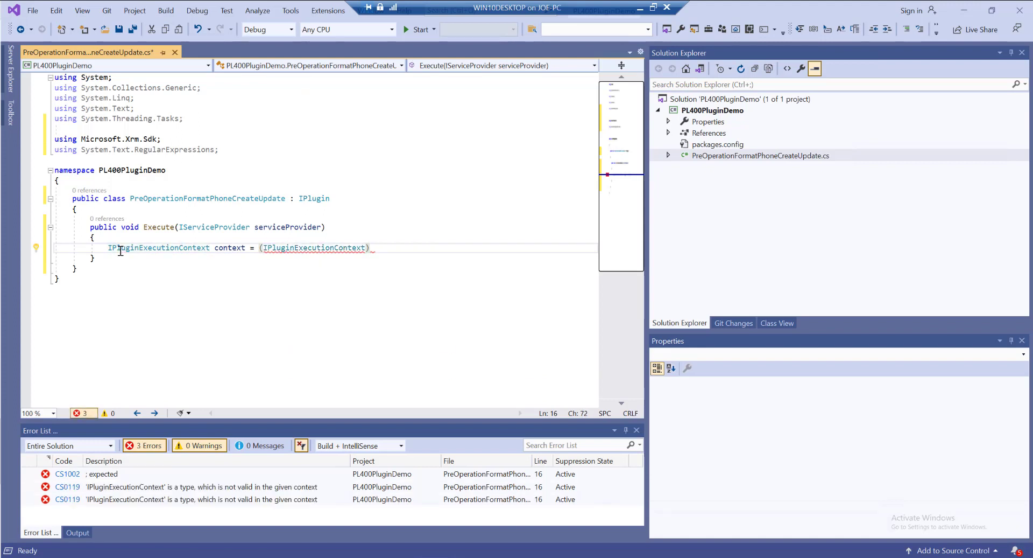
type("serviceProvider.")
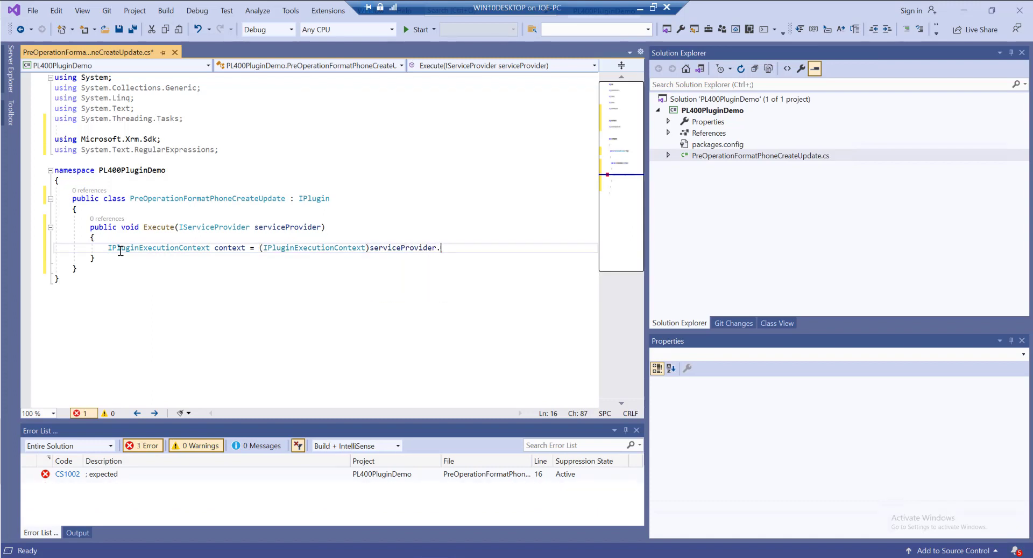
type("GetService(")
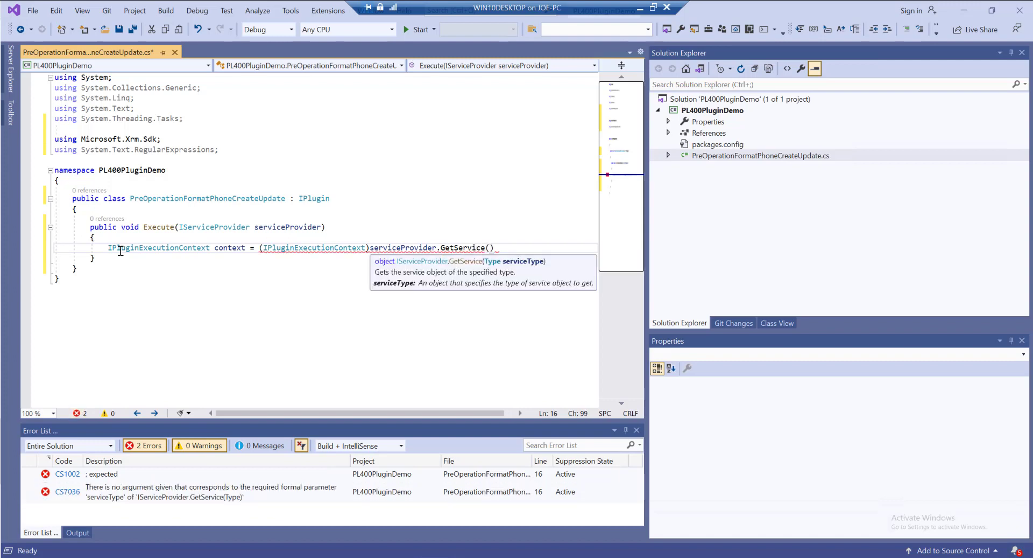
type("Type()")
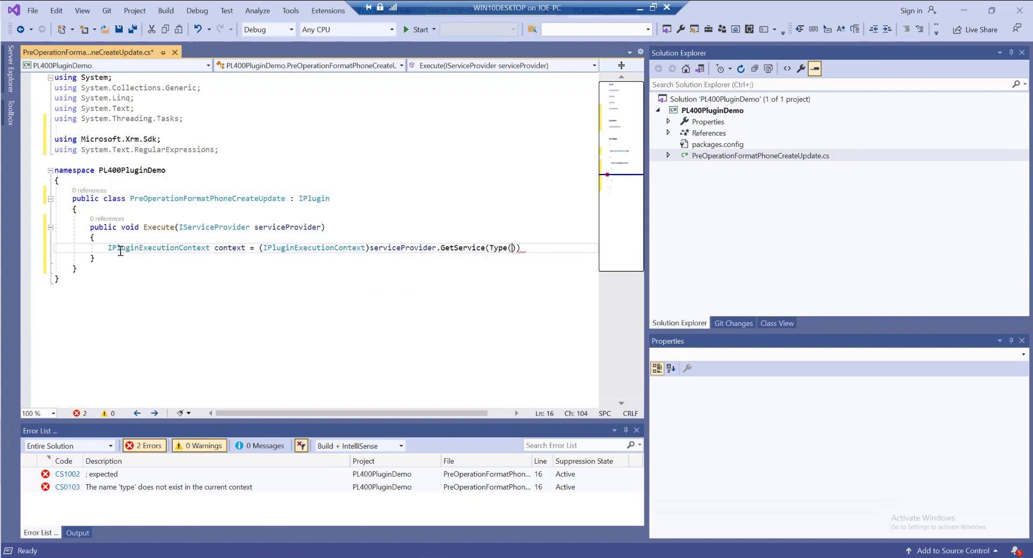
type("ty")
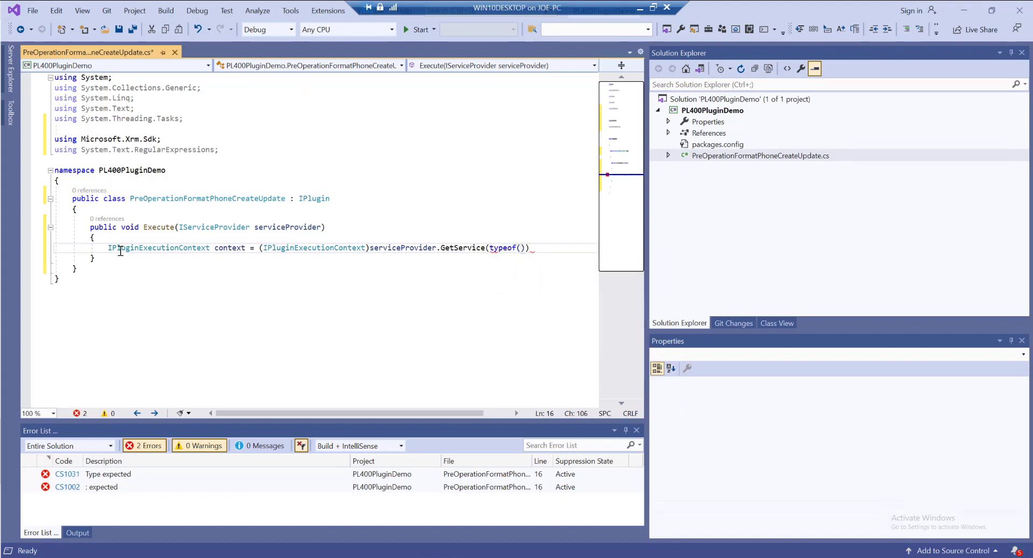
type("IPluginExecutionContext")
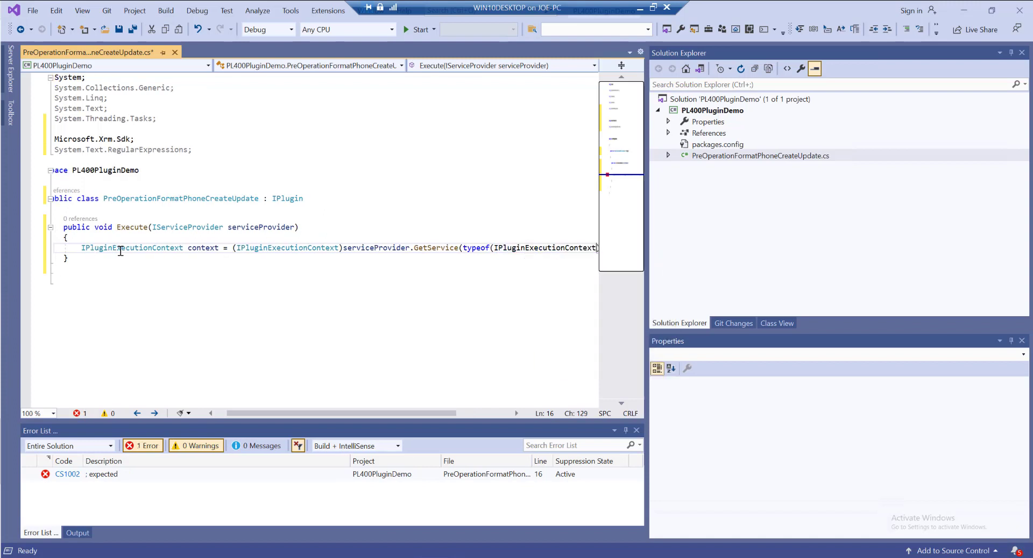
type("))")
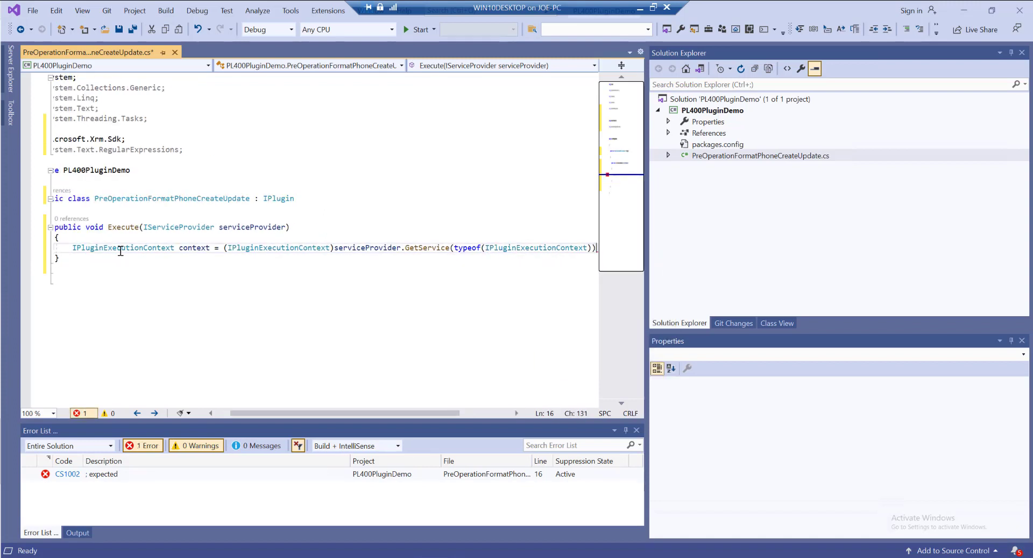
type(";")
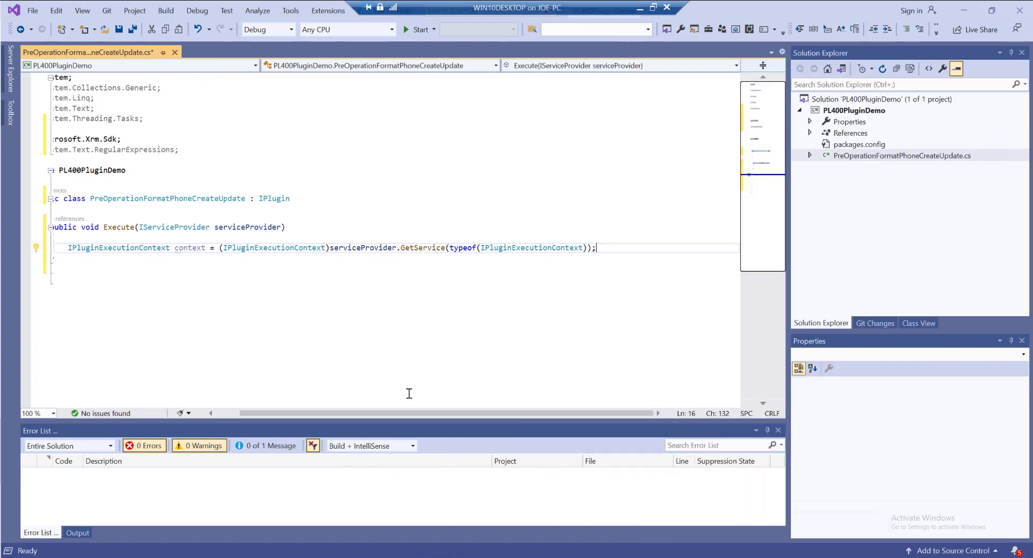
scroll("left", 3)
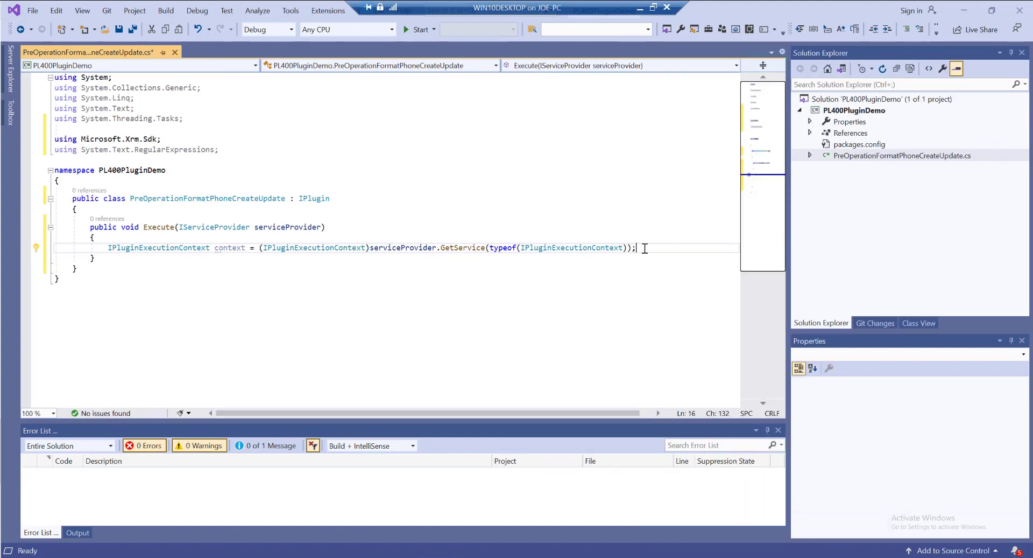
Step: Write an if checking !context.InputParameters.ContainsKey("Target")
key("Return")
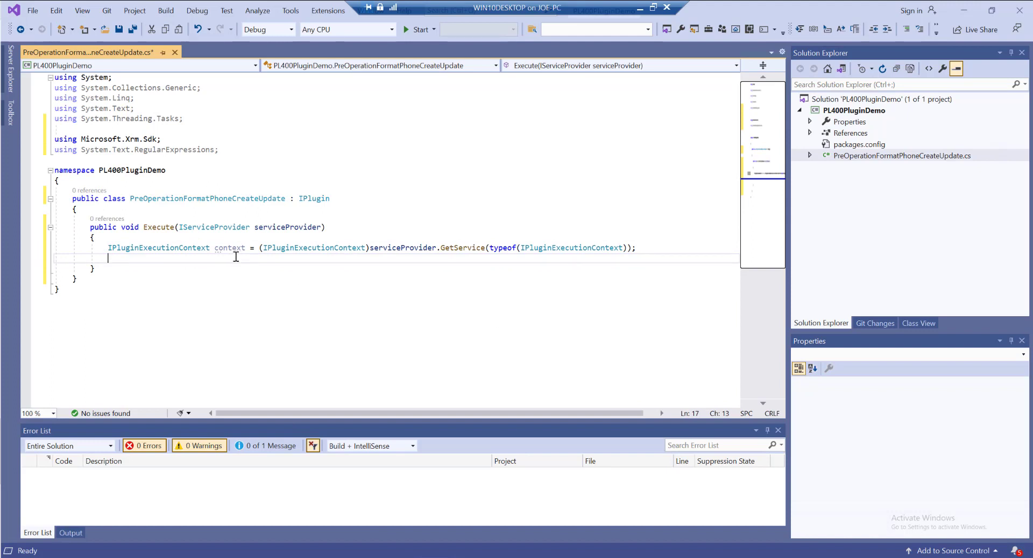
mouse_move(164, 274)
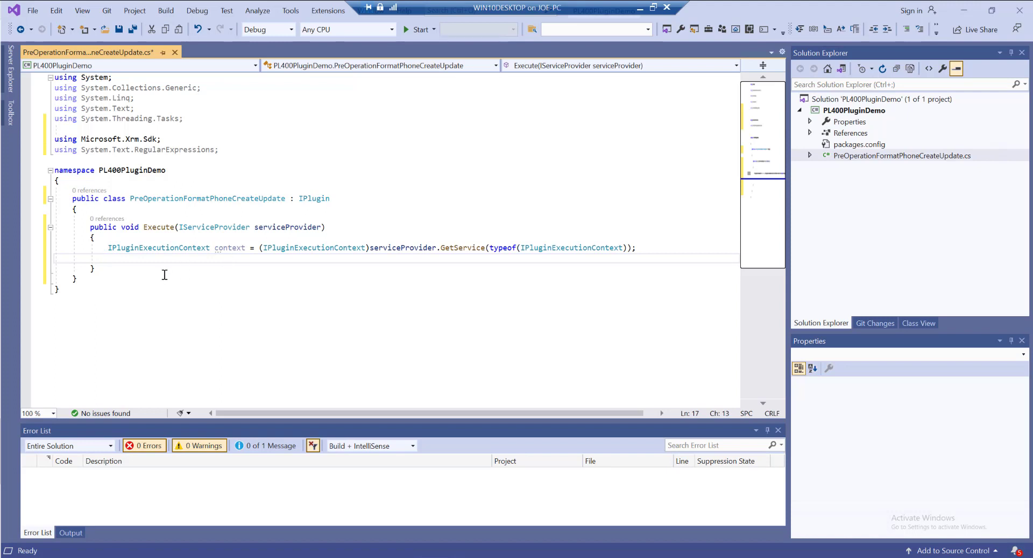
type("if !(")
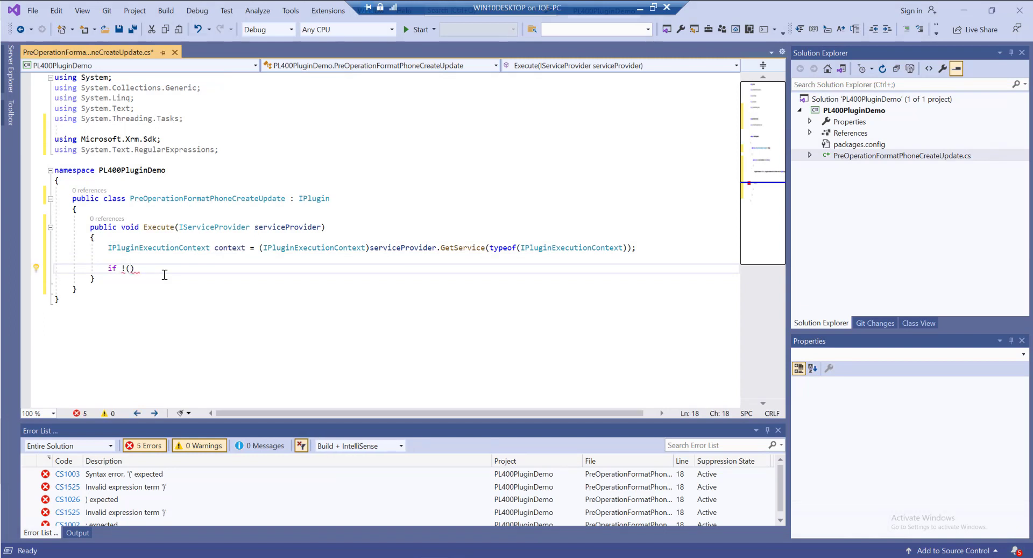
type("(!")
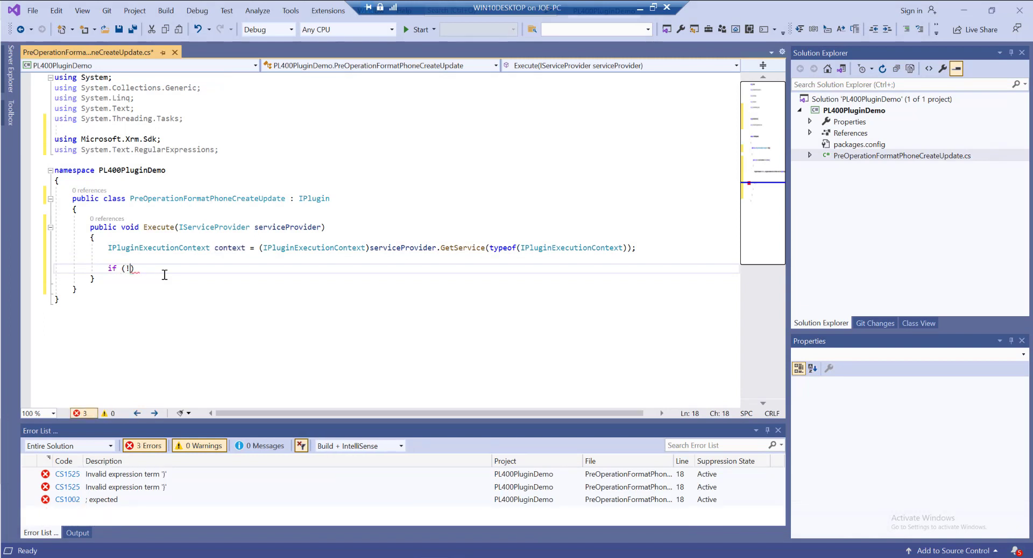
type("context.InputParameters.")
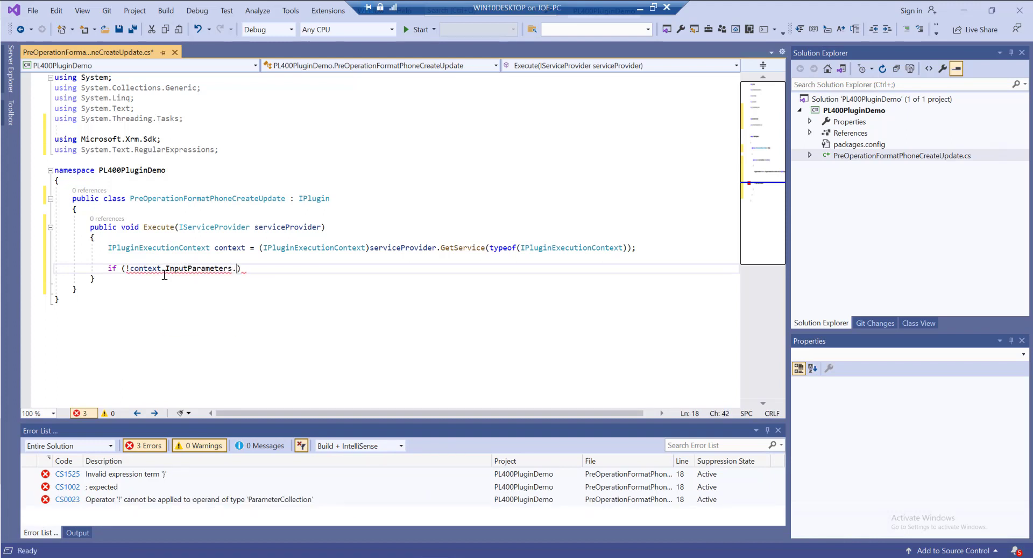
type("ContainsKey(")
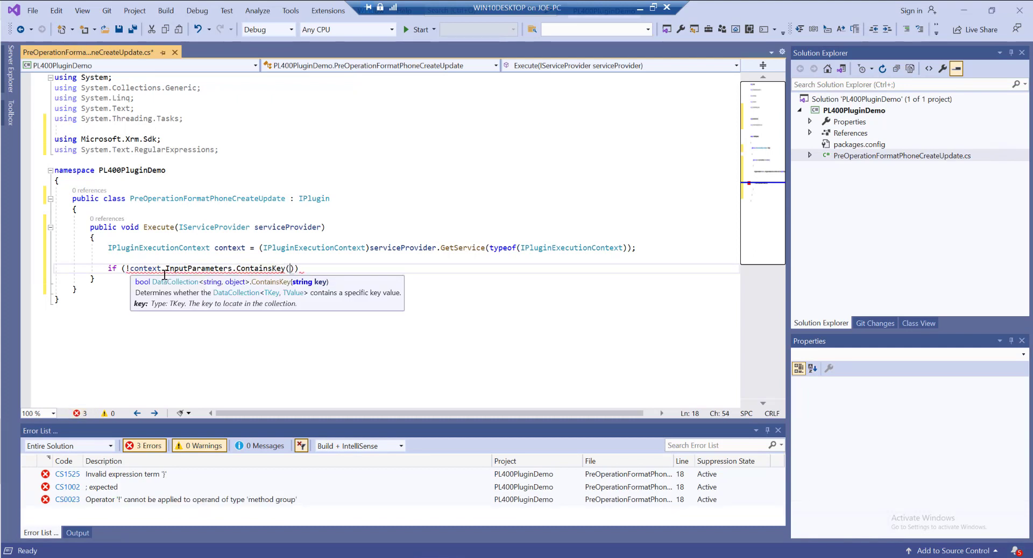
type("\"Target\"")
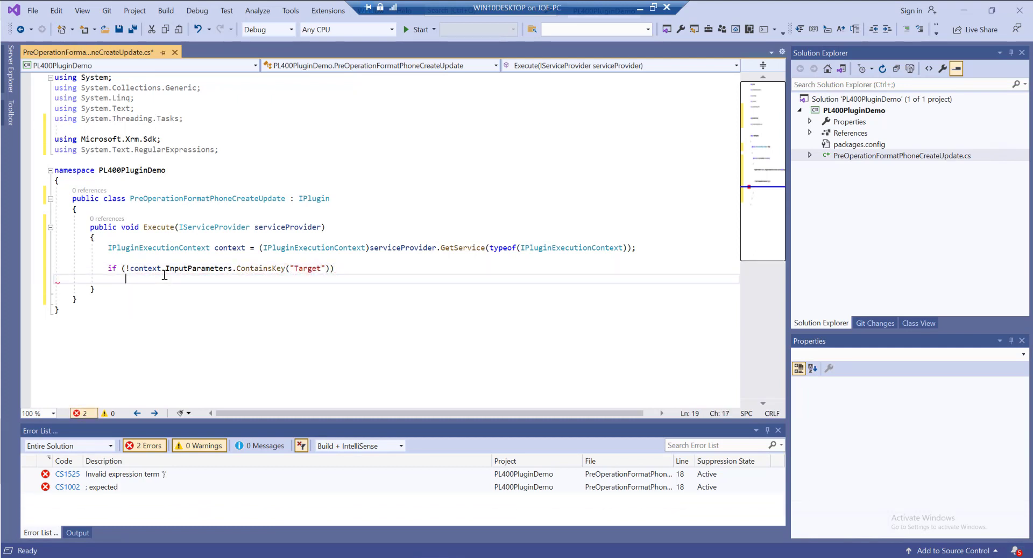
Step: Throw new InvalidPluginExecutionException("No target found") inside it and position the cursor after the check
type("throw")
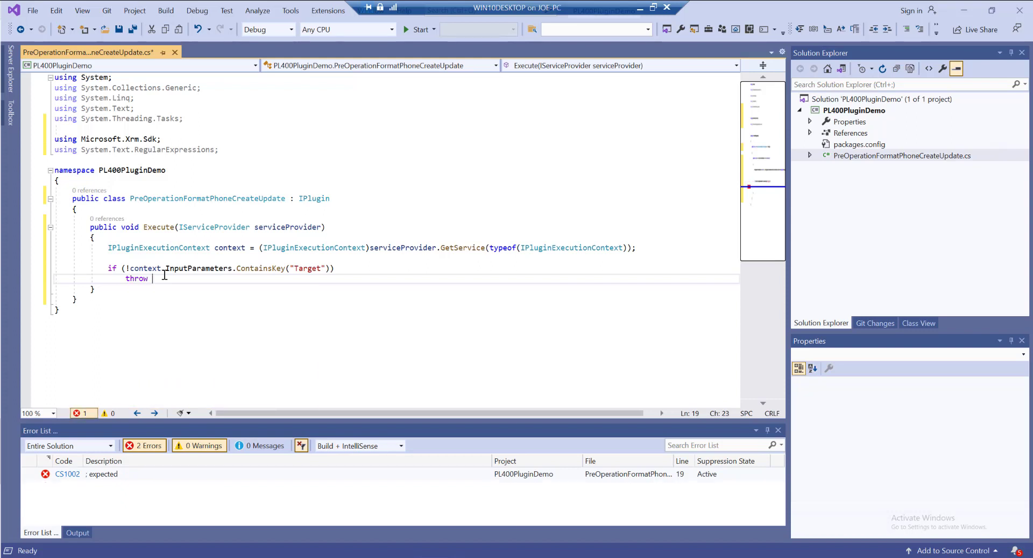
type("new InvalidPluginExecutionException(")
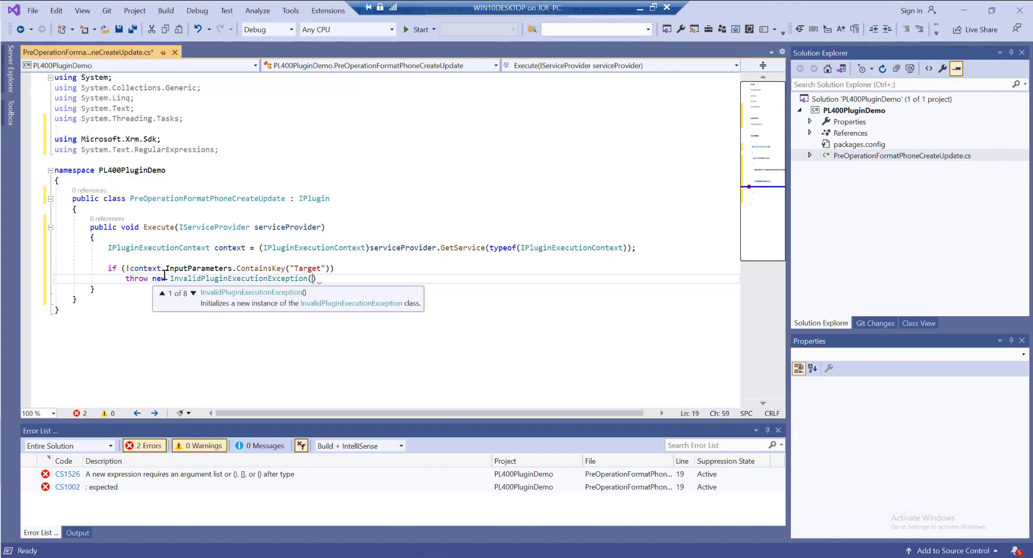
type("\"No target found")
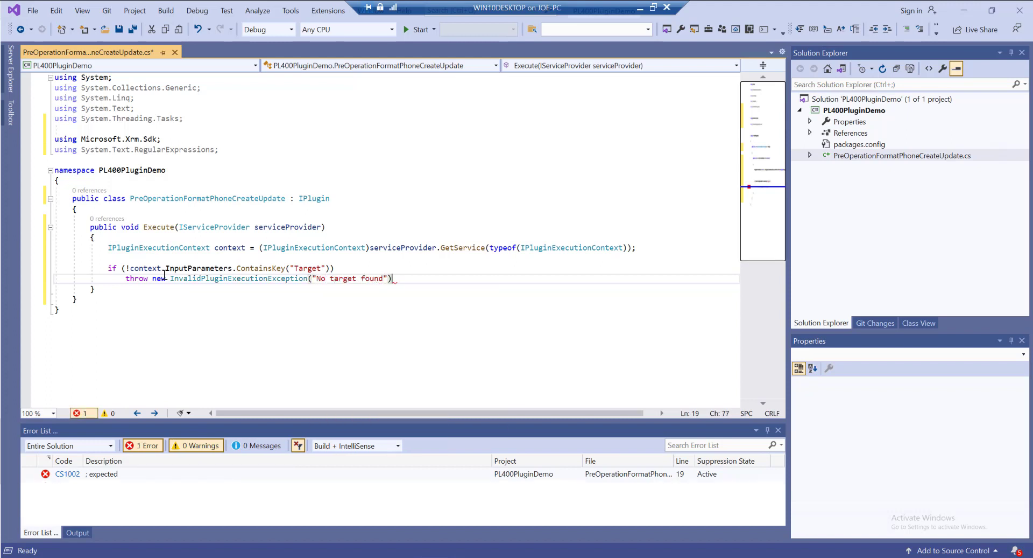
type(";")
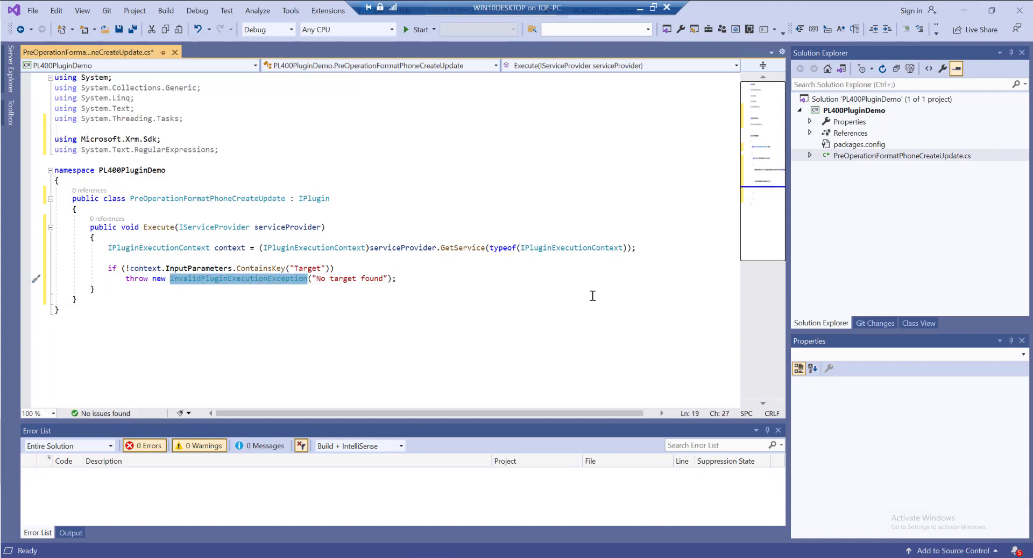
mouse_move(521, 286)
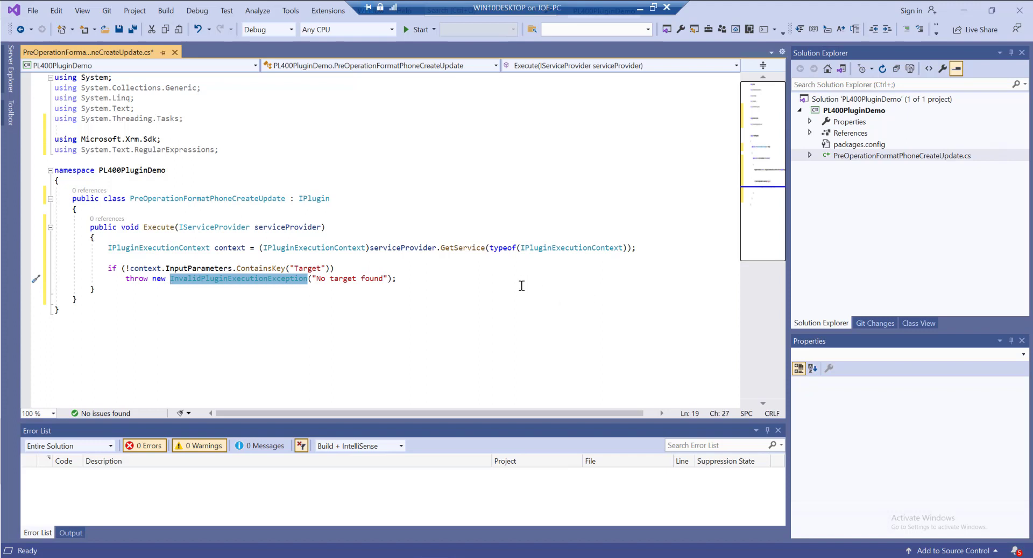
mouse_move(348, 286)
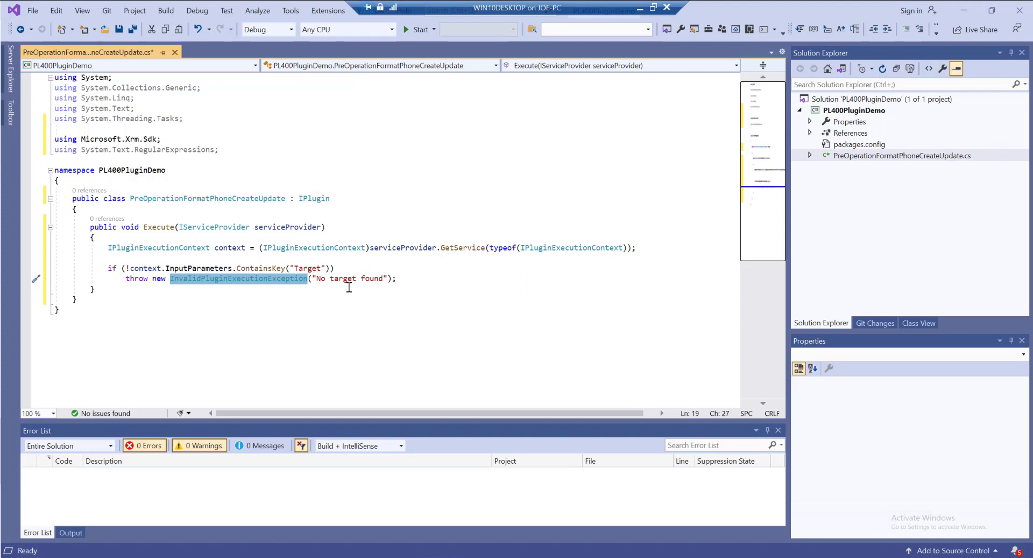
mouse_move(339, 310)
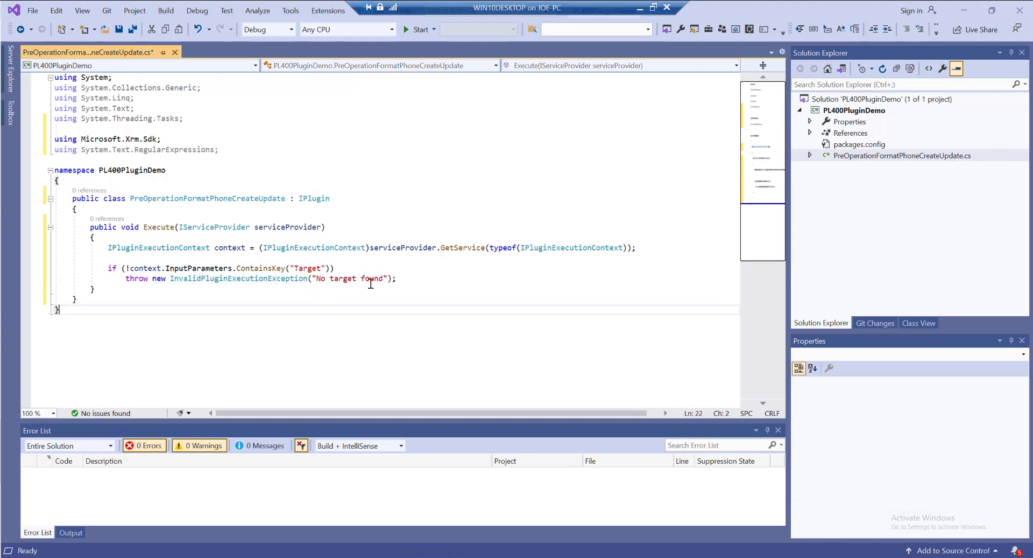
double_click(349, 278)
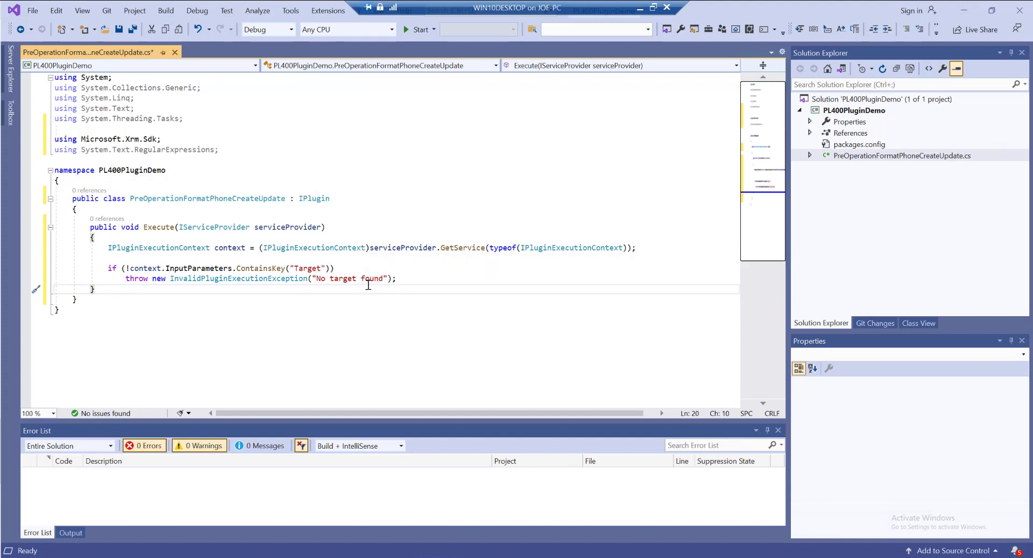
left_click(395, 278)
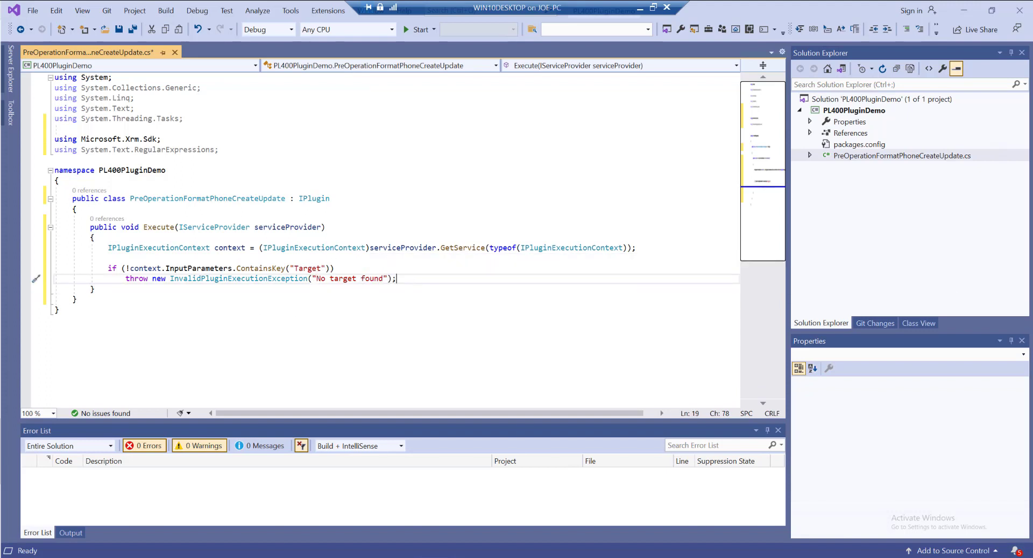
Step: Declare Entity entity = (Entity)context.InputParameters["Target"]; and start a new line below it
type("E")
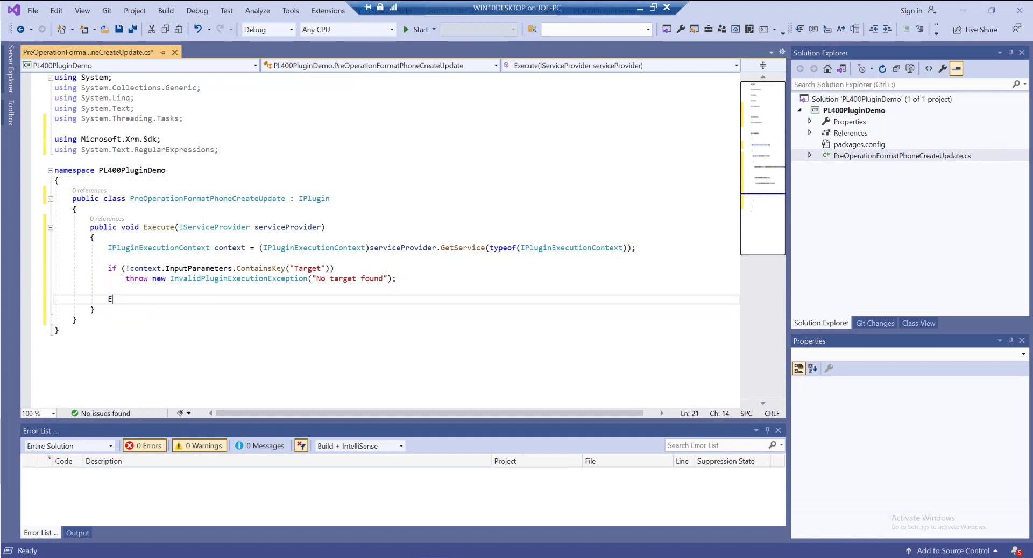
type("ntity entity")
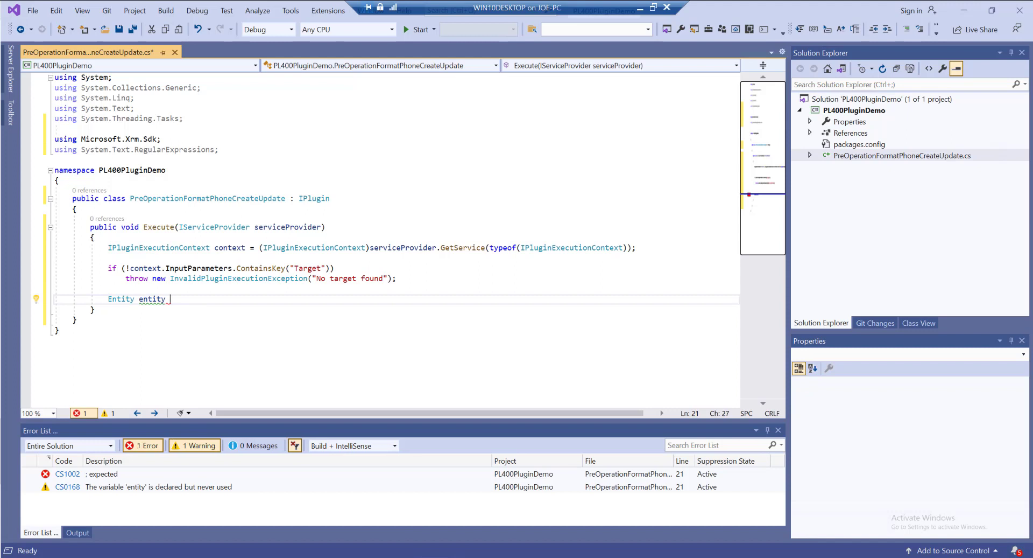
type("= context.InputParameters")
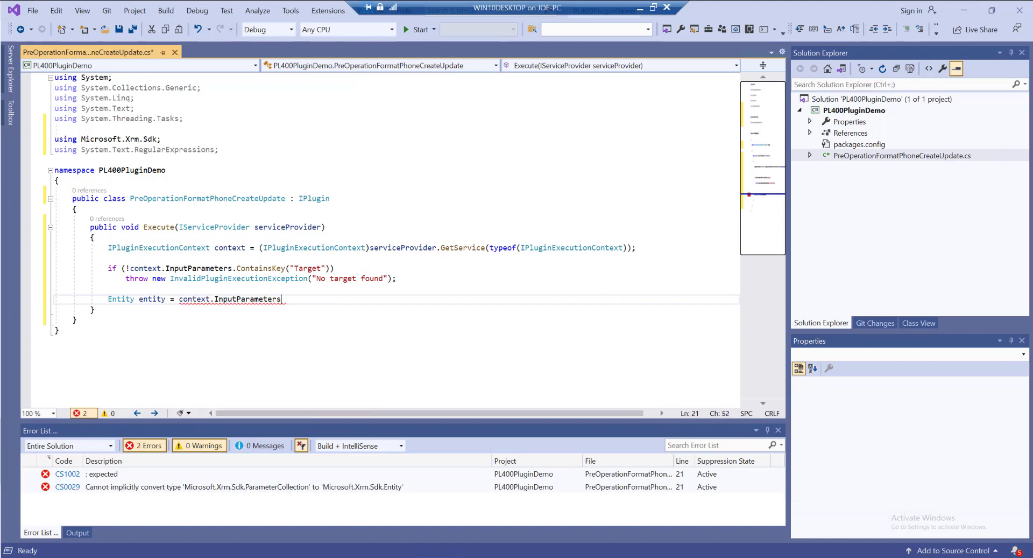
type("[\"Target\"];")
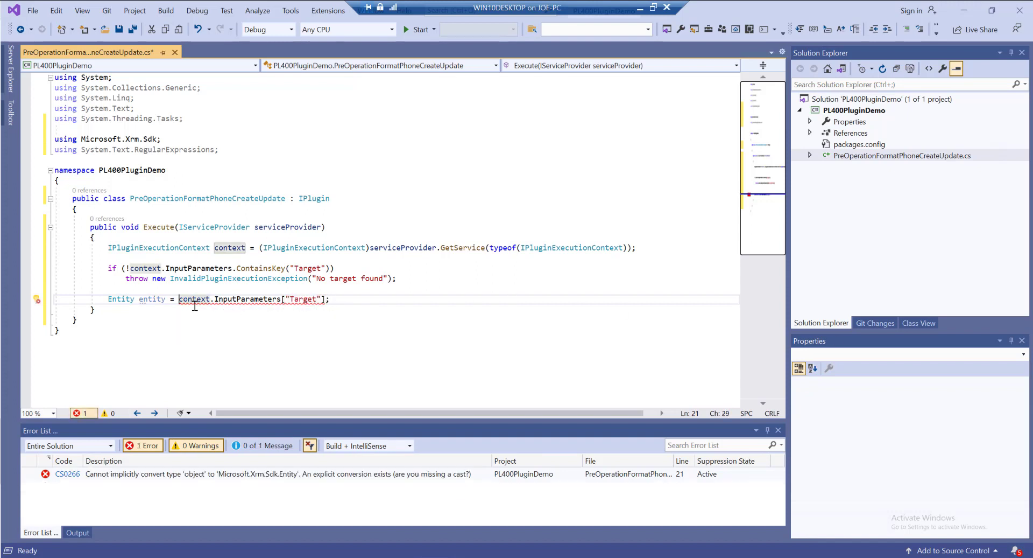
type("(Entity)")
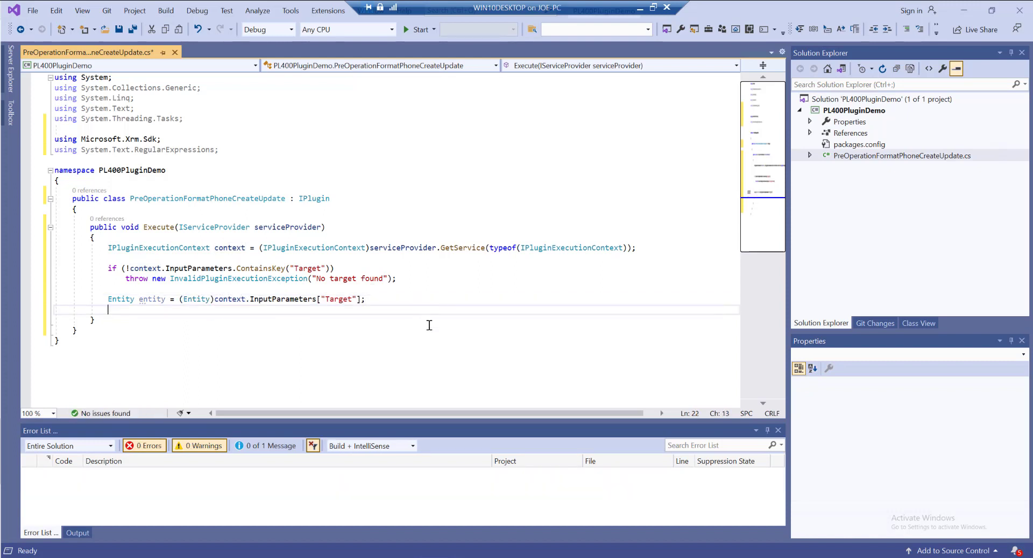
mouse_move(435, 328)
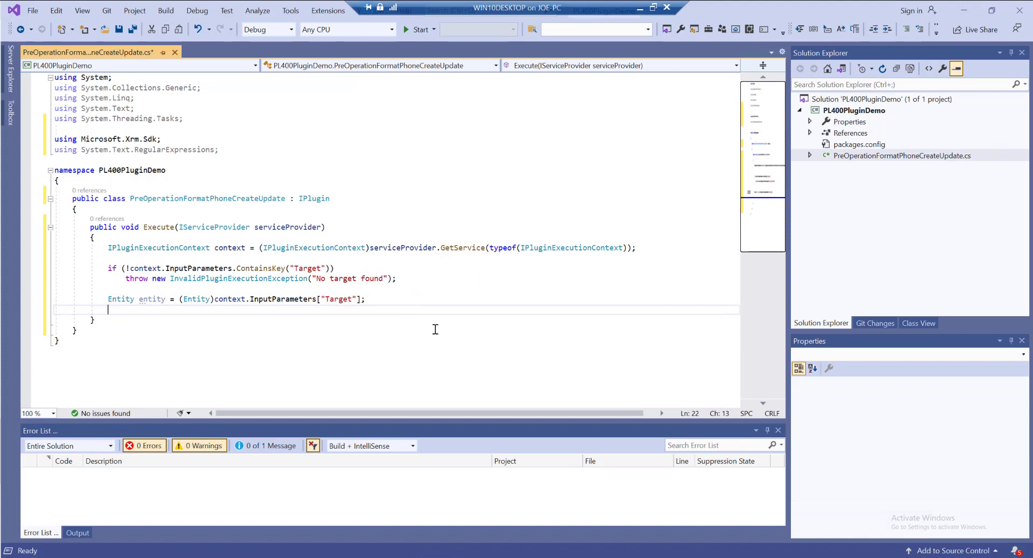
key("Return")
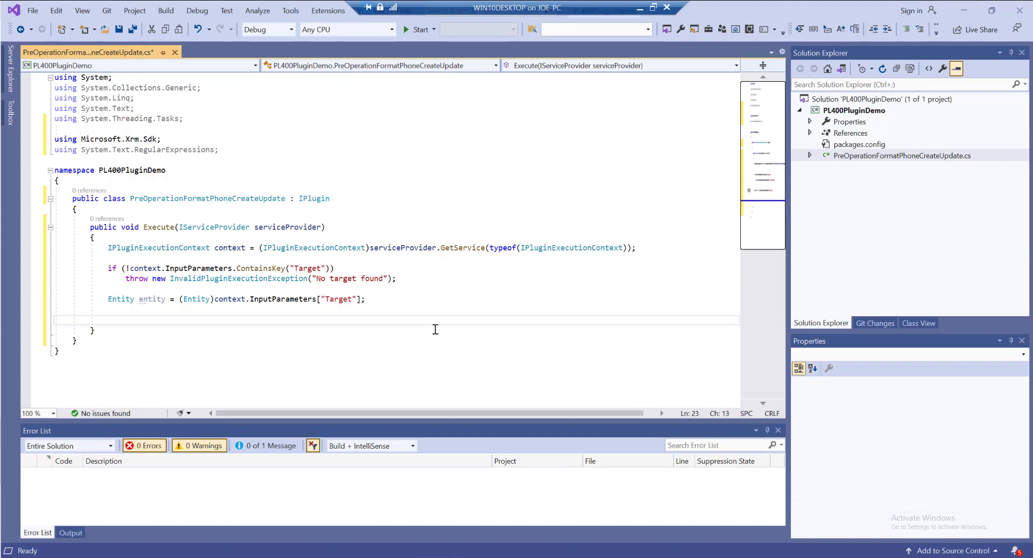
left_click(108, 320)
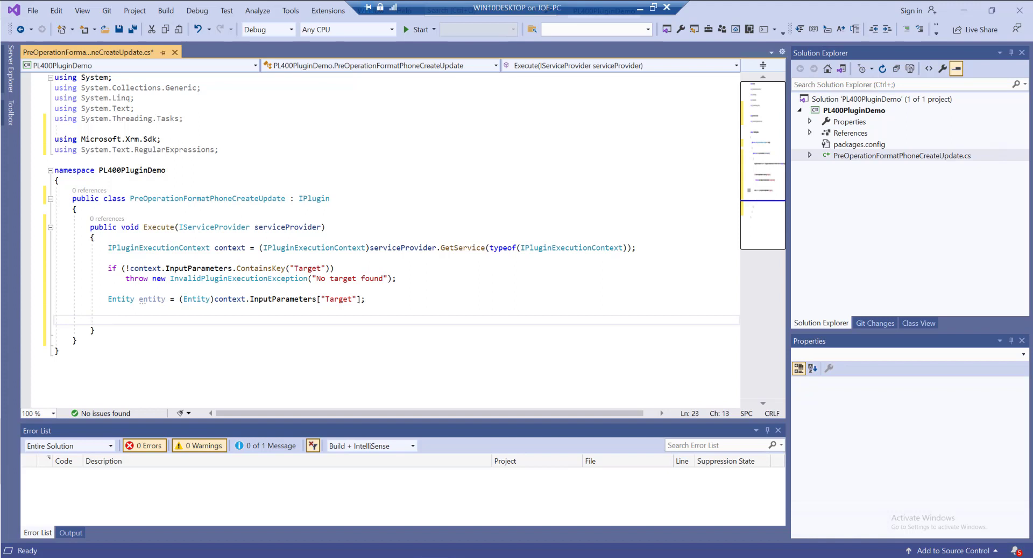
Step: Add if (!entity.Attributes.Contains("telephone1")) return; as an early exit guard
type("if ()")
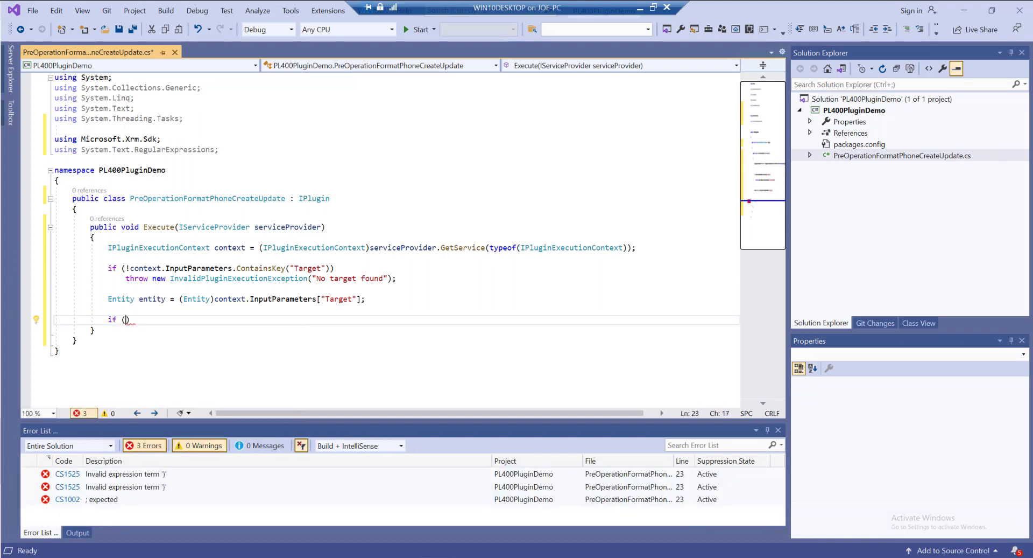
type("!entity.Attributes")
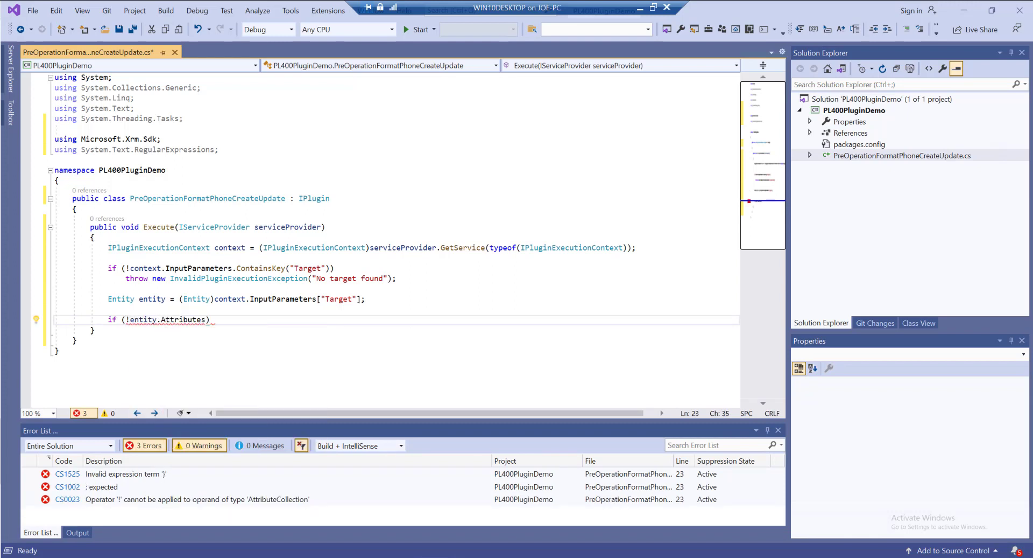
type(".Contains")
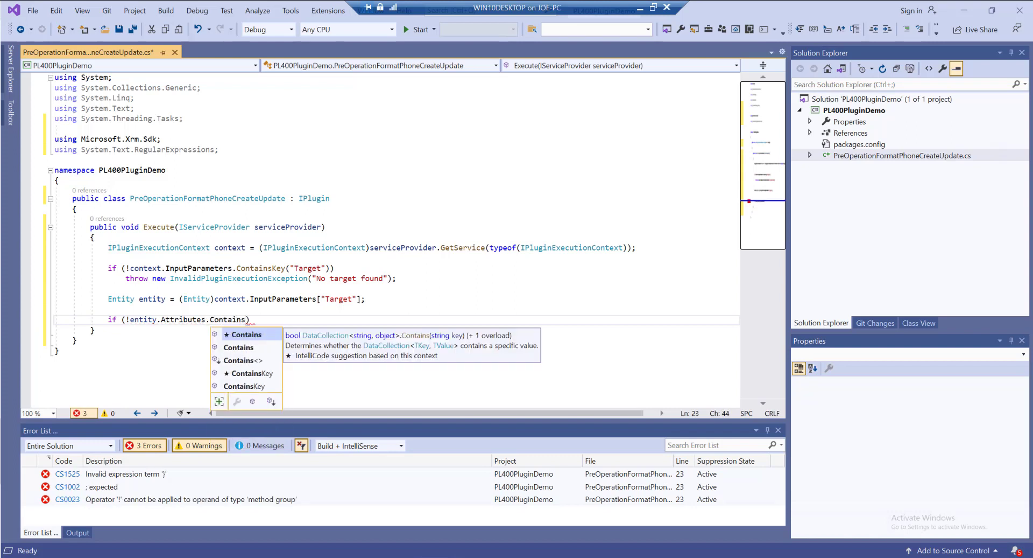
type("(\"teleph\"")
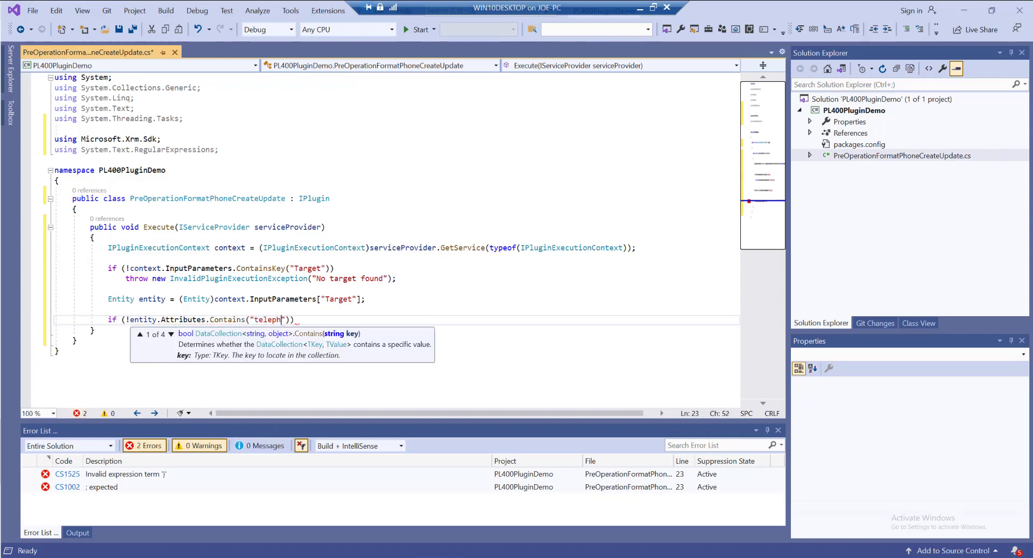
type("one1")
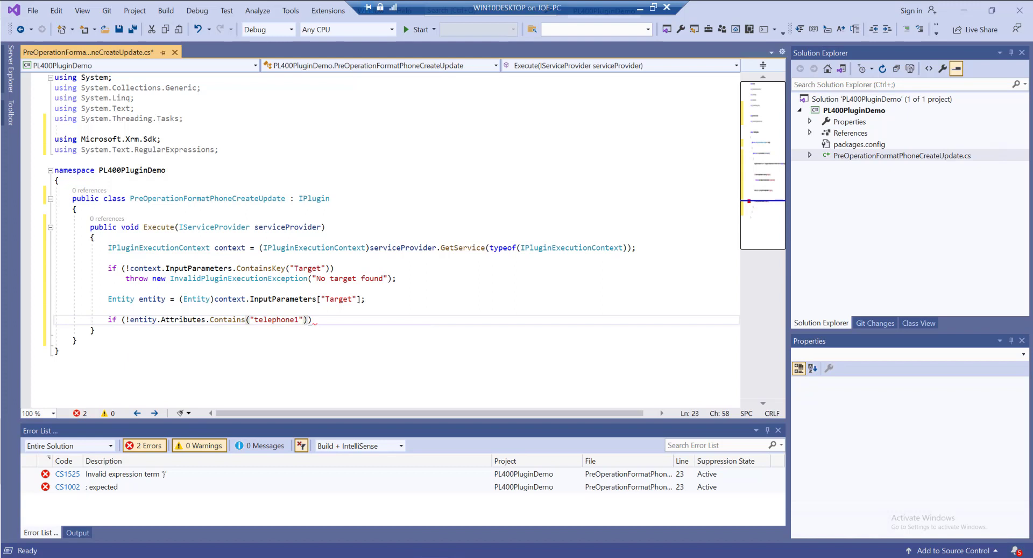
type("return;")
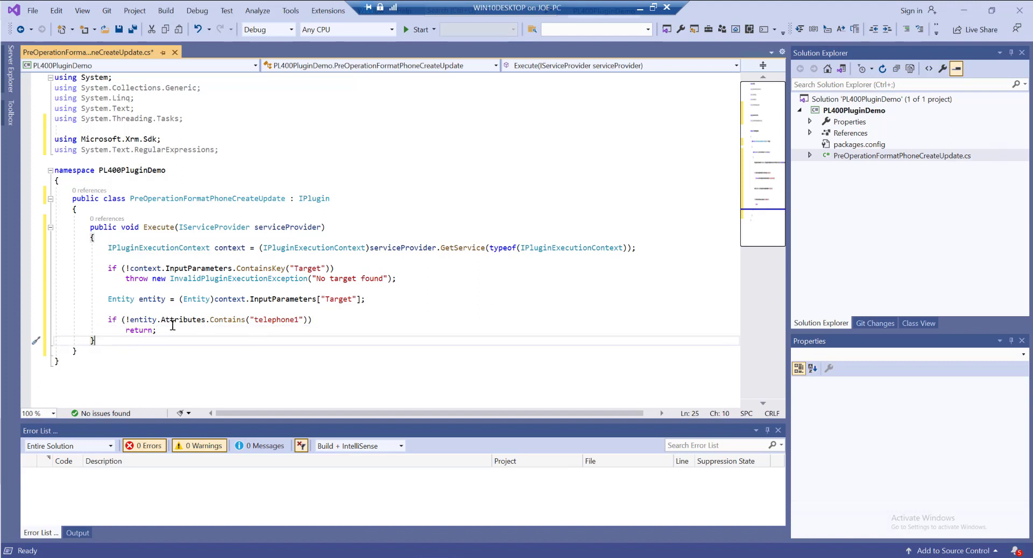
key("enter")
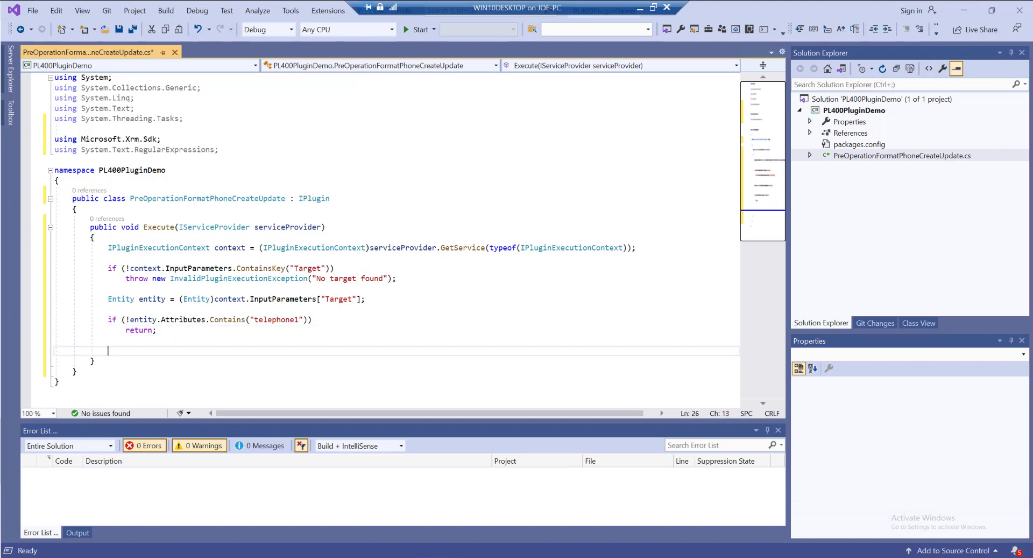
Step: Declare string phoneNumber = entity.GetAttributeValue<string>("telephone1");
type("string phoneNUmber")
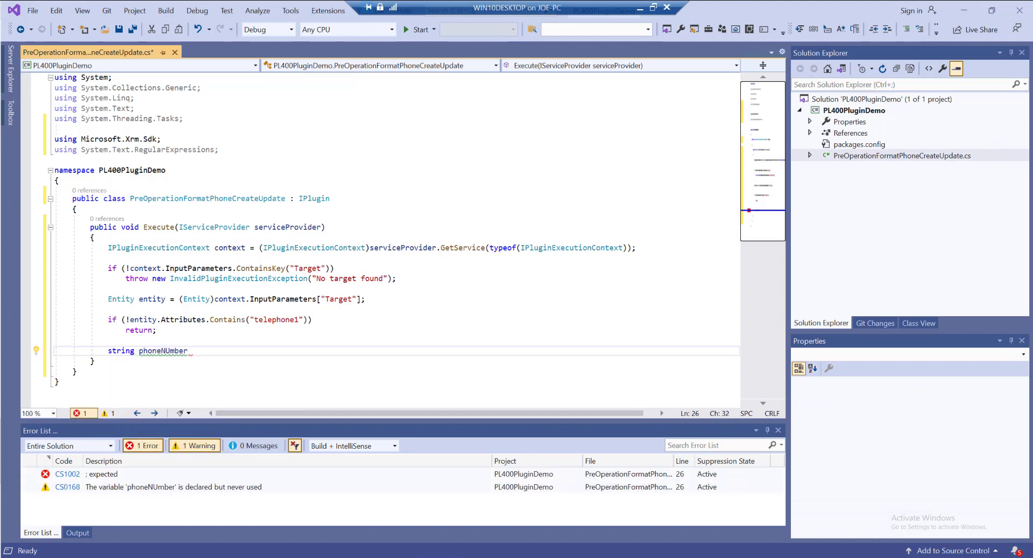
type("= e")
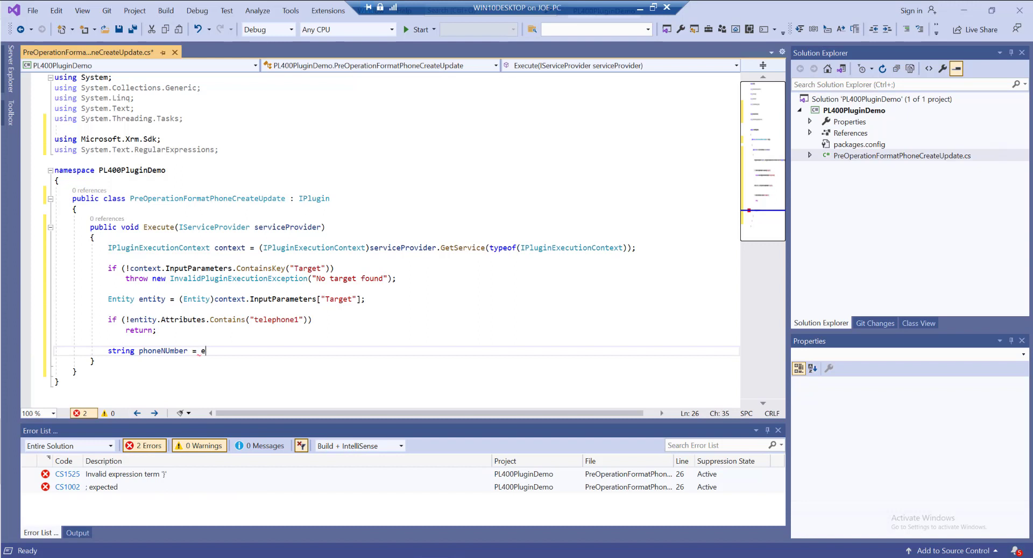
type("ntity.GetAttributeValue")
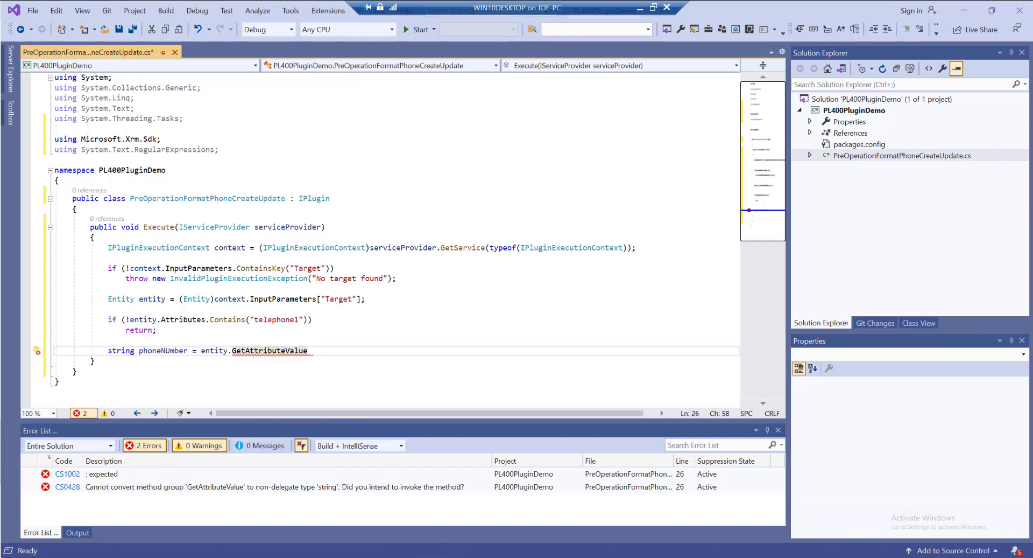
type("<string>")
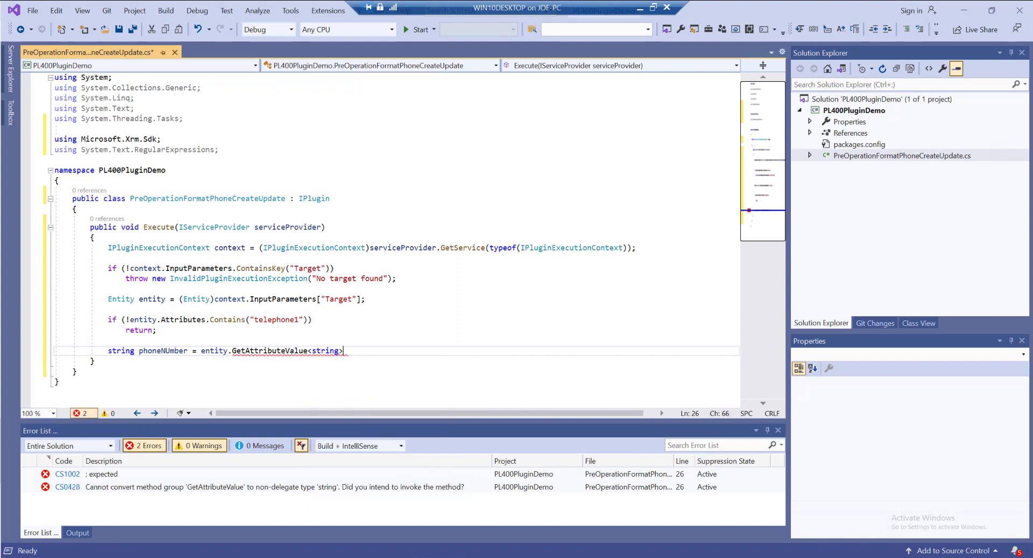
type("(\"telephone1")
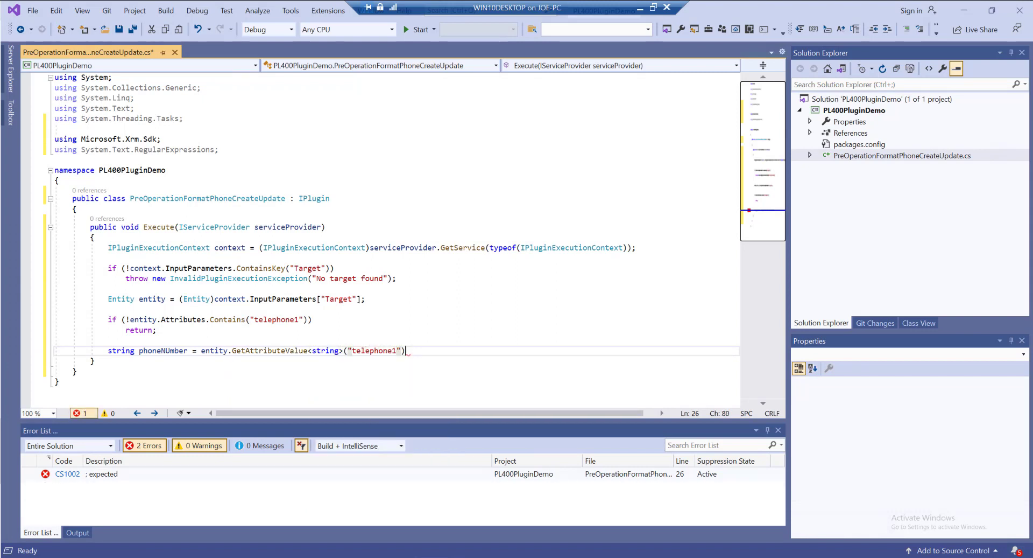
type(";")
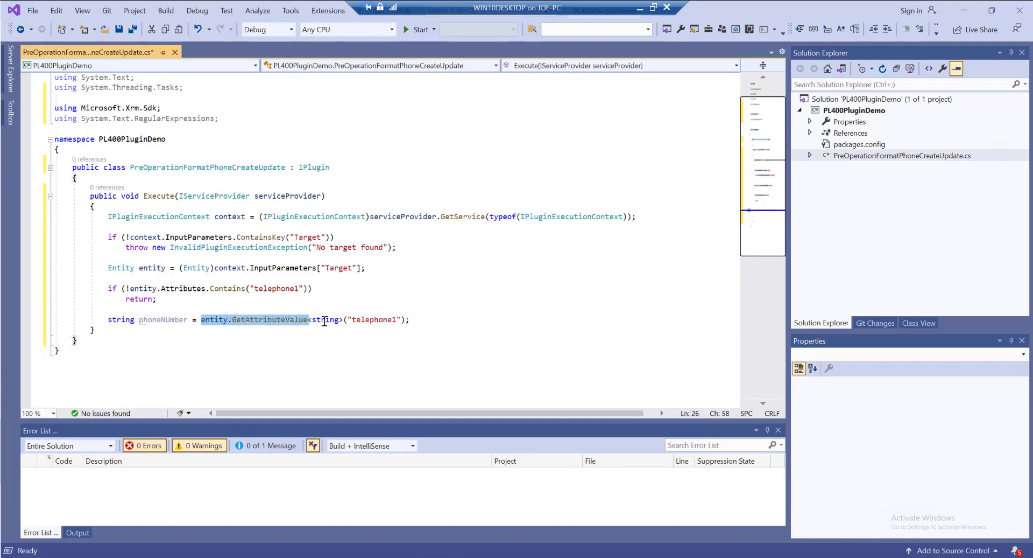
Step: Fix the phoneNumber capitalization and tidy the stray entity["telephone"] line
left_click(325, 340)
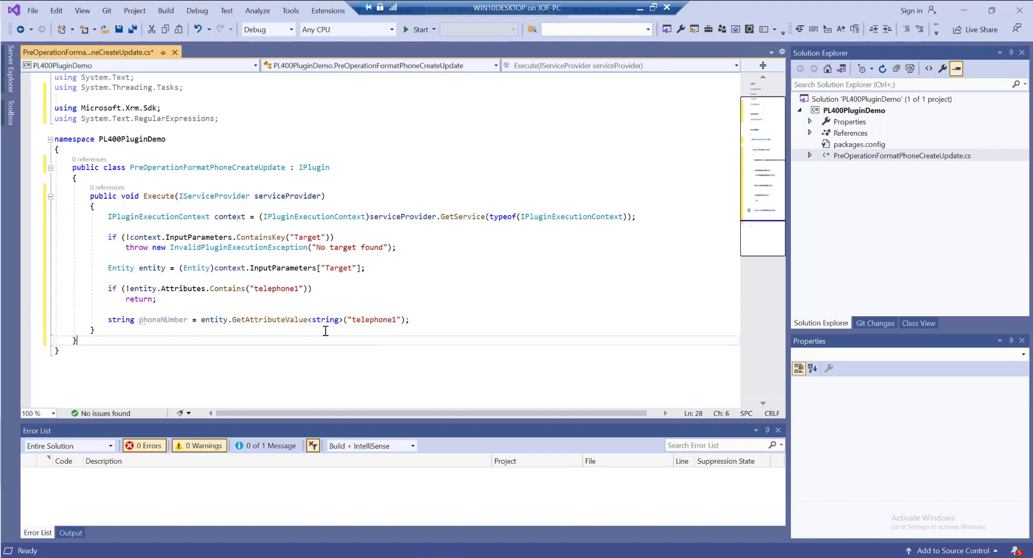
mouse_move(162, 319)
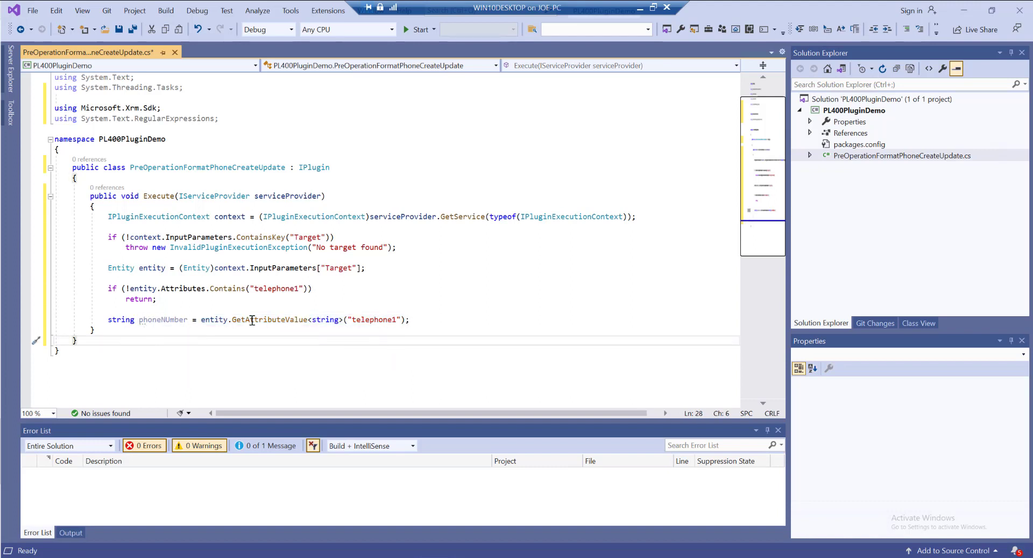
mouse_move(163, 319)
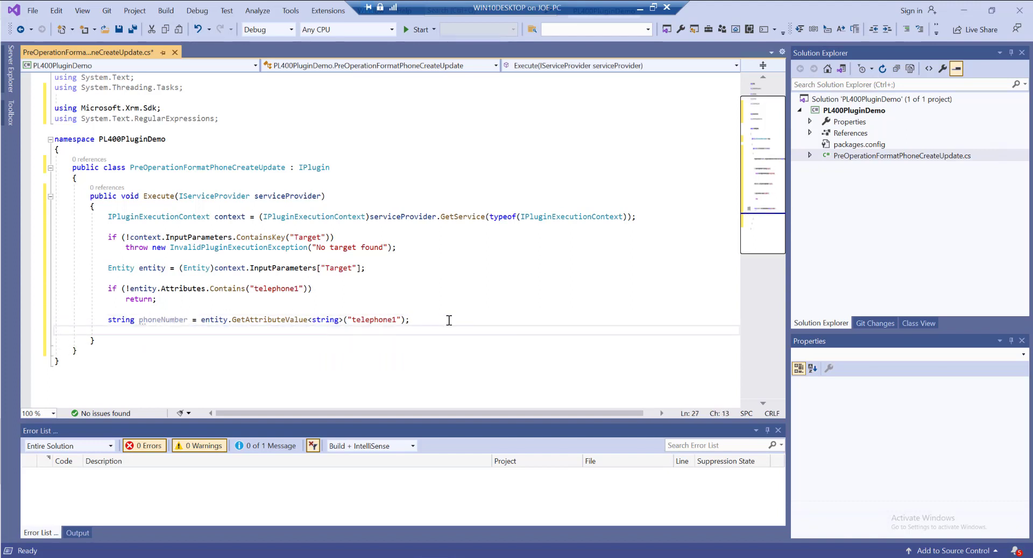
type("entity")
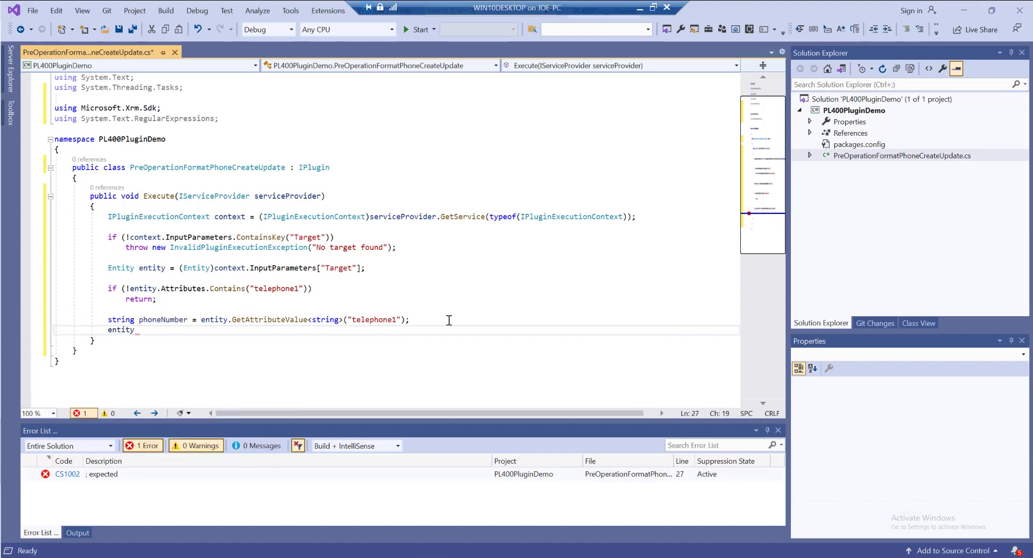
type("[\"telephone\"]")
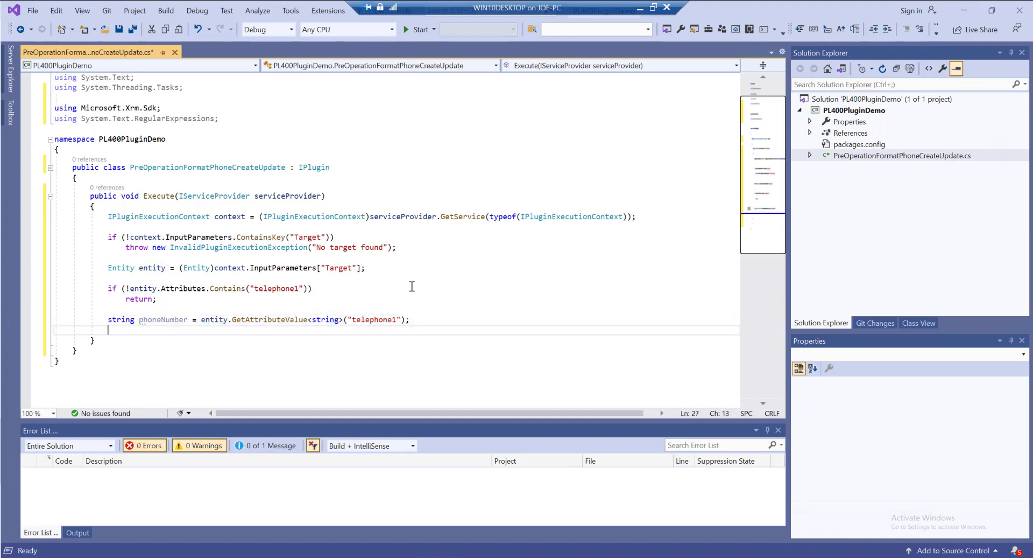
Step: Begin string formattedNumber = Regex.Replace(phoneNumber, replacing the abandoned var line
type("var for")
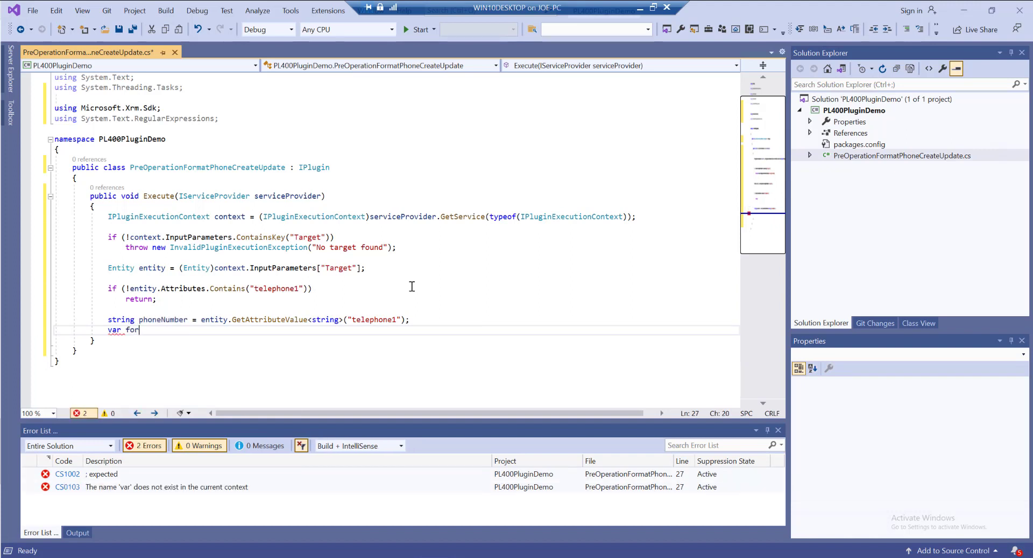
key("BackSpace")
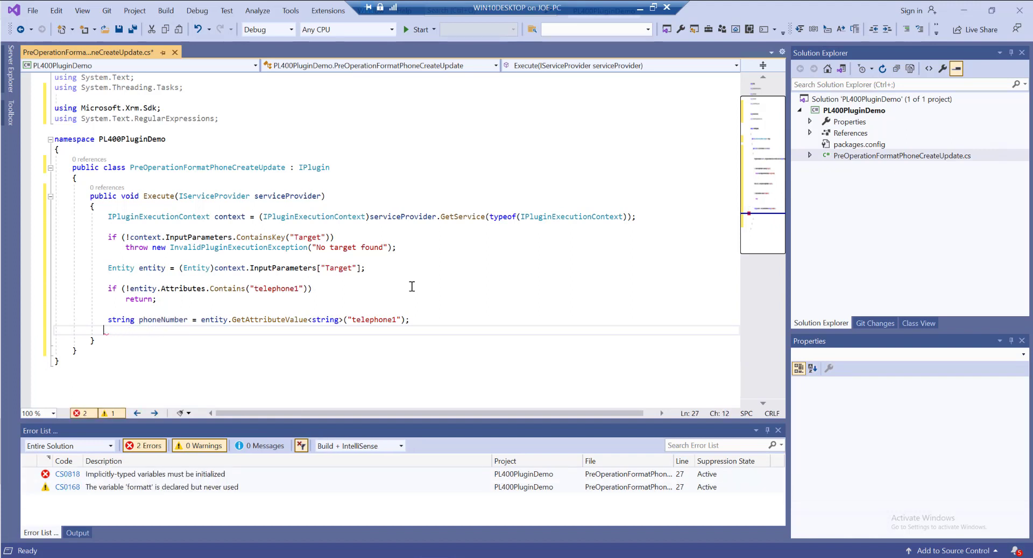
type("string")
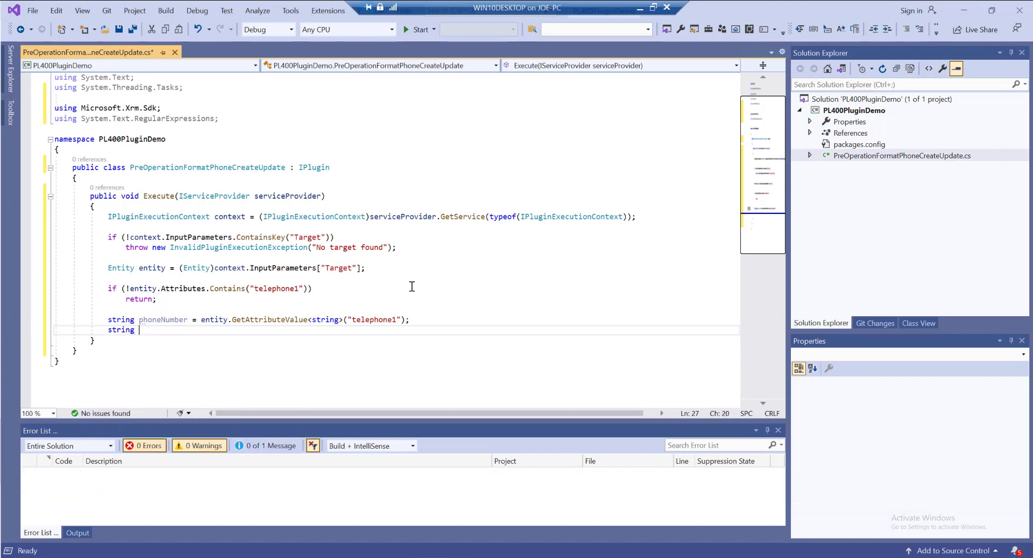
type("formatted")
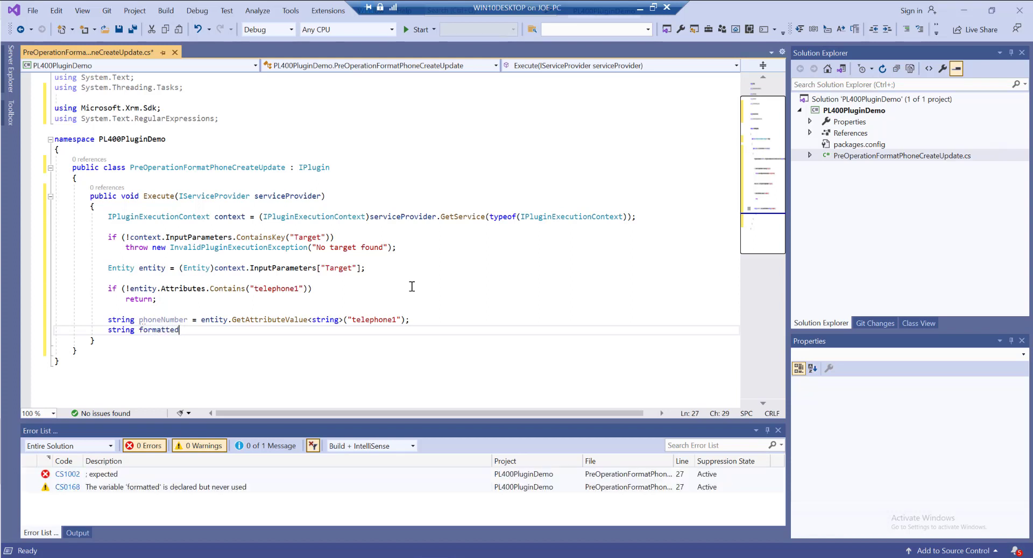
type("Number = R")
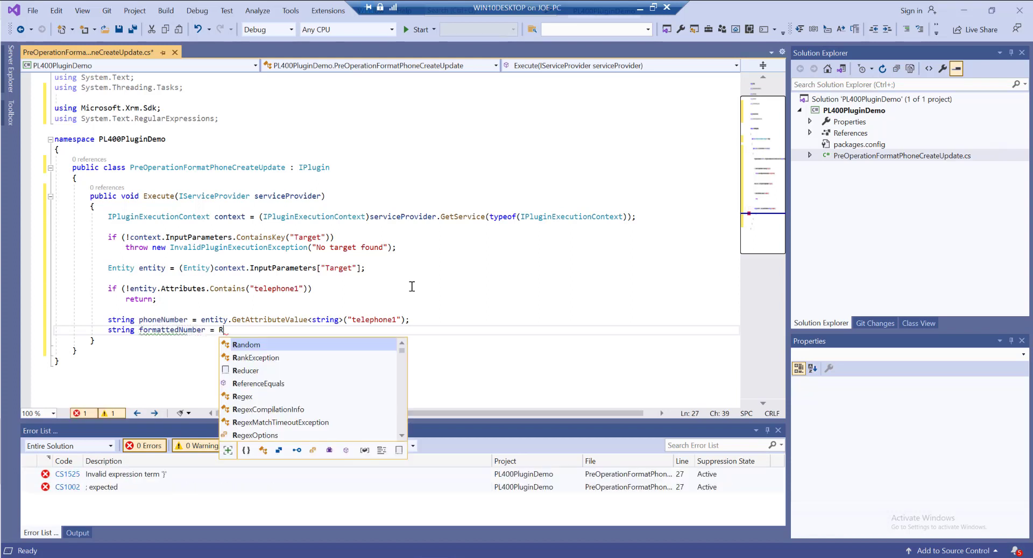
type("egex.Replace(")
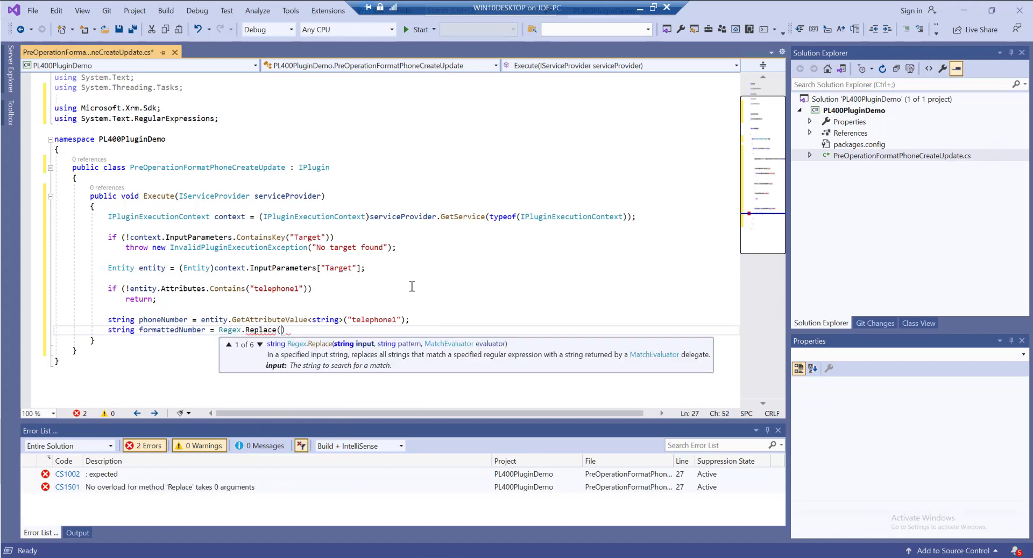
type("phoneNumber")
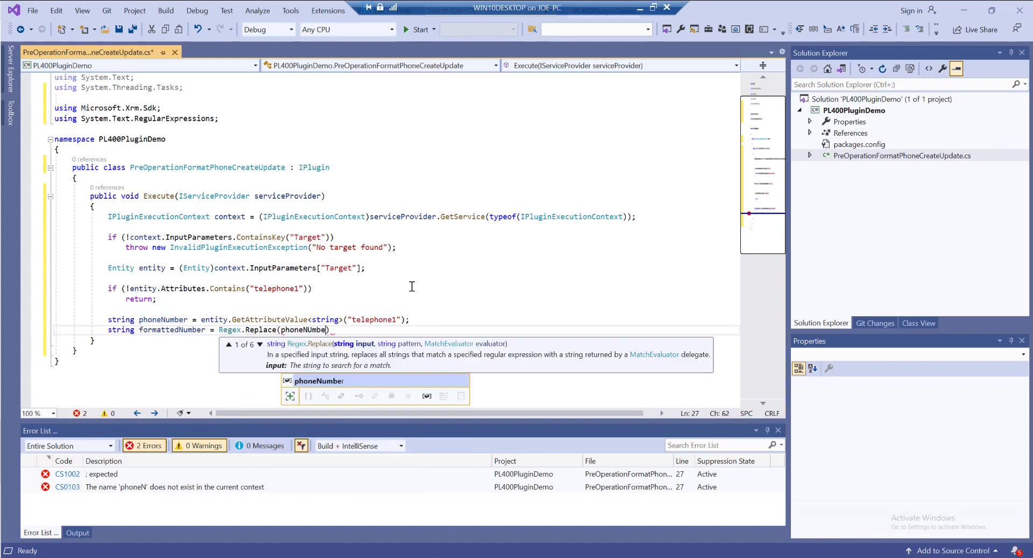
key("Backspace")
type("r, ")
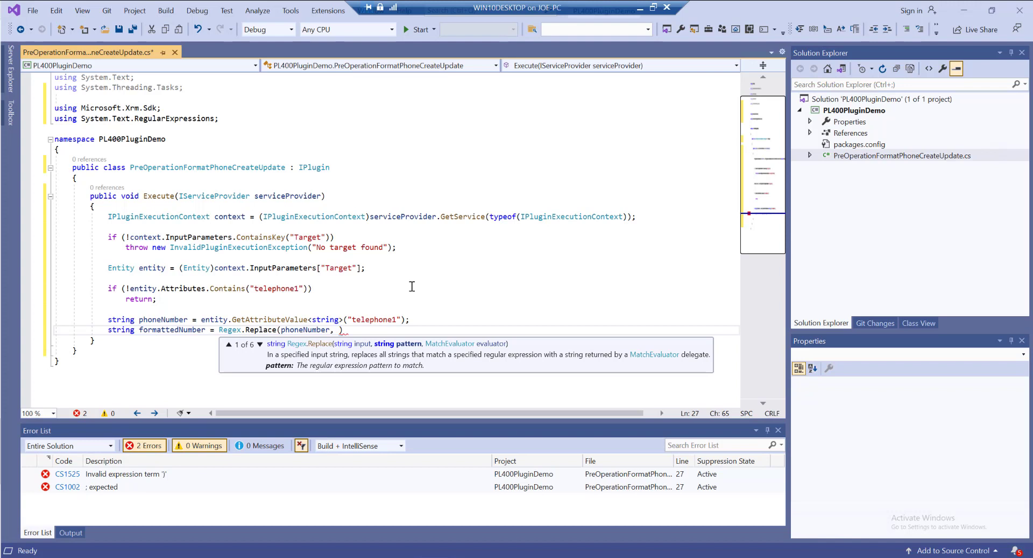
Step: Finish the call with pattern @"[^\d]" and empty replacement "", stripping non-digits
type("@\"")
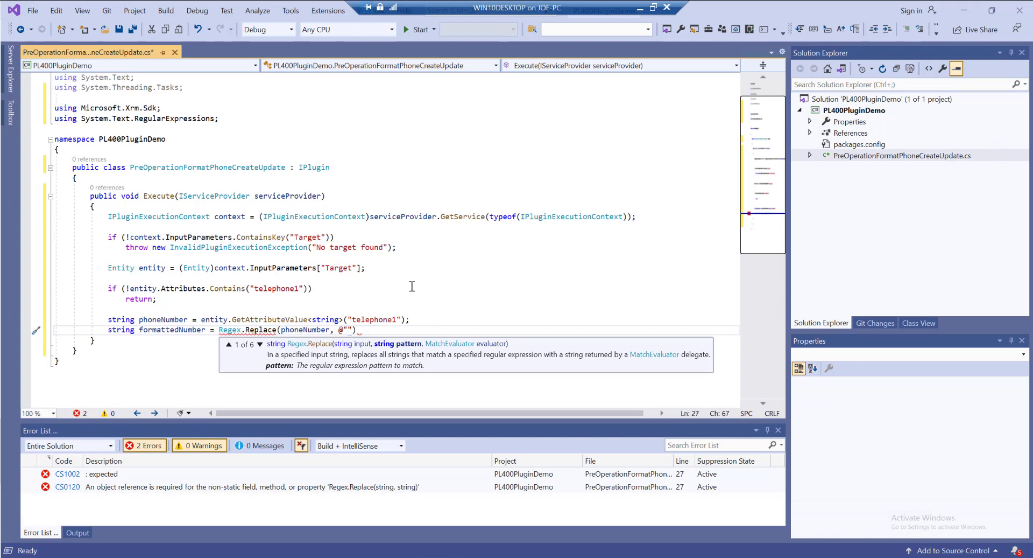
type("[")
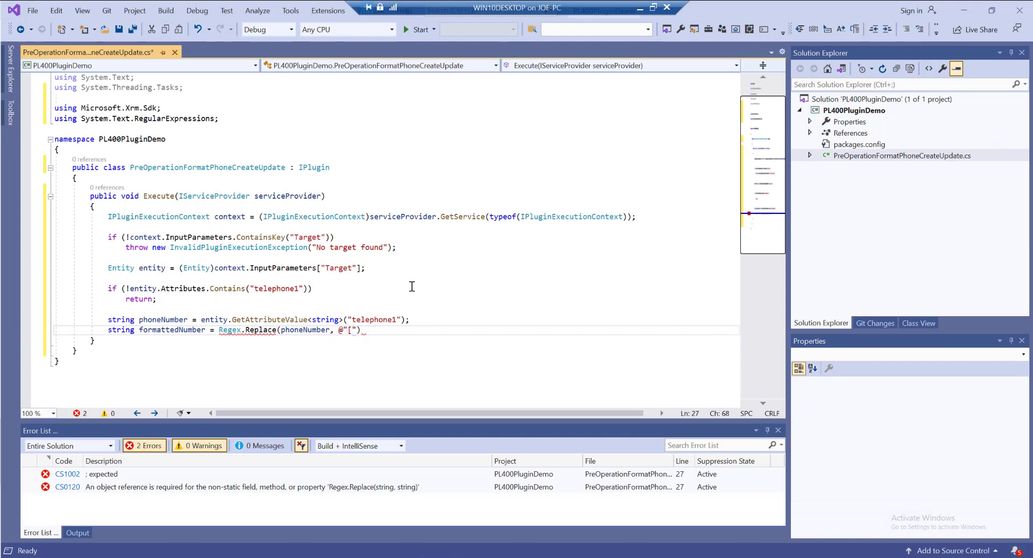
type("^")
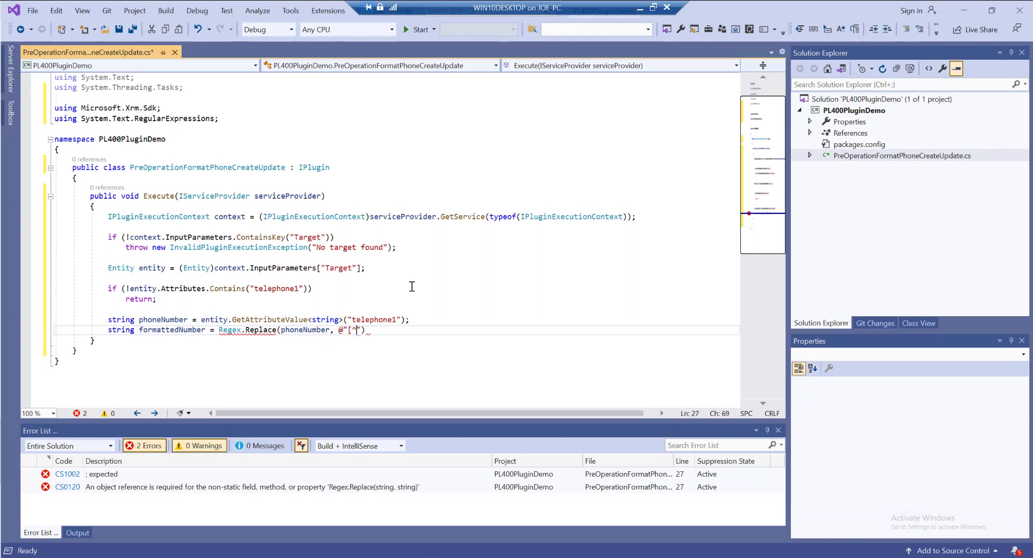
type("\\d")
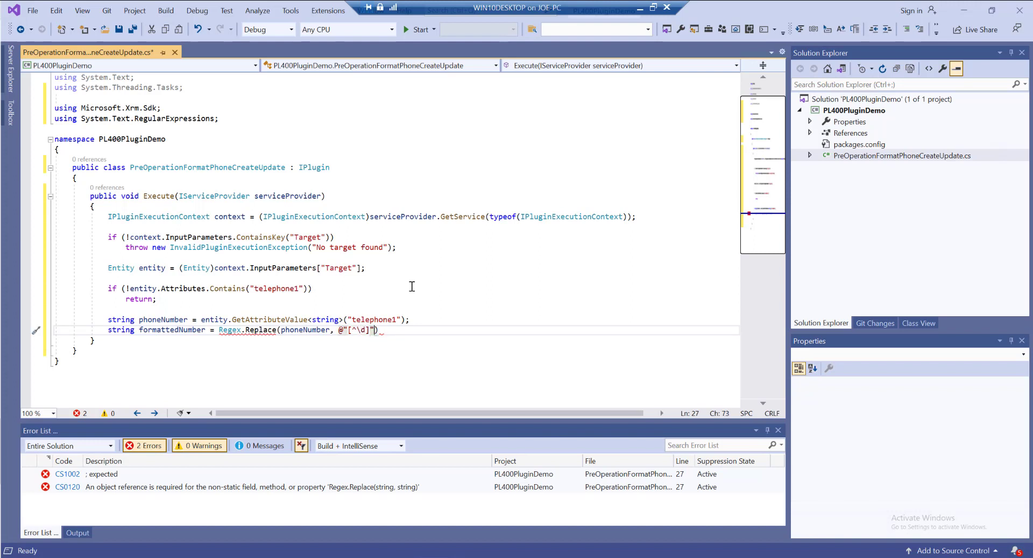
type(", \"\"")
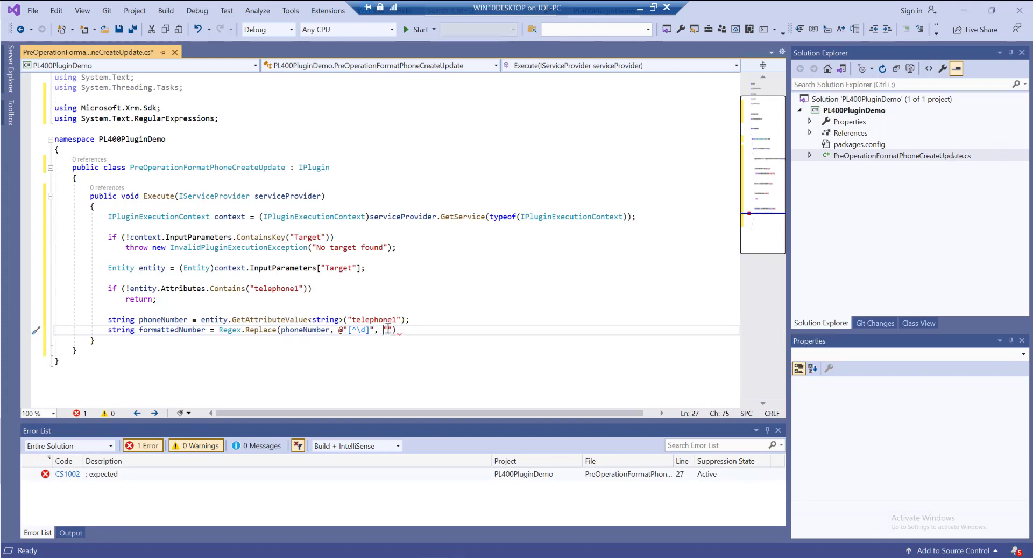
type("\"\"")
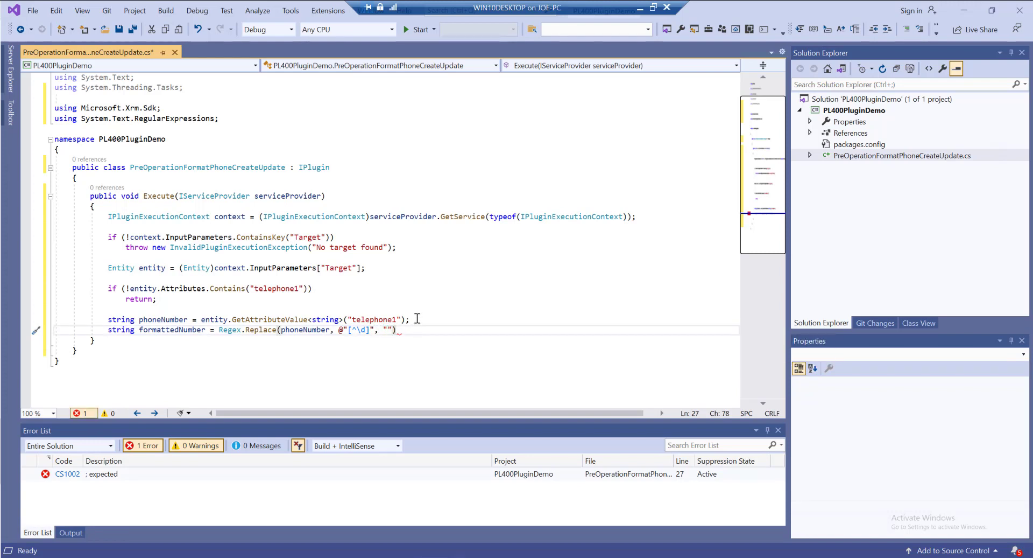
type(";")
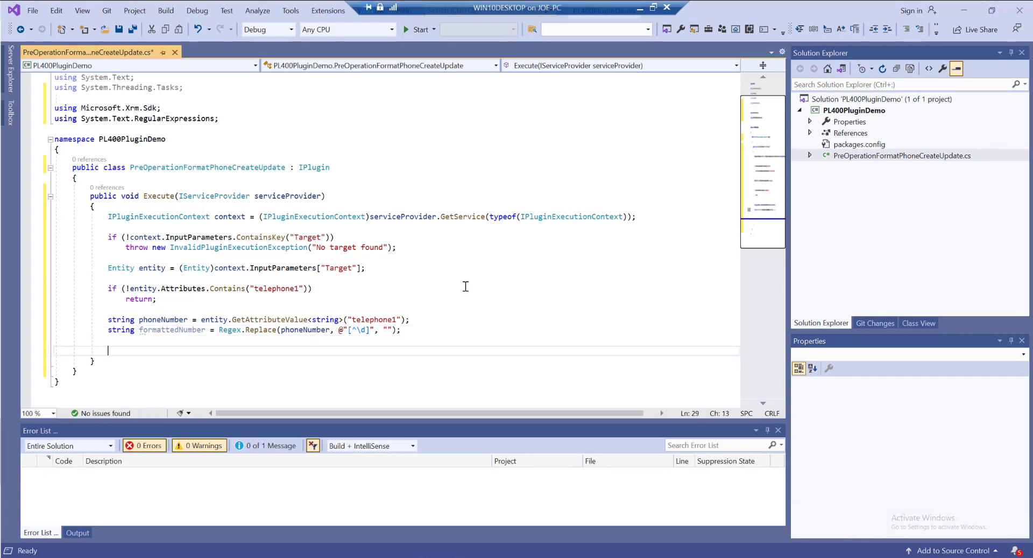
Step: Write entity["telephone1"] = formattedNumber; to store the cleaned number
type("entity")
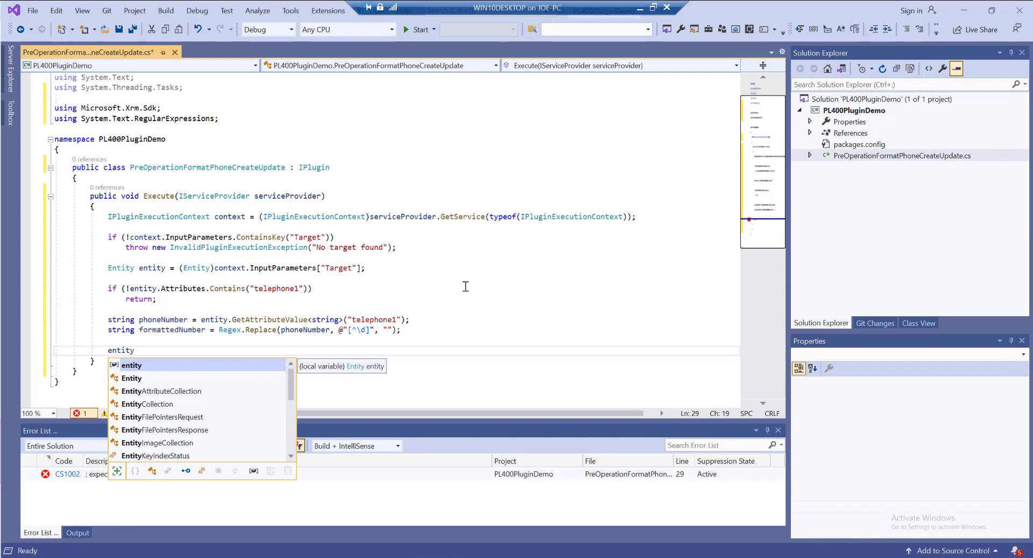
type("[\"forma\"]")
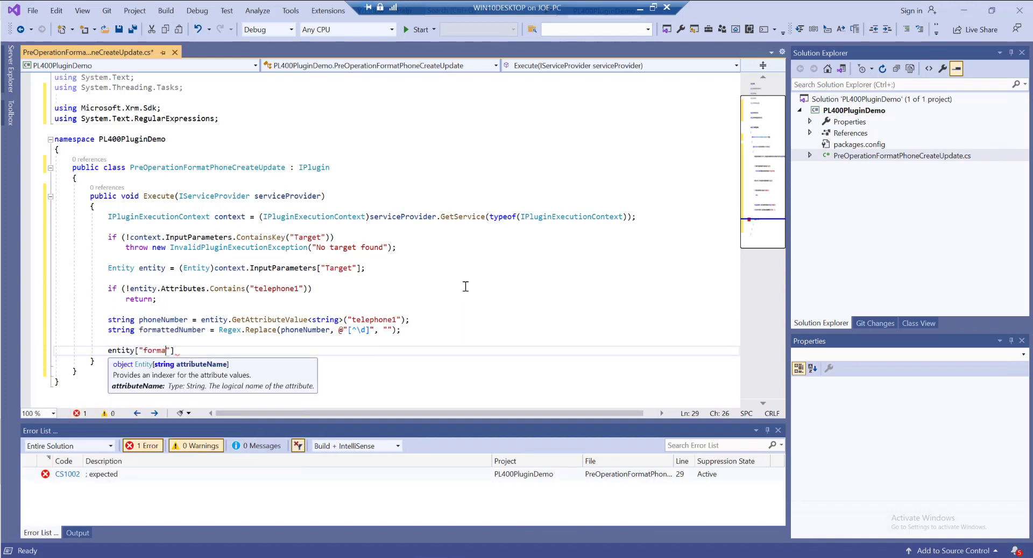
key("BackSpace")
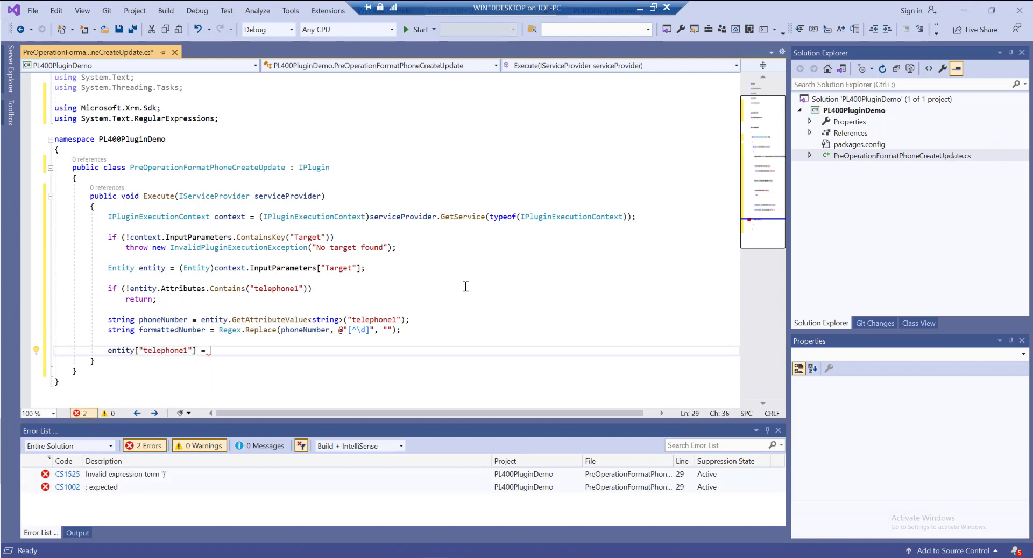
type("formattedNumber")
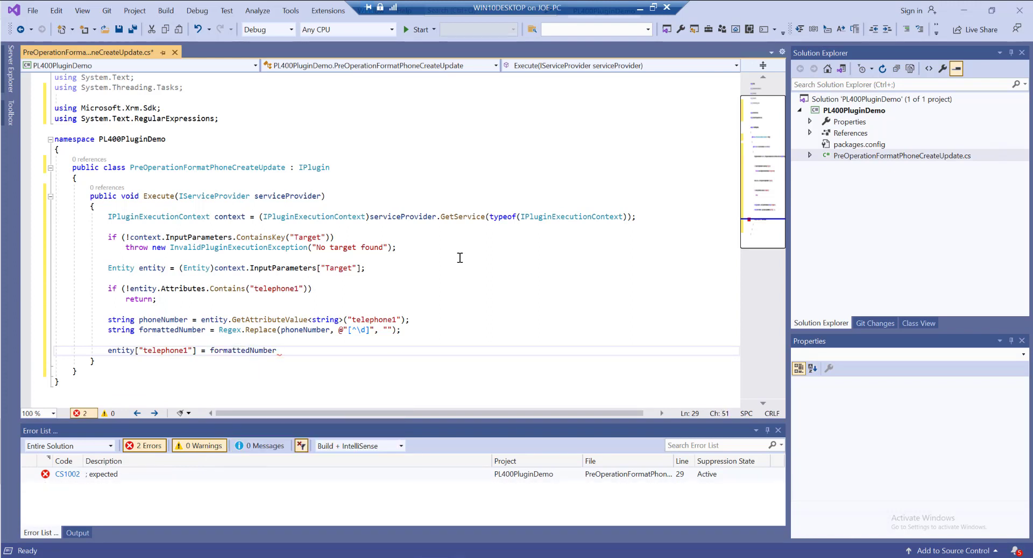
type(";")
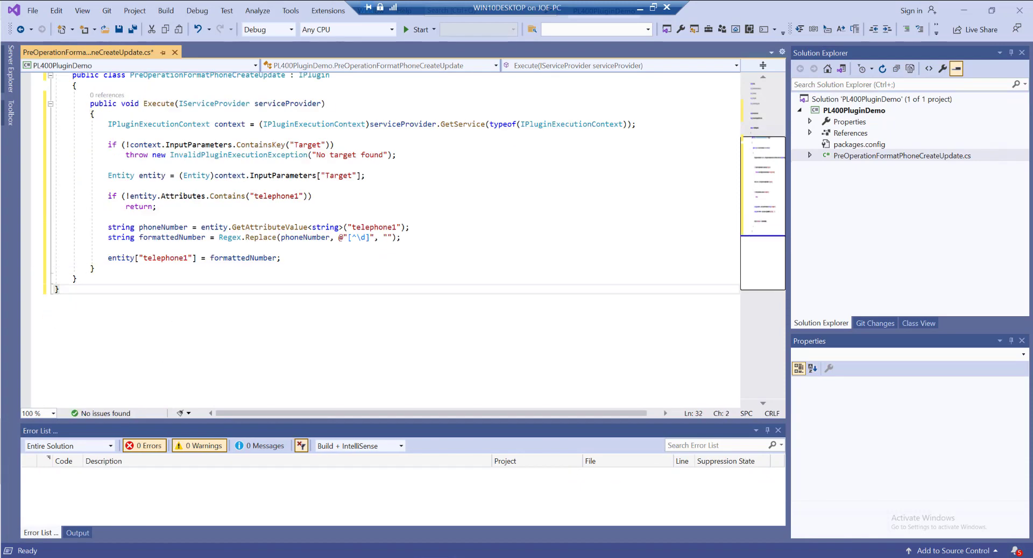
Step: Save the plugin source file with the trimmed using directives
scroll("up", 3)
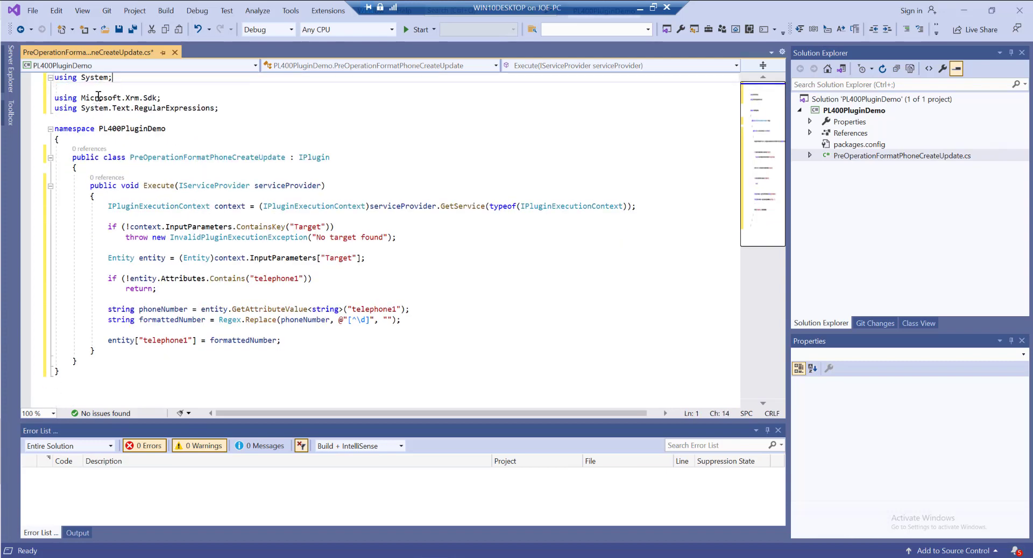
key("ctrl+s")
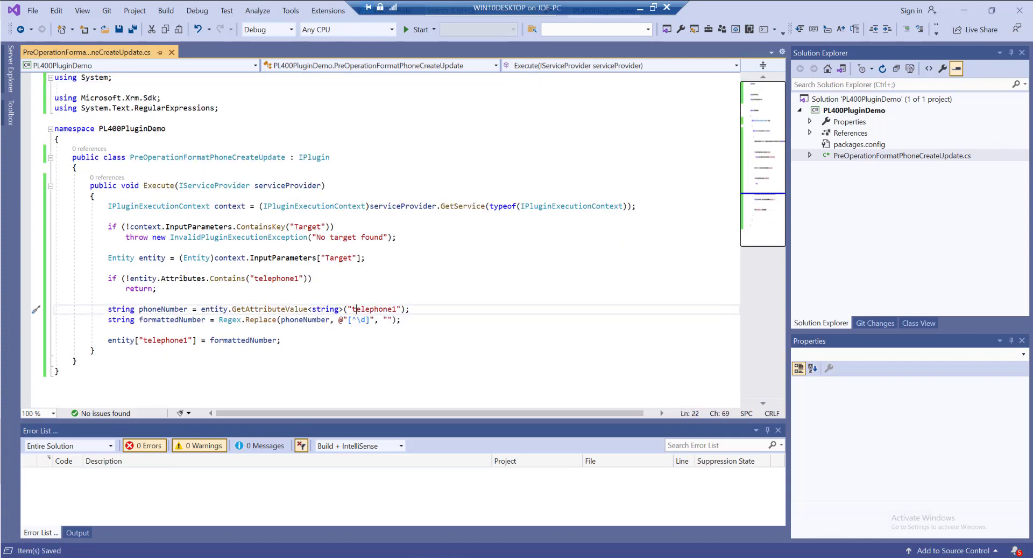
Step: Build PL400PluginDemo from Solution Explorer, producing PL400PluginDemo.dll with 1 succeeded, 0 failed
right_click(853, 110)
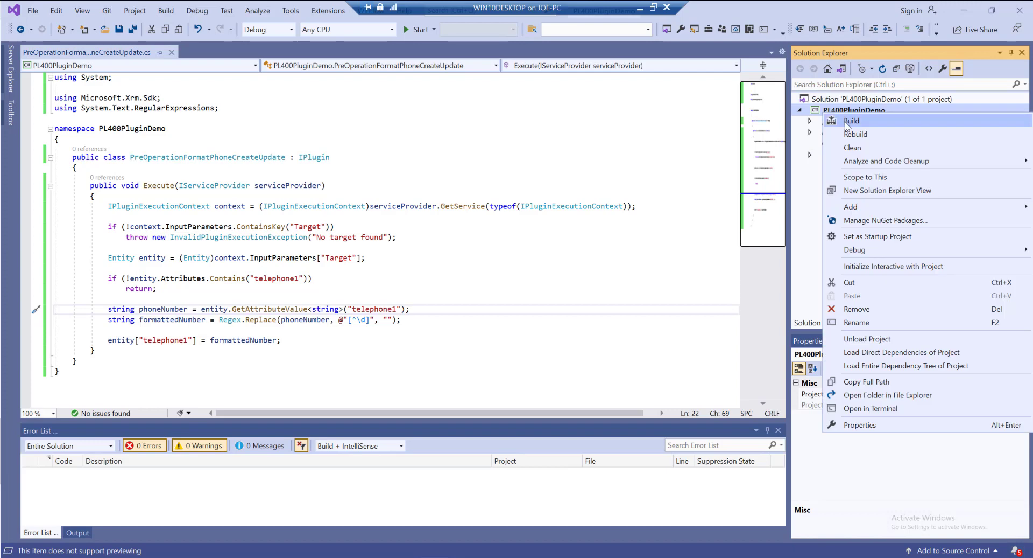
left_click(852, 121)
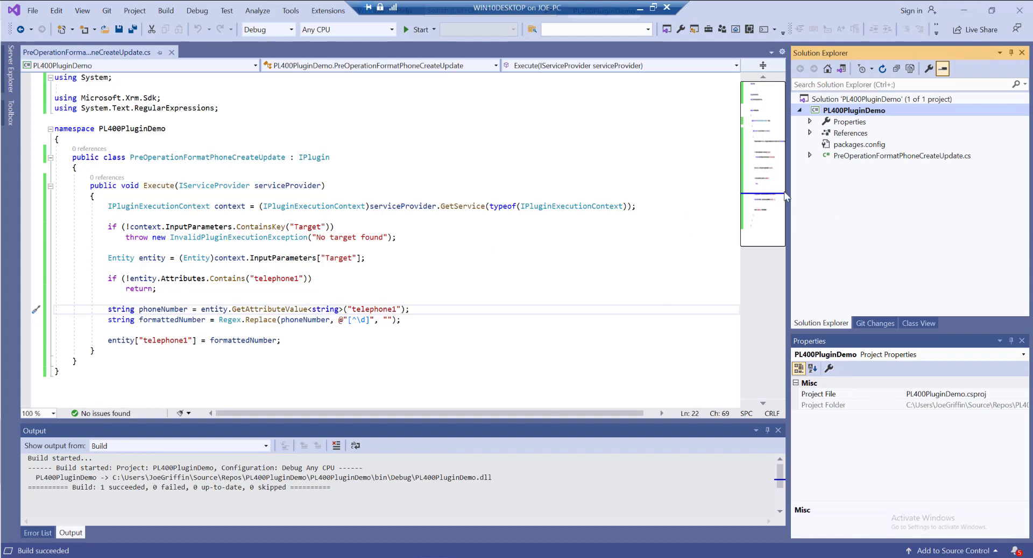
right_click(854, 110)
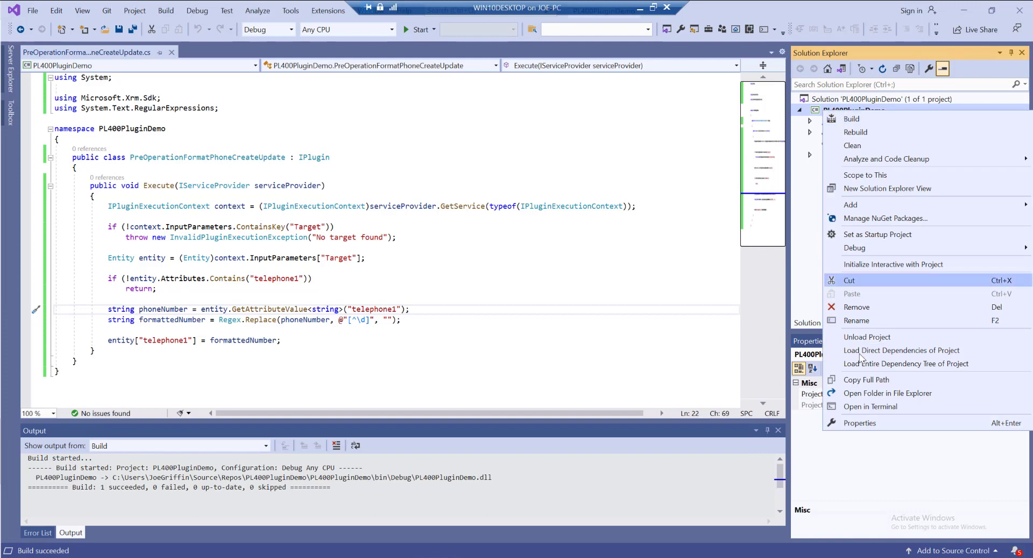
left_click(450, 307)
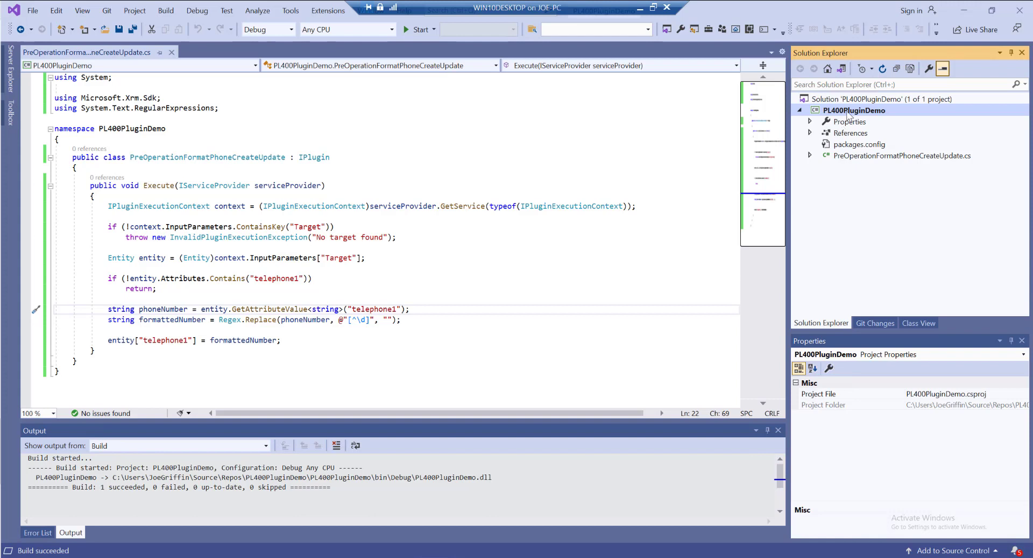
right_click(853, 110)
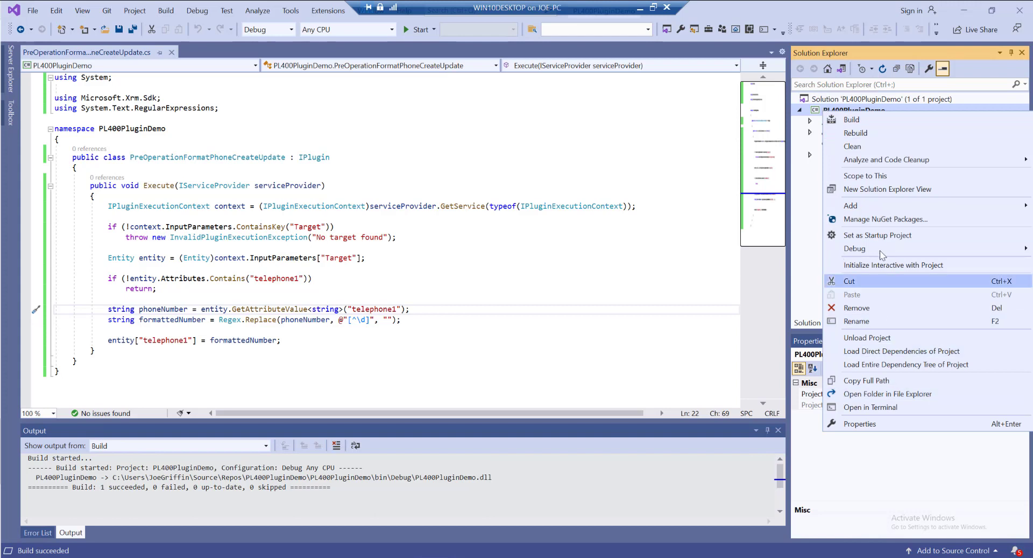
mouse_move(859, 423)
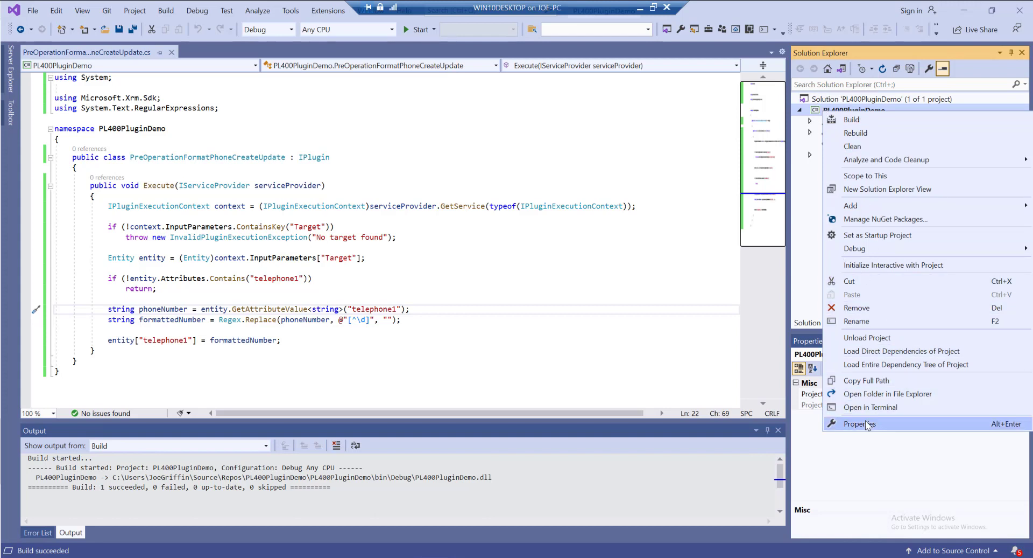
Step: Enable Sign the assembly on the project's Signing page and list the key file choices
left_click(858, 424)
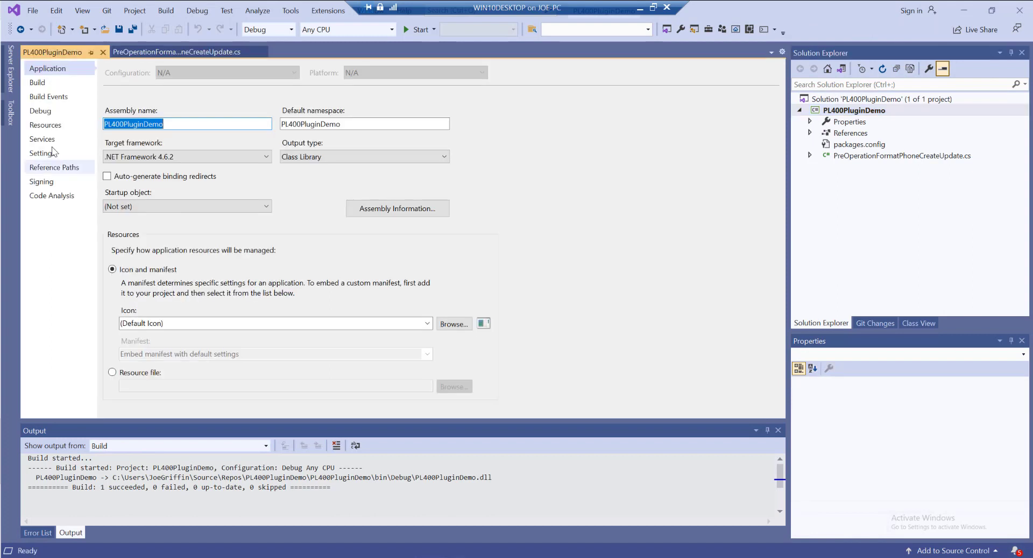
left_click(42, 183)
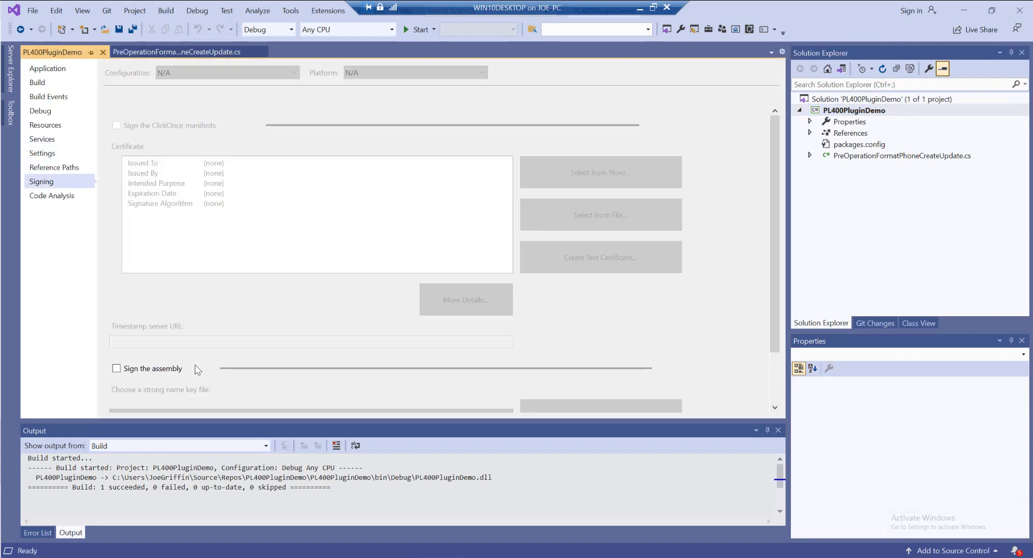
left_click(116, 368)
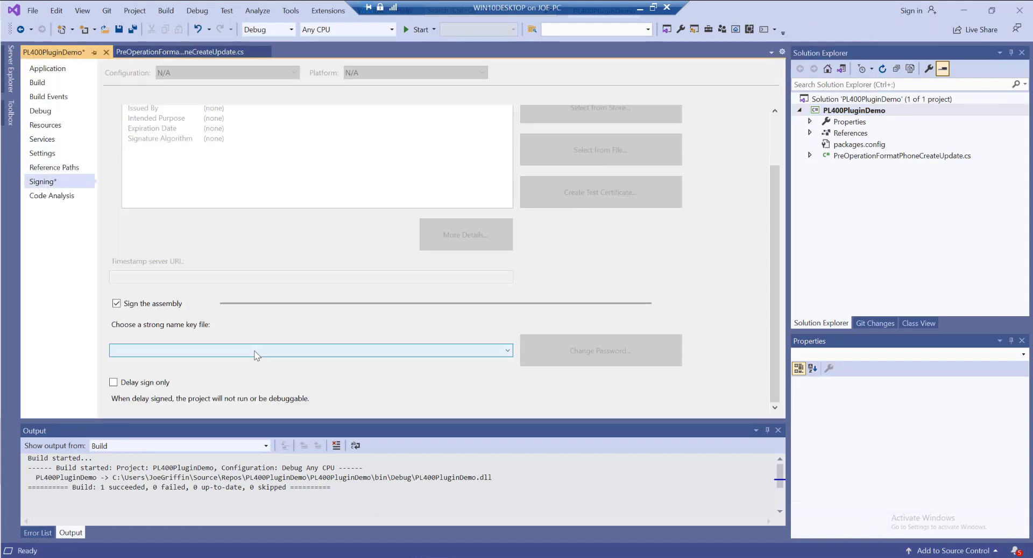
left_click(505, 350)
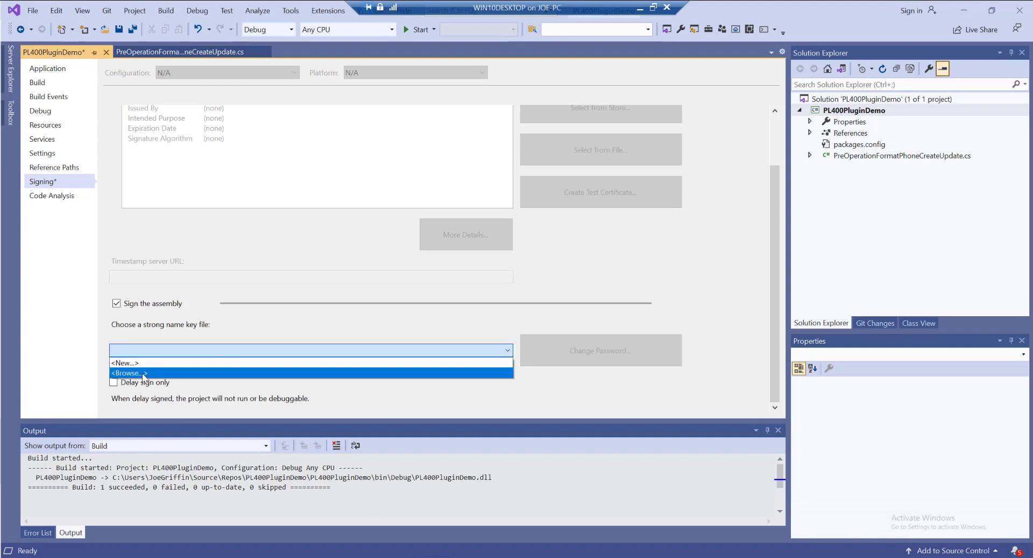
mouse_move(124, 363)
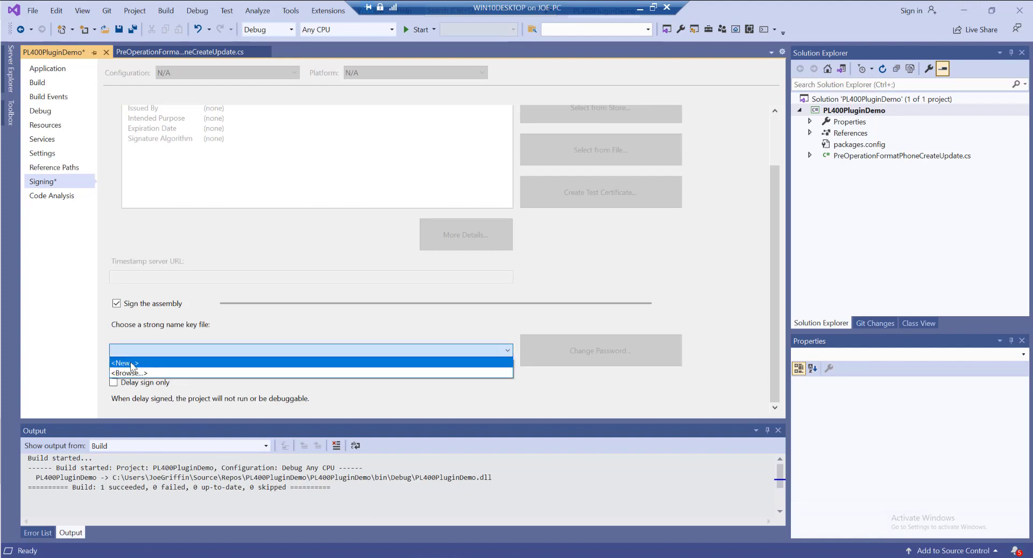
Step: Create a new strong name key PL400PluginDemo.snk without password protection
left_click(121, 362)
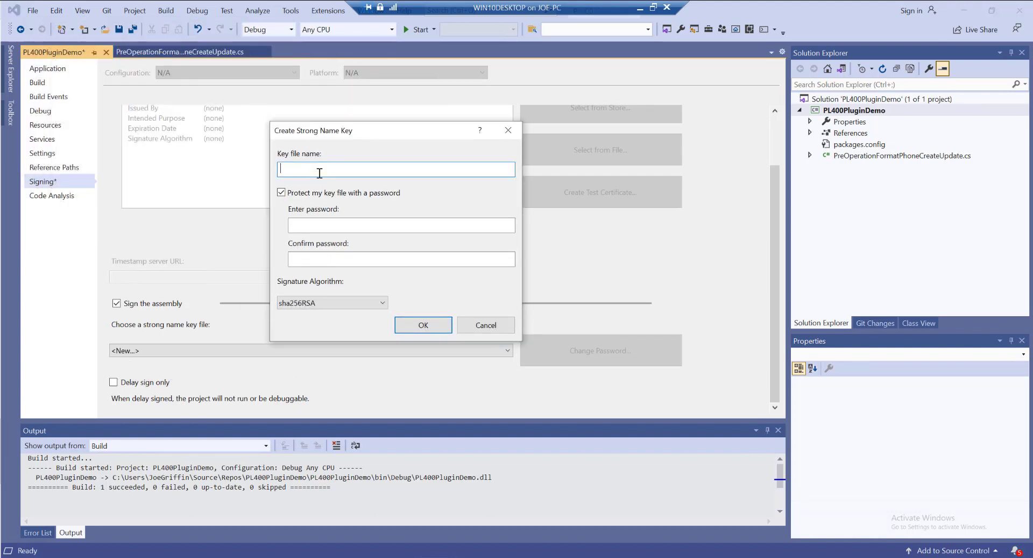
type("PL400")
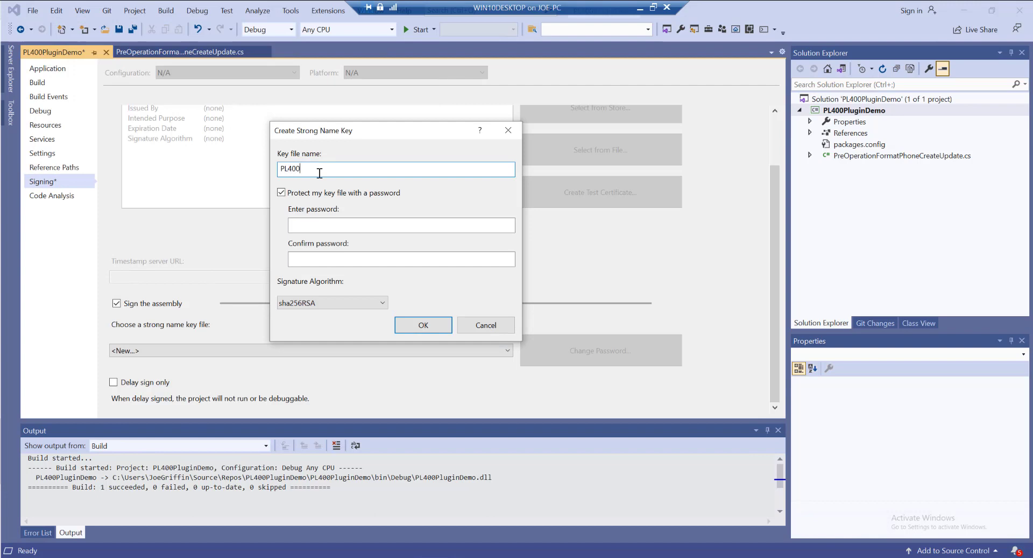
type("PluginDemo")
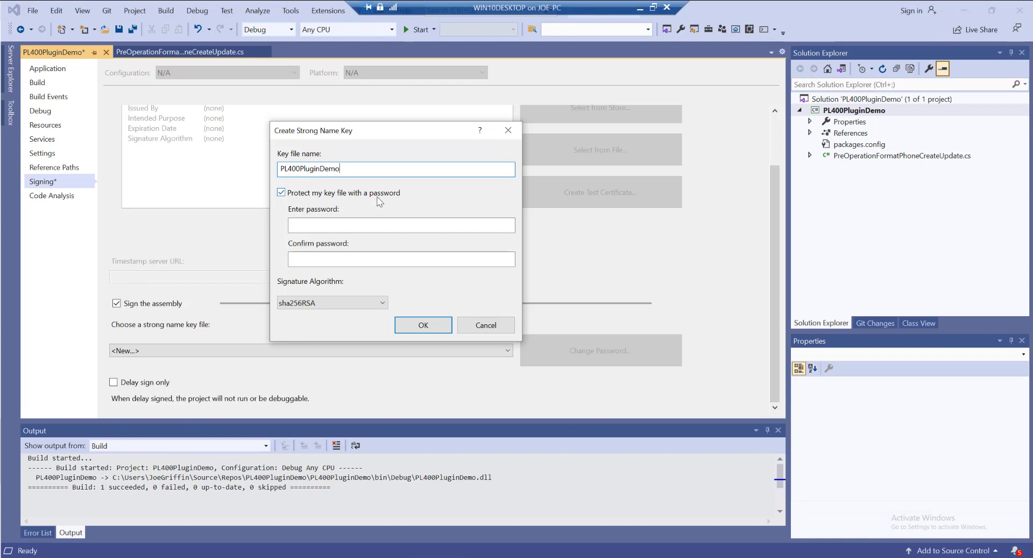
mouse_move(380, 254)
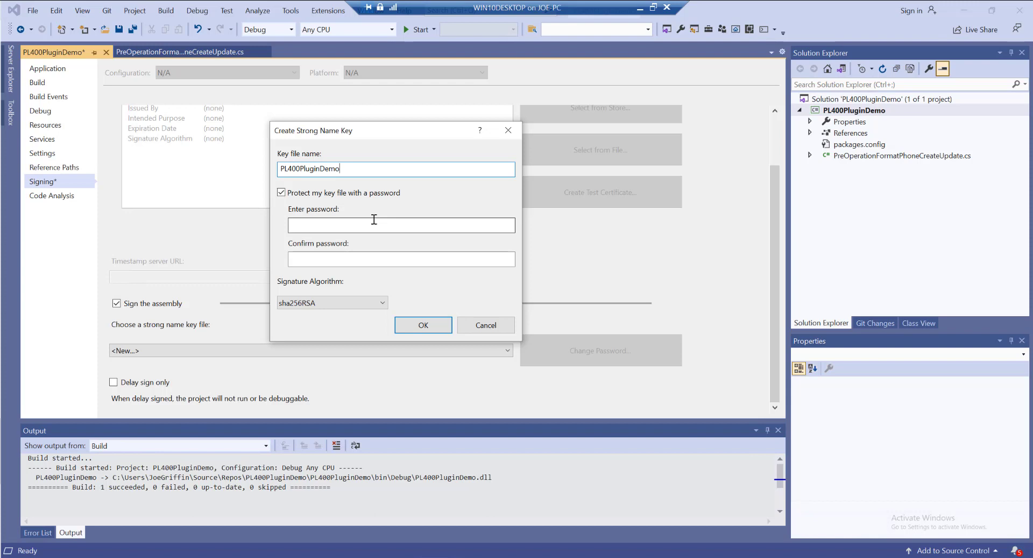
mouse_move(297, 202)
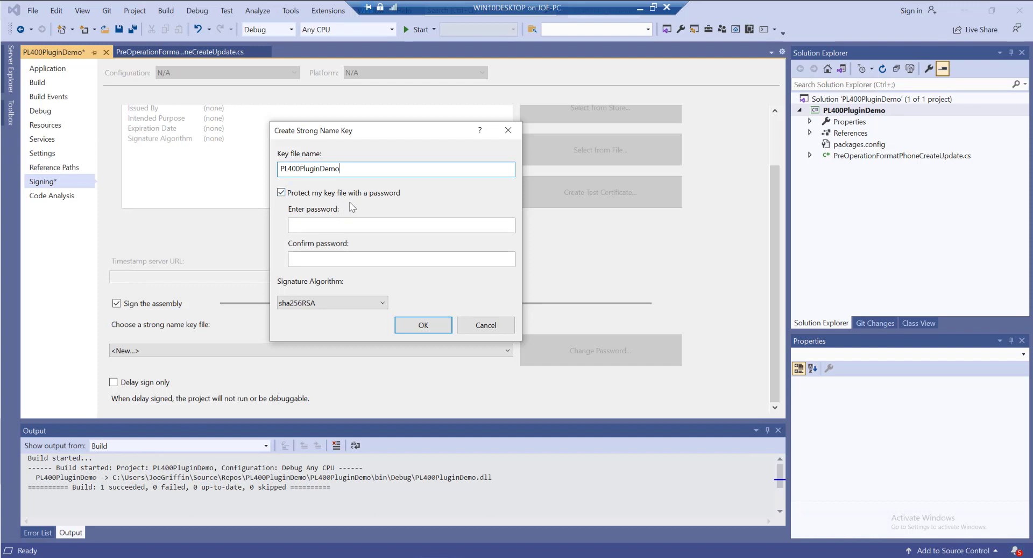
mouse_move(342, 207)
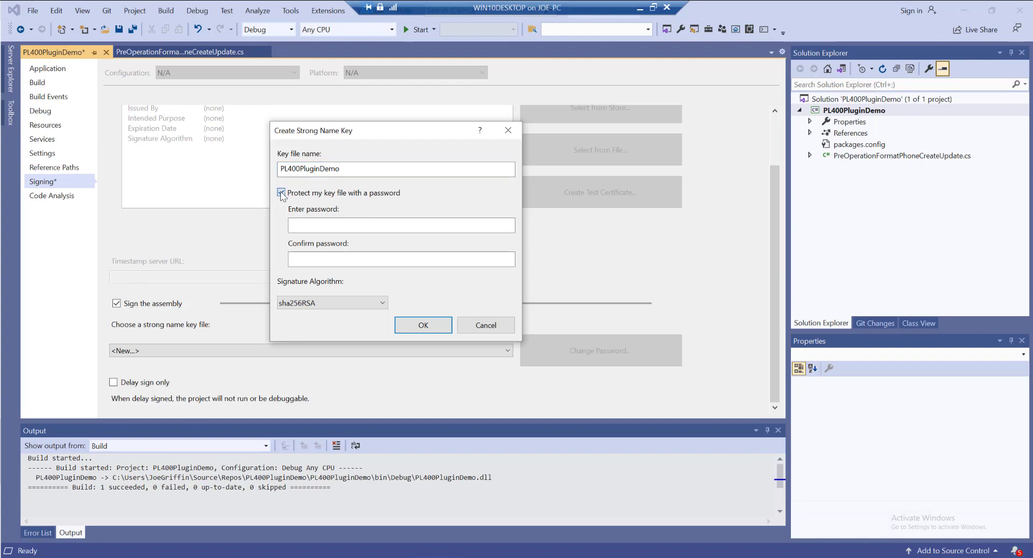
left_click(281, 192)
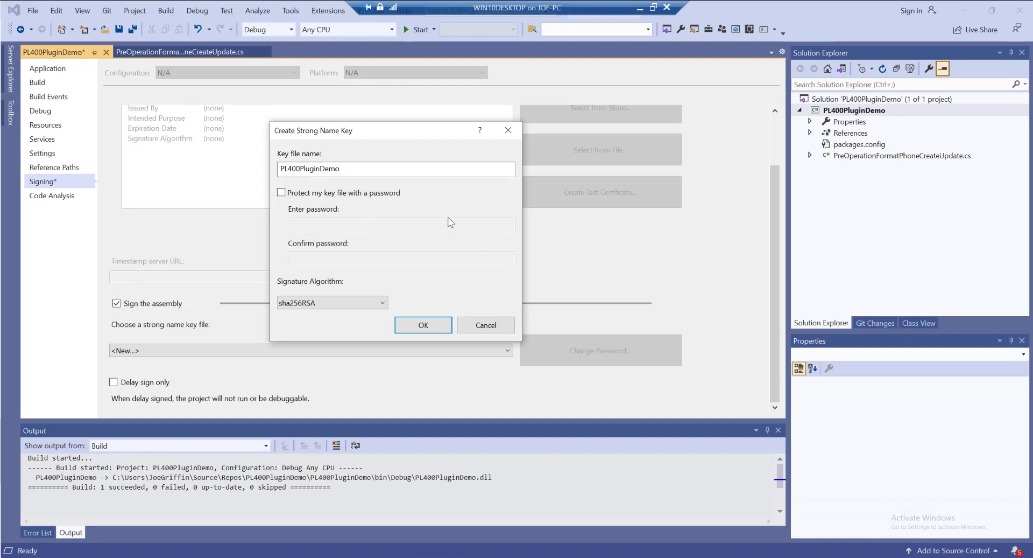
mouse_move(393, 245)
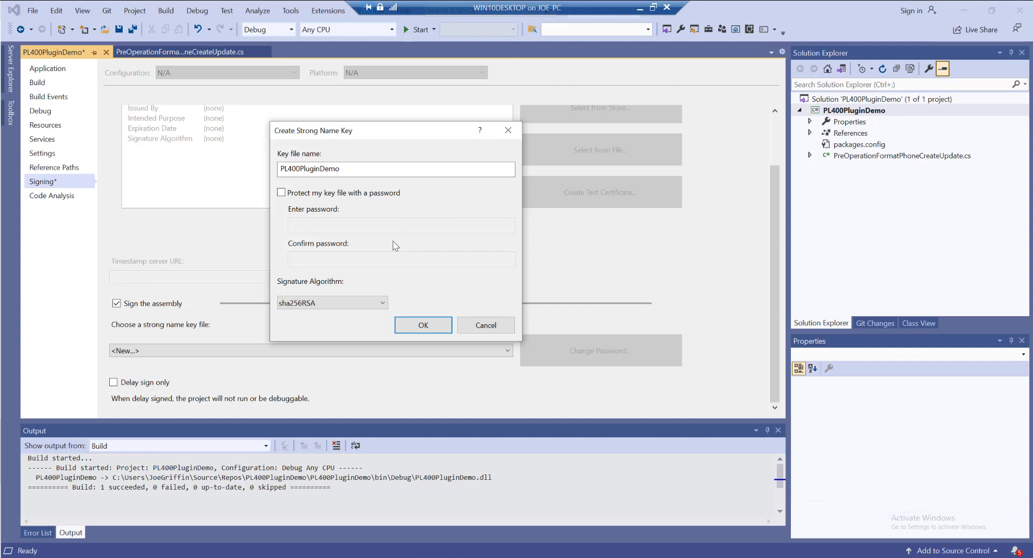
mouse_move(421, 335)
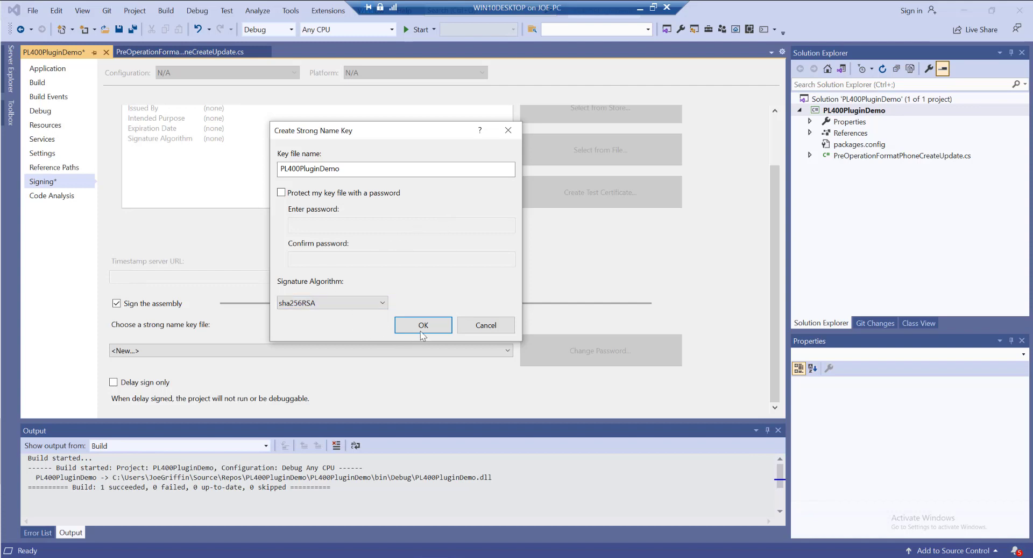
mouse_move(400, 198)
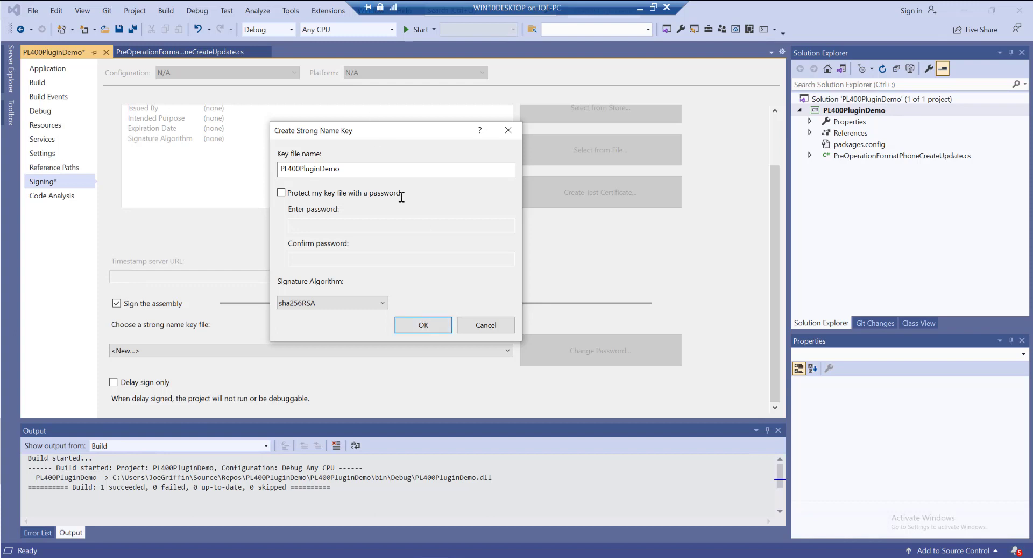
left_click(423, 324)
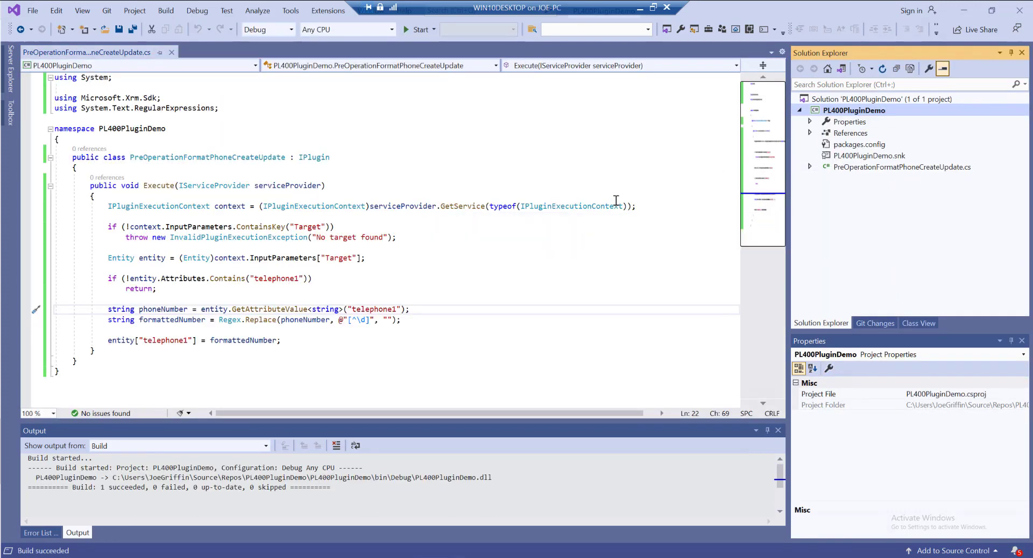
Step: Bring up the PL400PluginDemo project's actions in Solution Explorer to open its folder
left_click(853, 109)
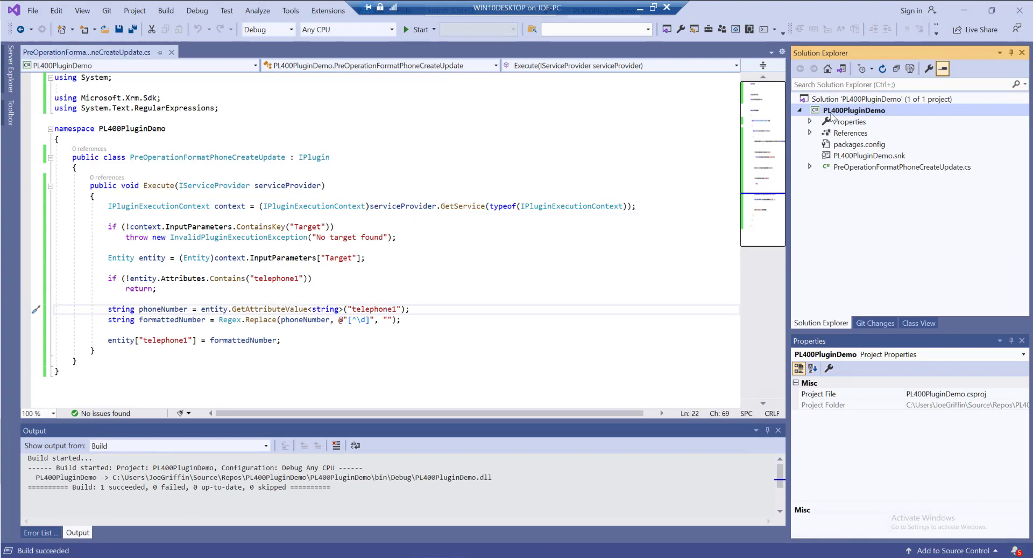
right_click(854, 110)
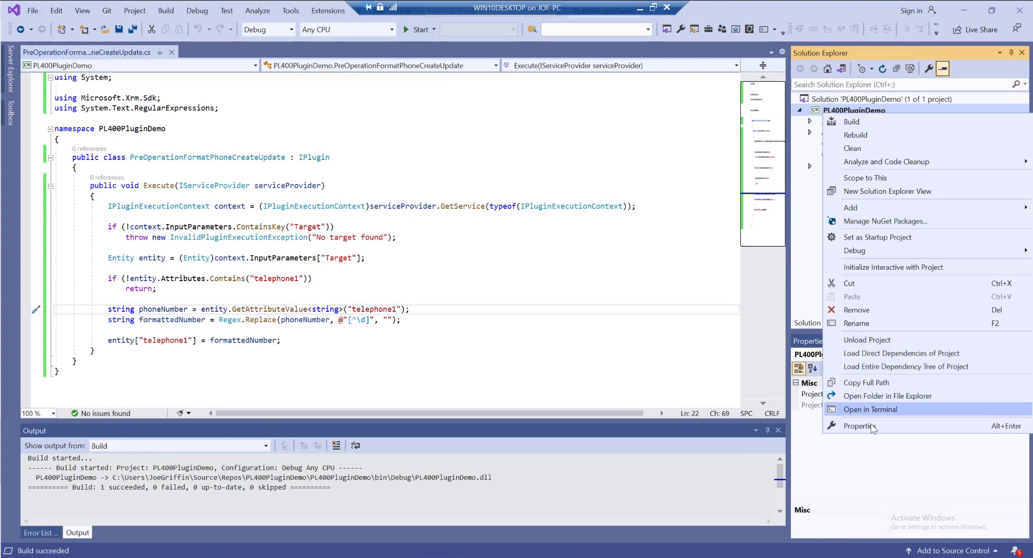
mouse_move(886, 162)
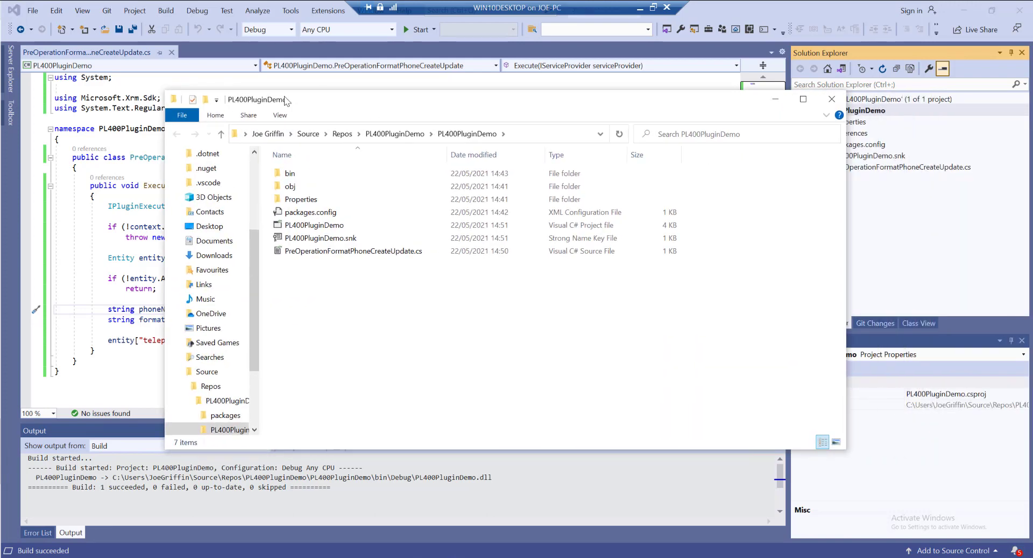
Step: Confirm PL400PluginDemo.dll exists in bin\Debug, then close the File Explorer window
double_click(290, 173)
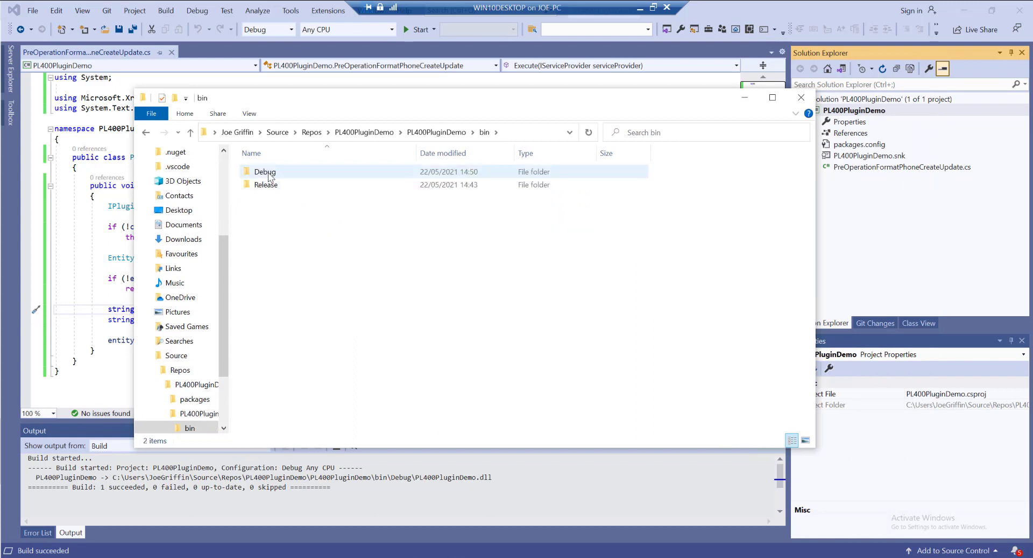
double_click(265, 171)
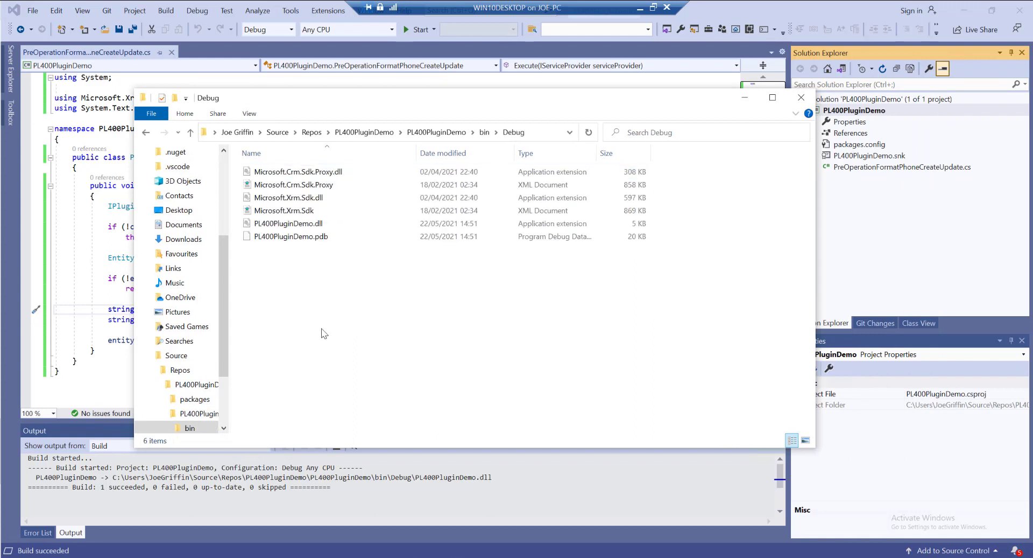
left_click(288, 223)
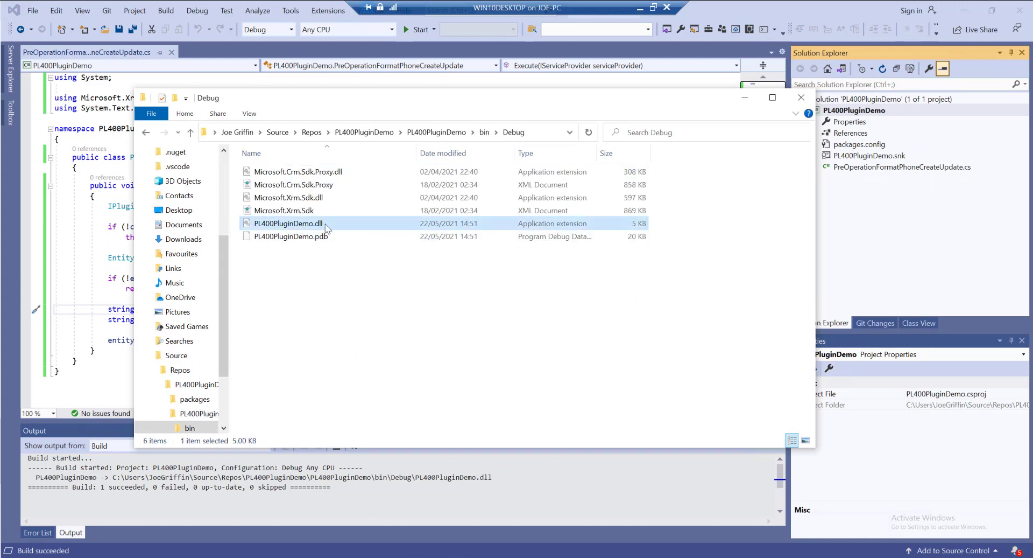
mouse_move(287, 222)
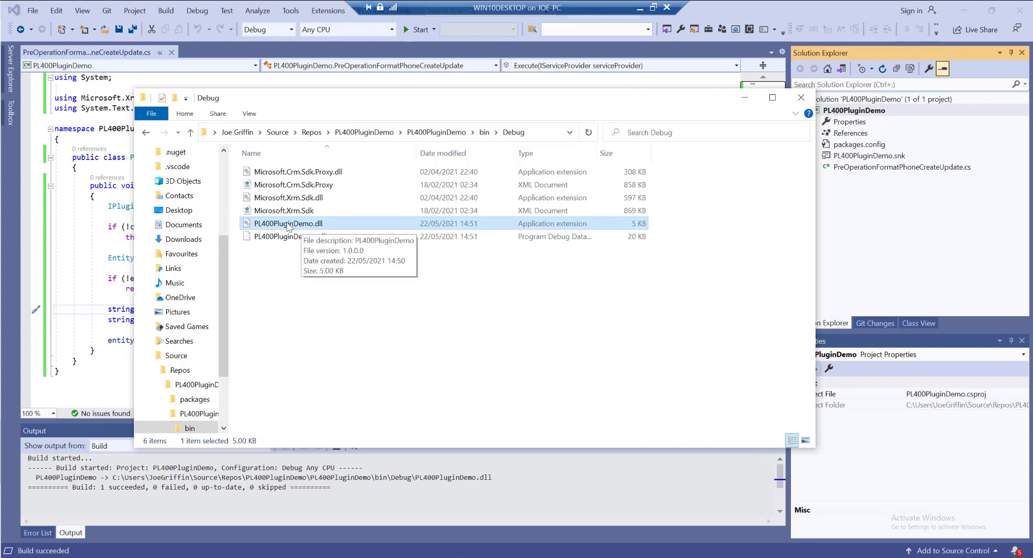
mouse_move(374, 345)
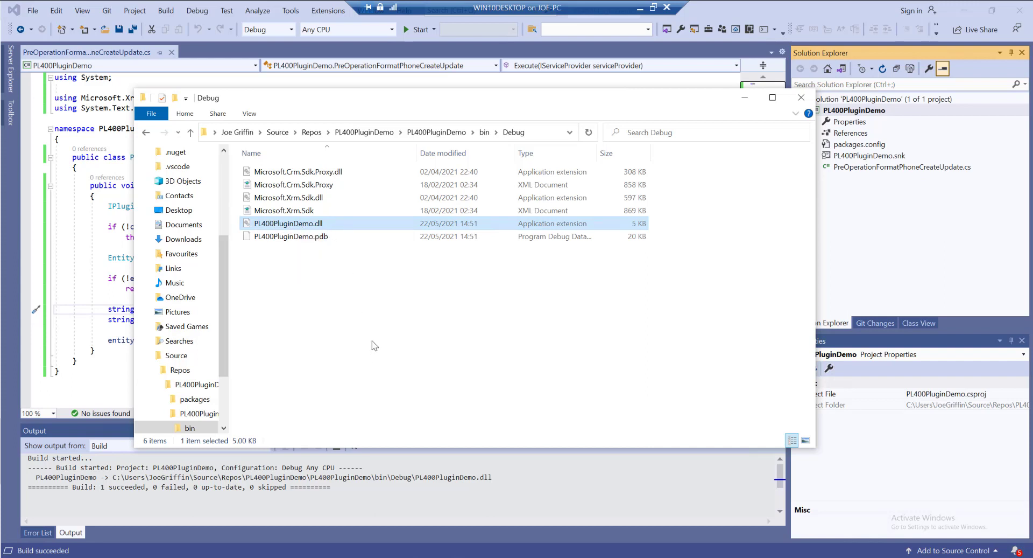
left_click(372, 284)
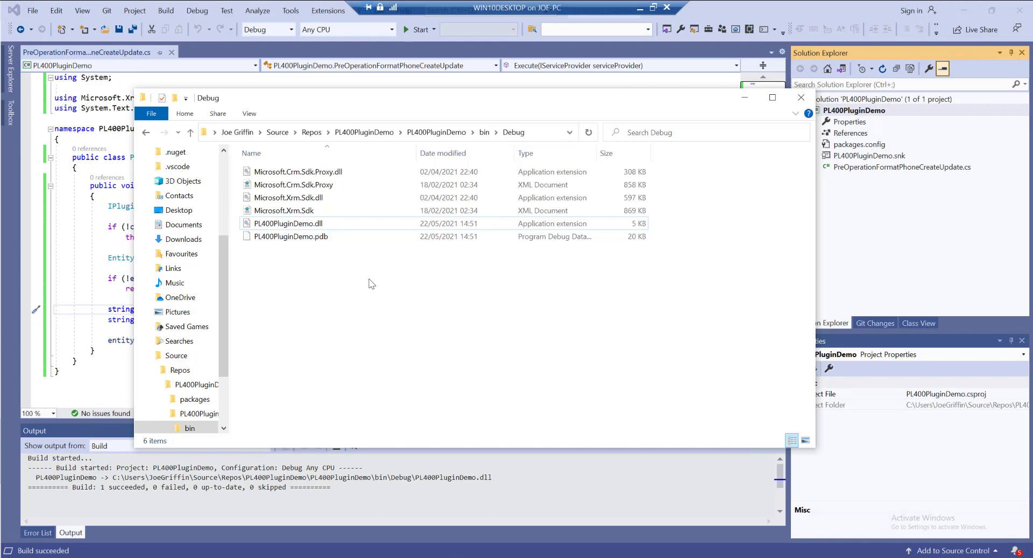
left_click(801, 97)
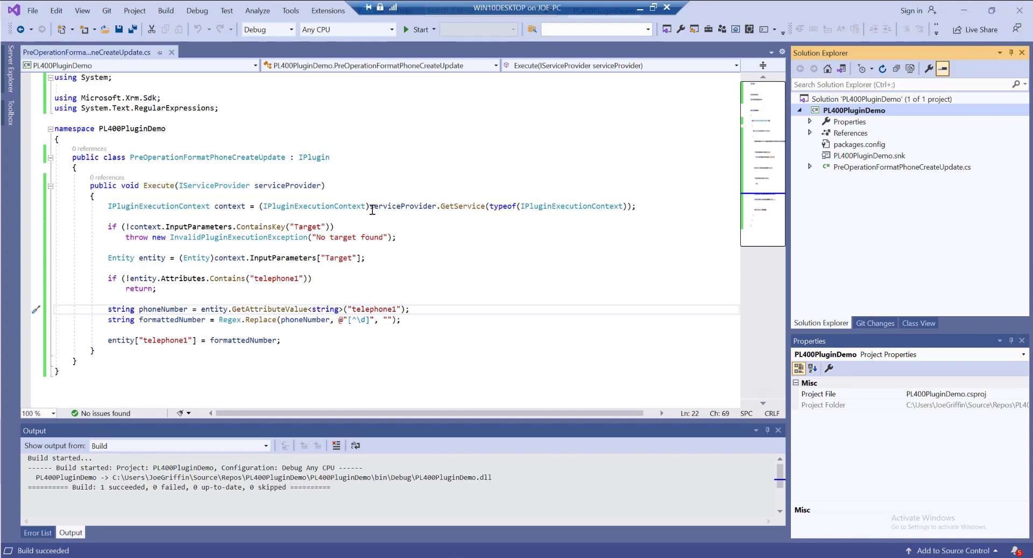
mouse_move(369, 218)
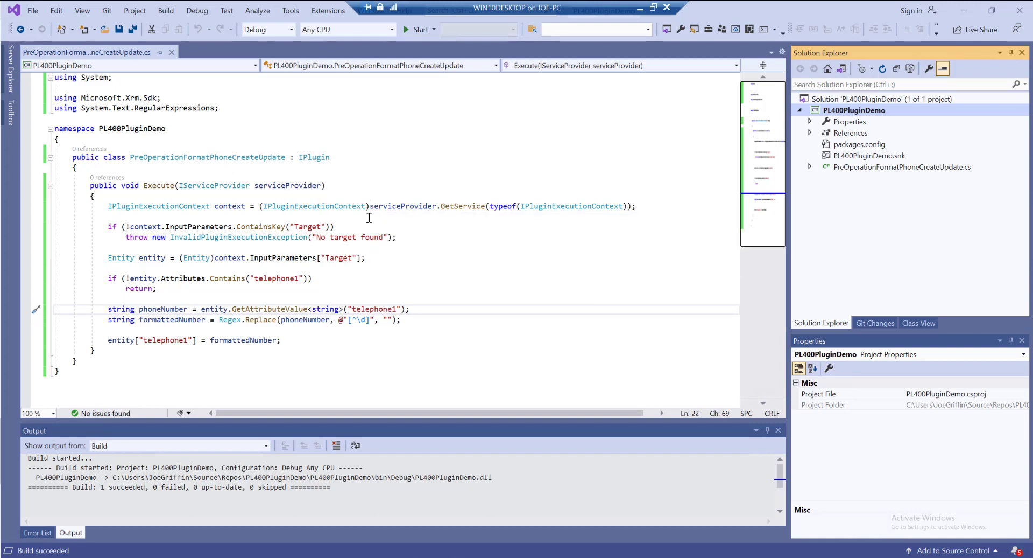
mouse_move(280, 243)
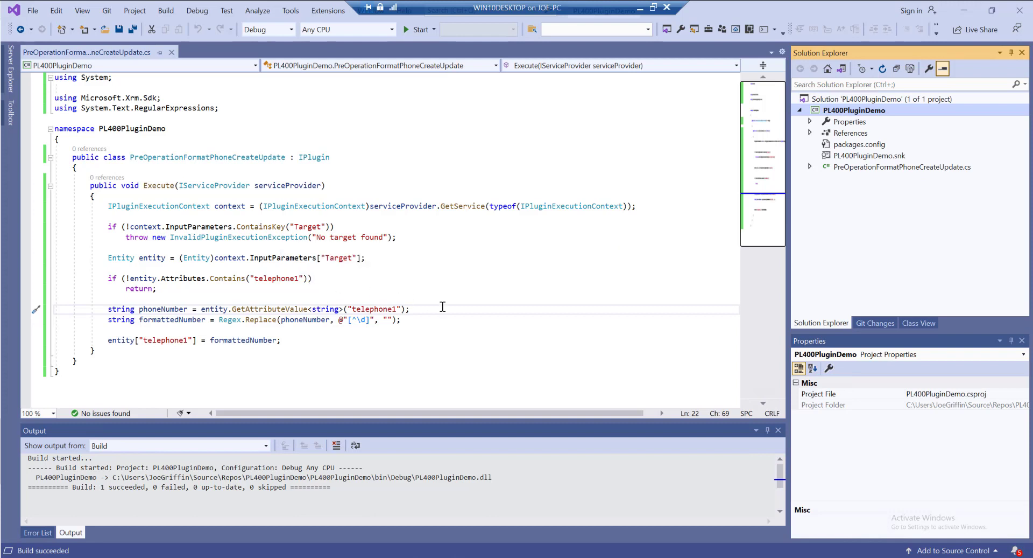
mouse_move(398, 309)
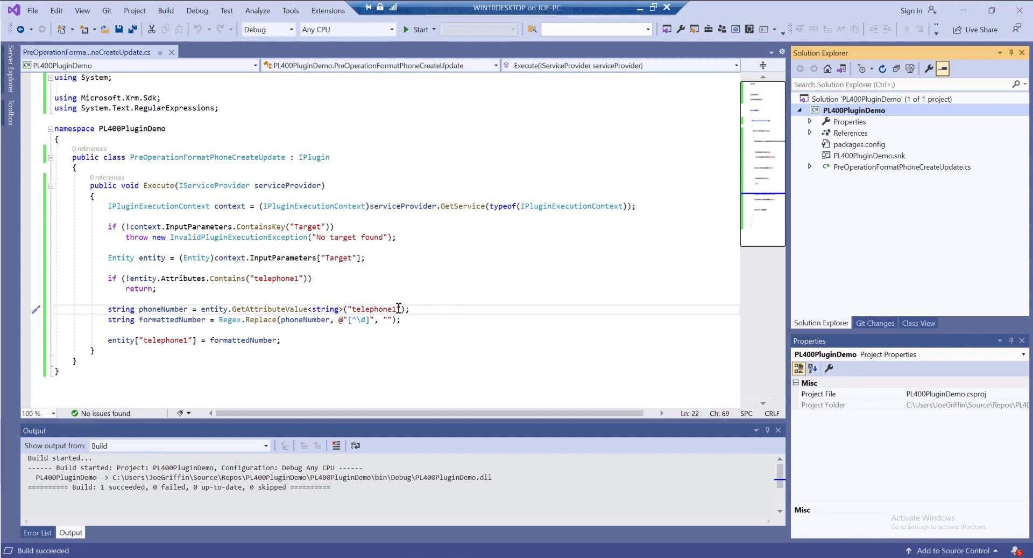
mouse_move(527, 320)
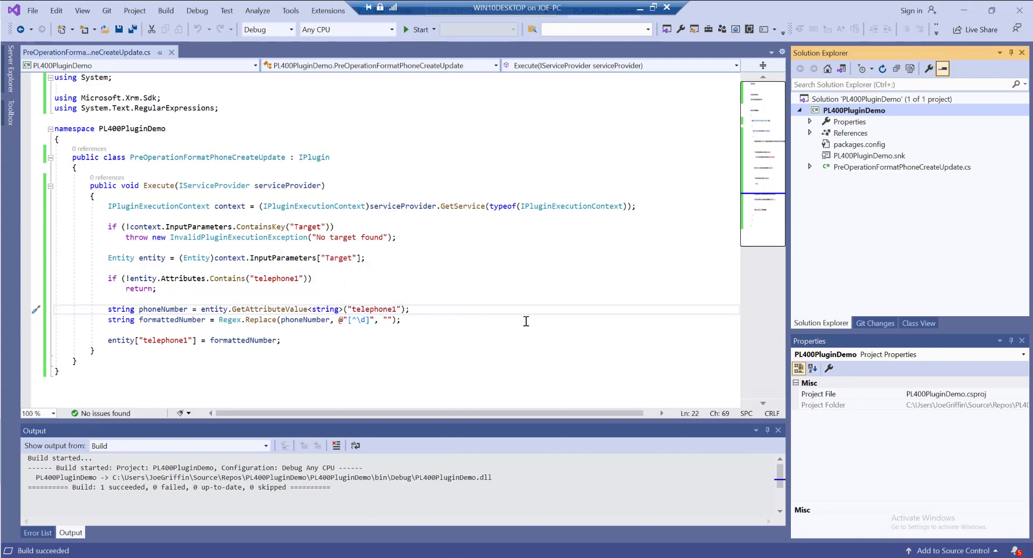